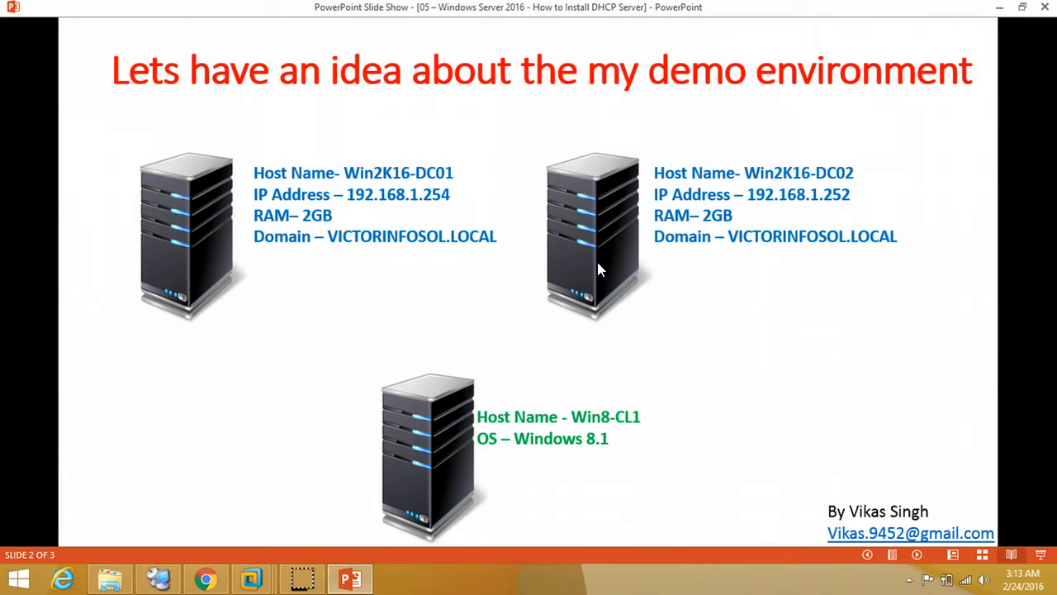
pyautogui.moveTo(603, 186)
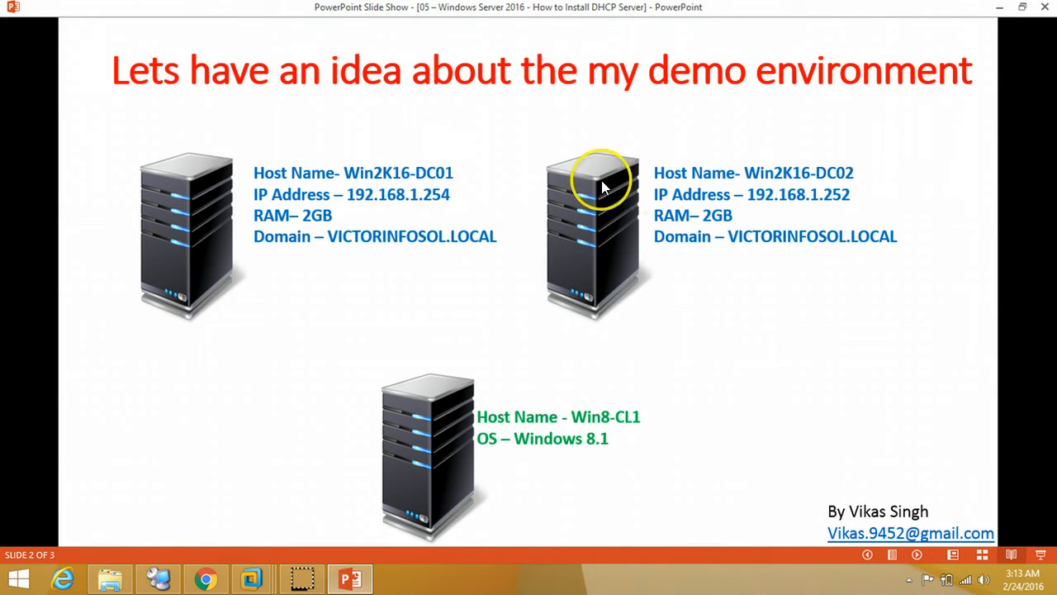
pyautogui.moveTo(859, 183)
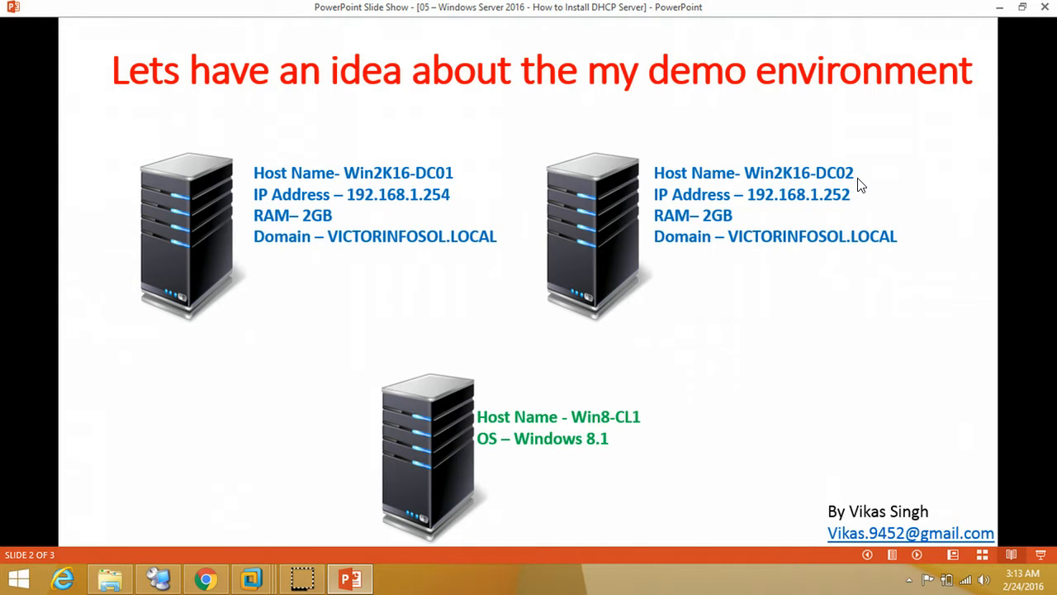
pyautogui.moveTo(875, 186)
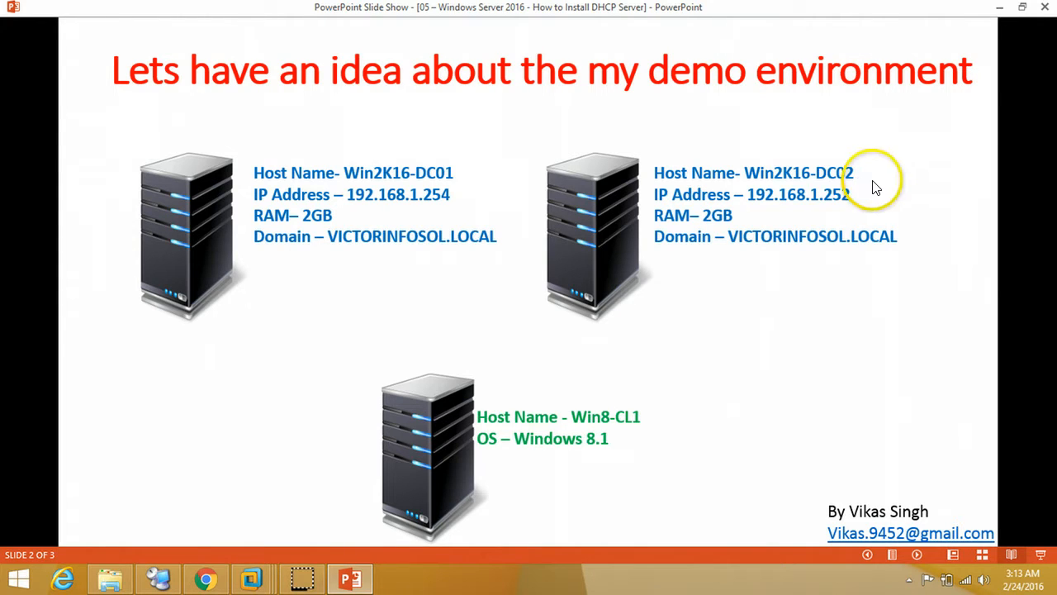
pyautogui.moveTo(434, 322)
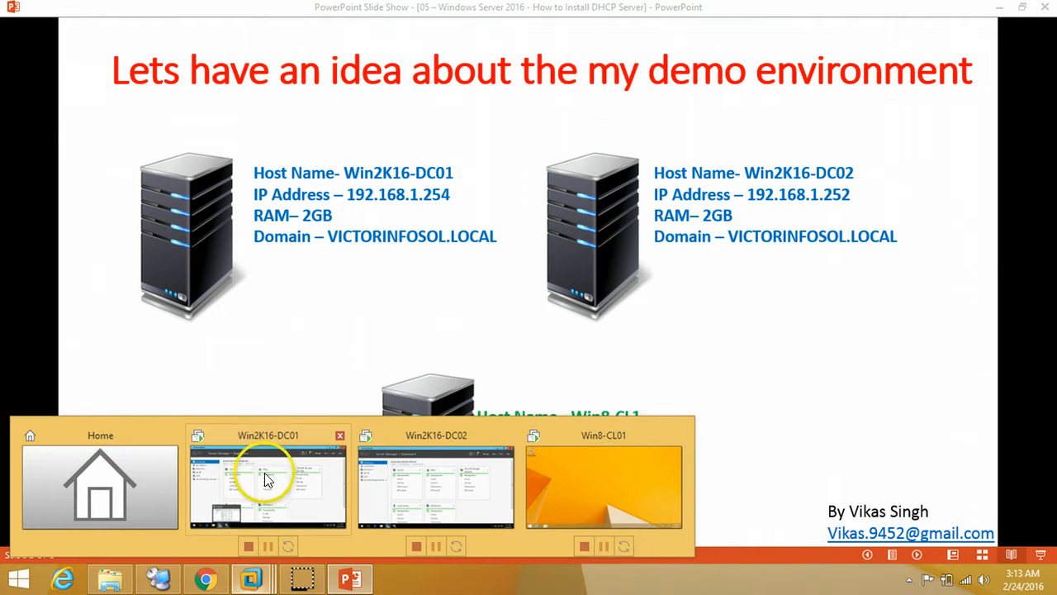
# Step: Check Win2K16-DC01's Local Server properties for its name and VICTORINFOSOL.LOCAL domain, then view Dashboard
pyautogui.click(267, 483)
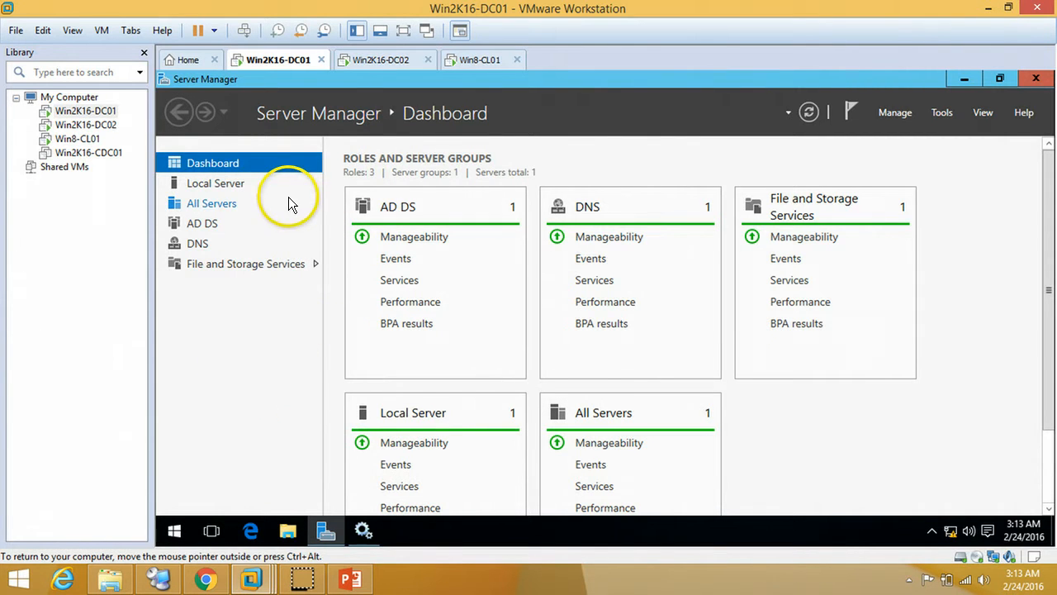
pyautogui.click(216, 182)
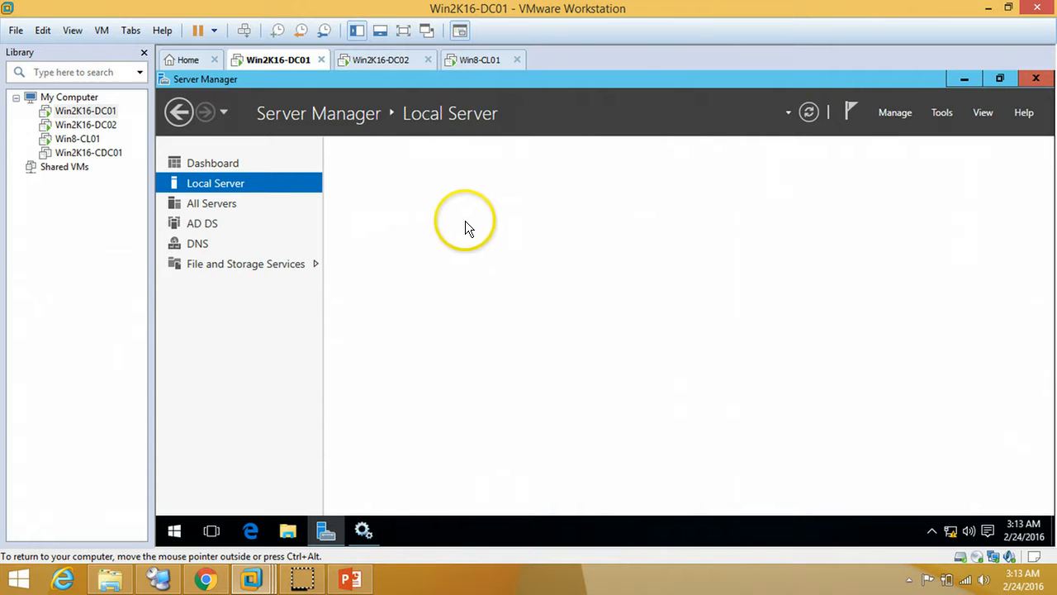
pyautogui.moveTo(229, 173)
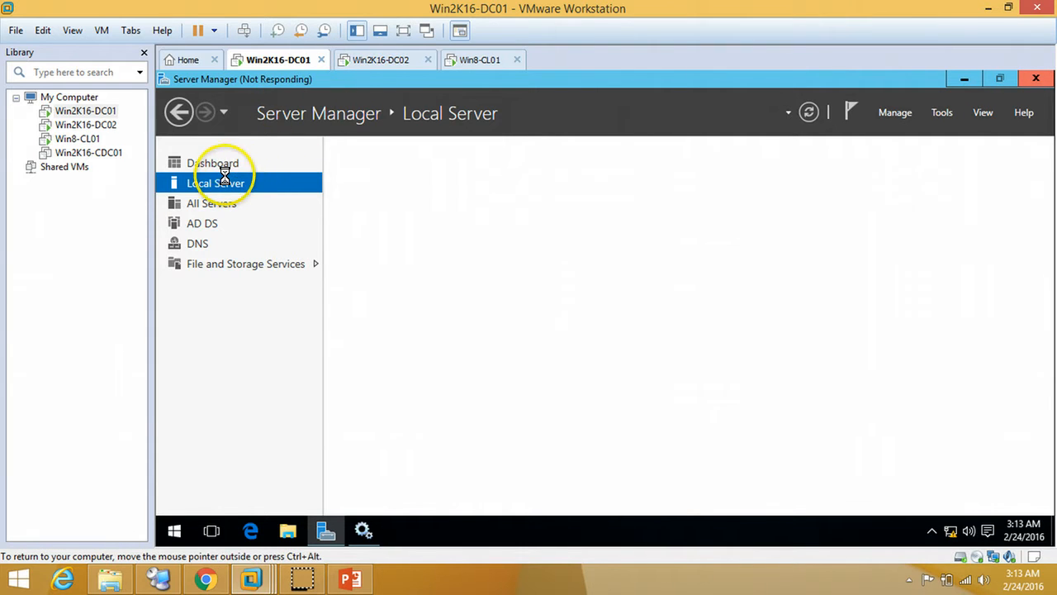
pyautogui.click(385, 60)
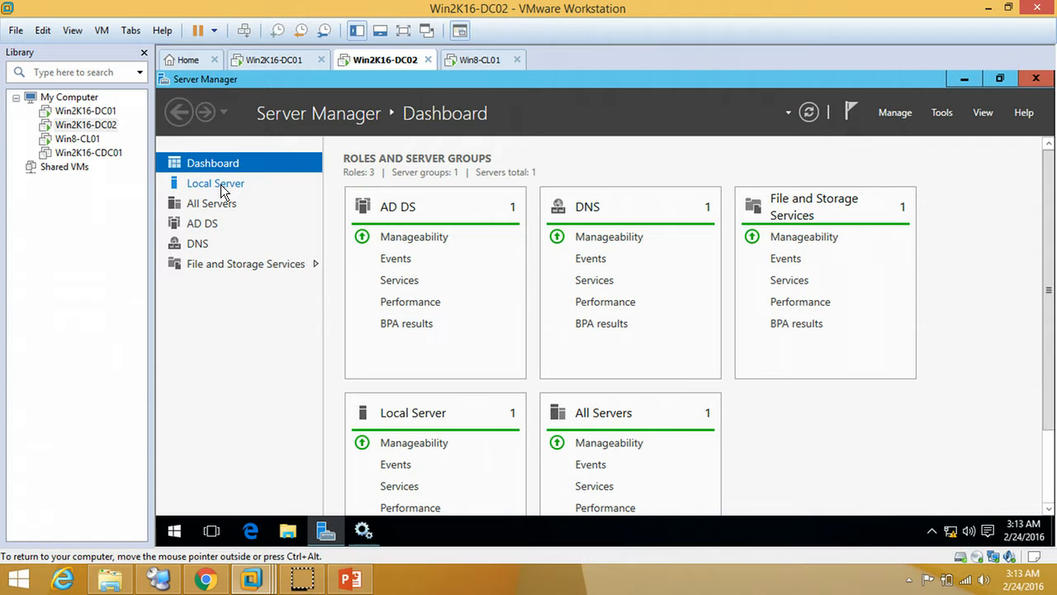
pyautogui.click(215, 183)
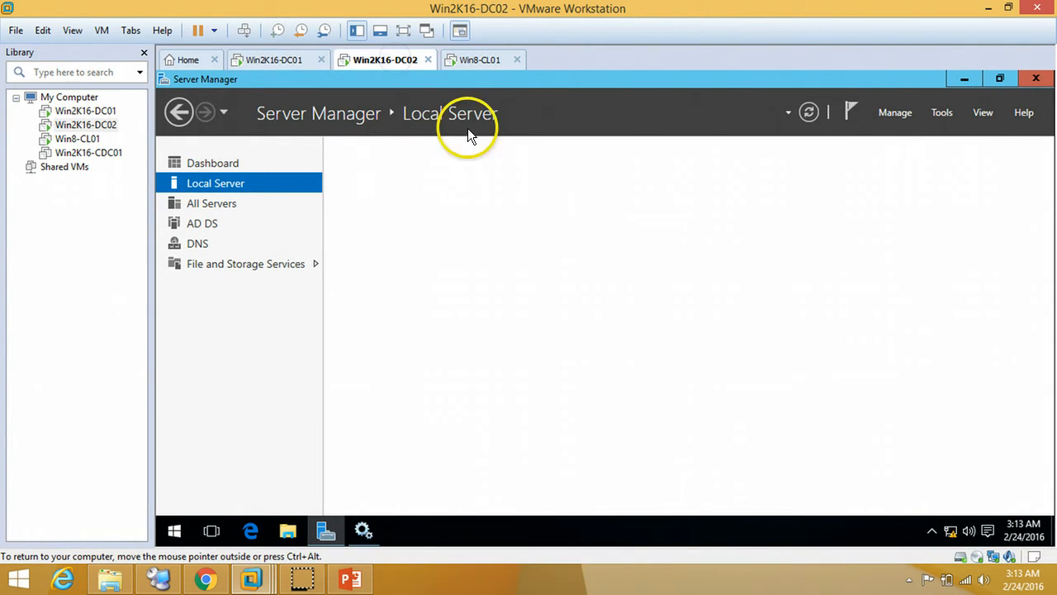
pyautogui.moveTo(295, 399)
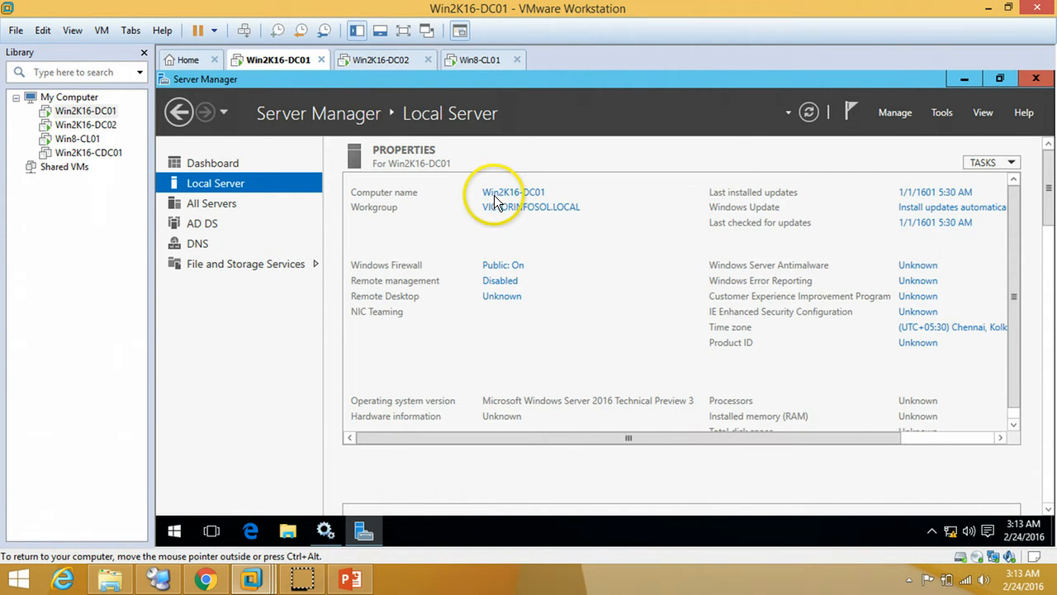
pyautogui.moveTo(541, 196)
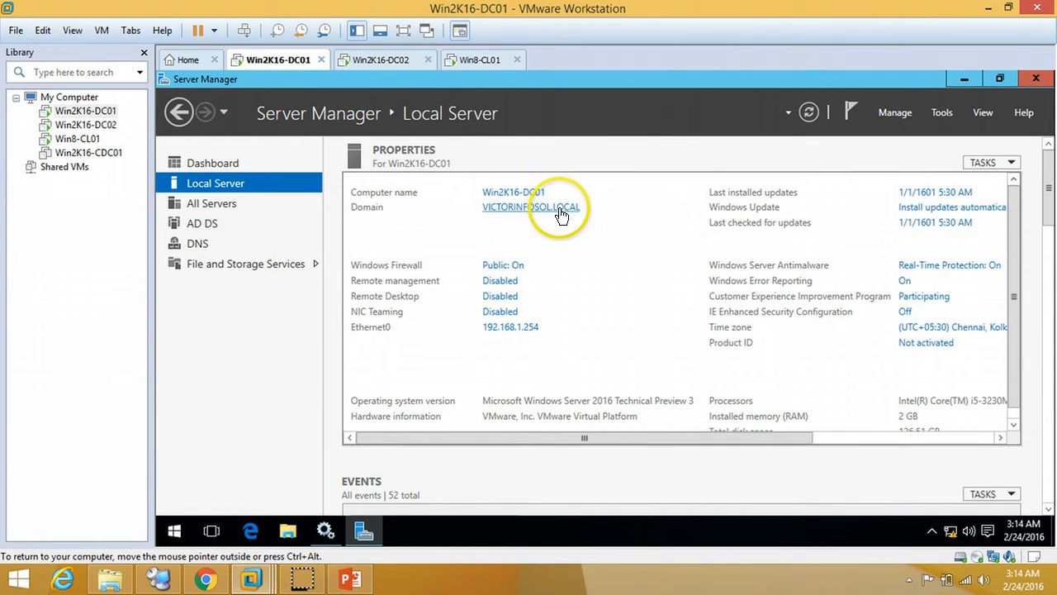
pyautogui.click(213, 162)
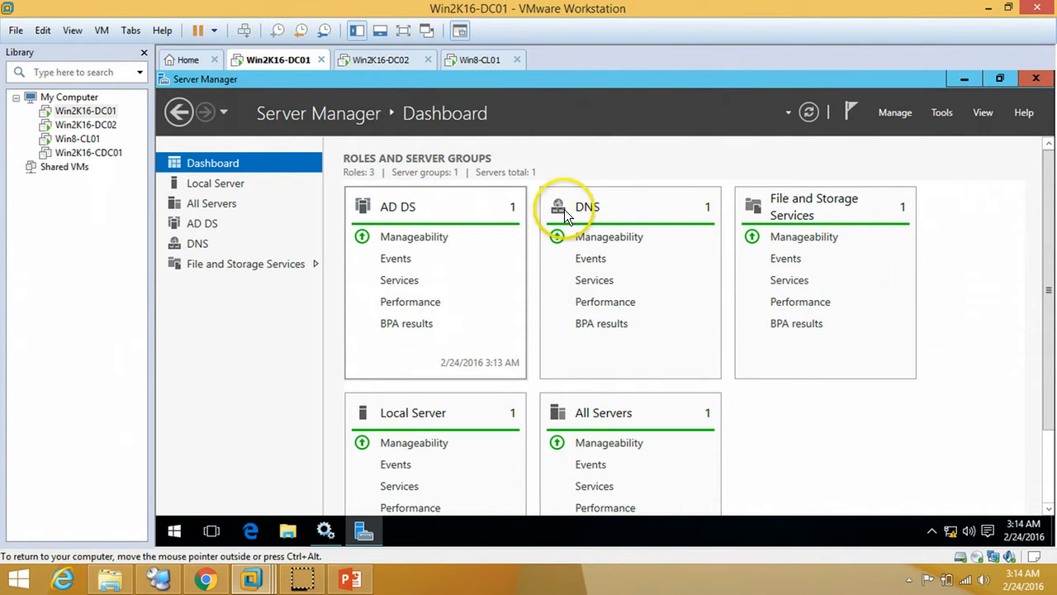
pyautogui.moveTo(287, 322)
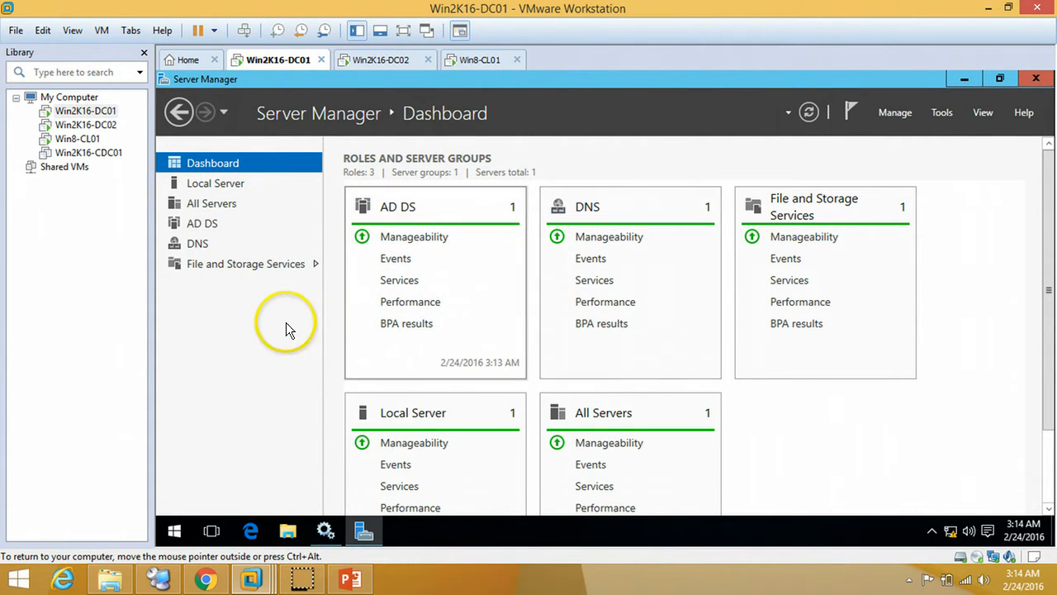
pyautogui.moveTo(281, 333)
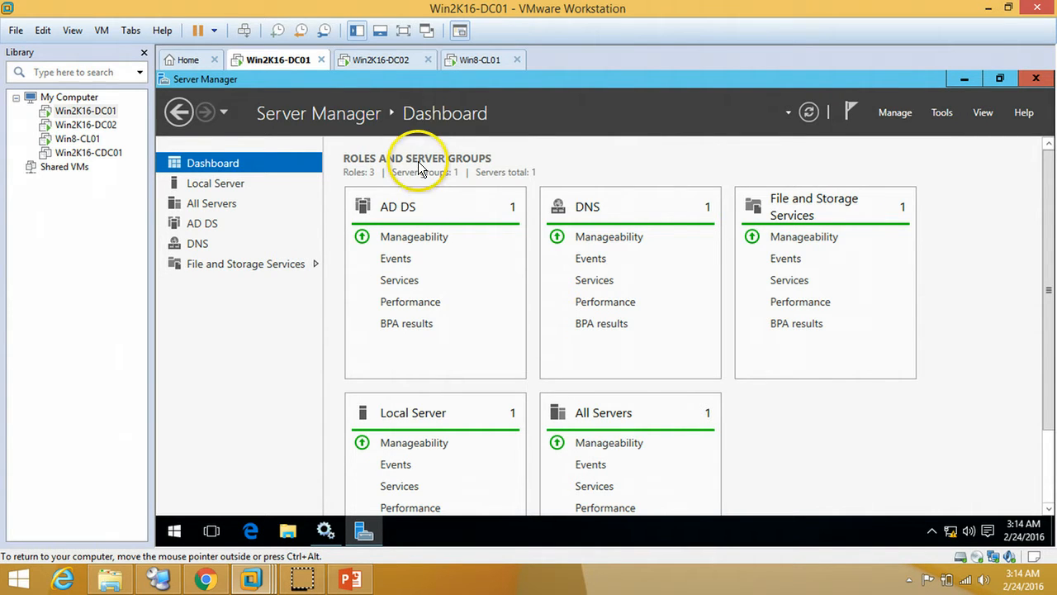
pyautogui.moveTo(382, 80)
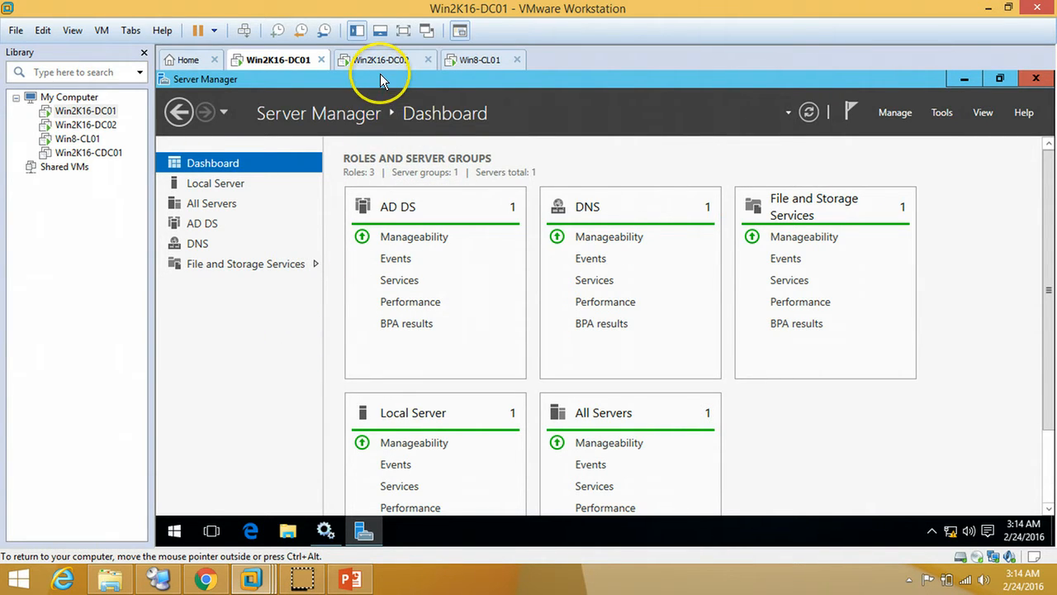
pyautogui.click(383, 59)
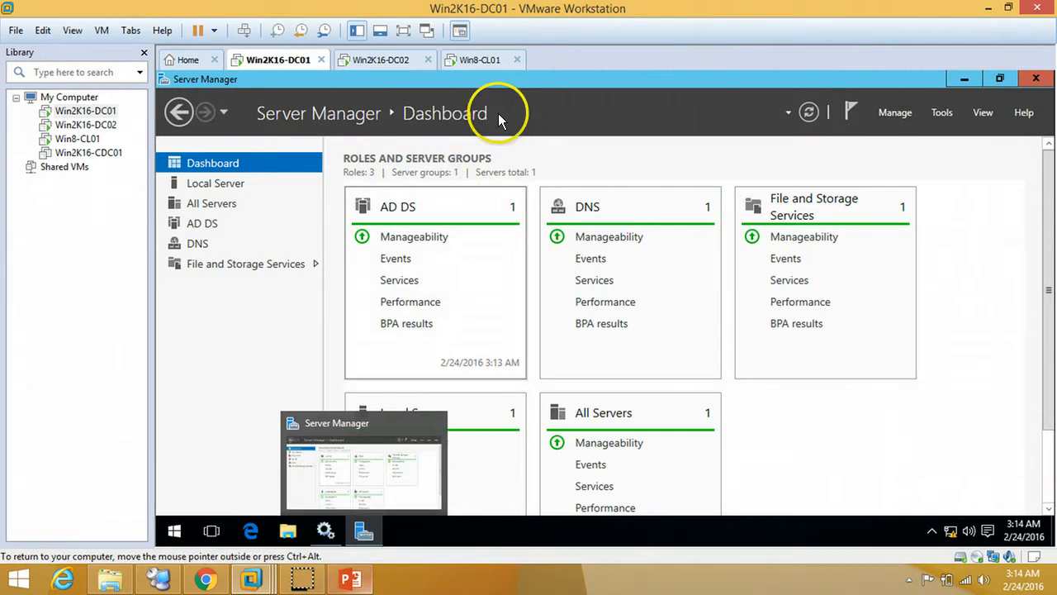
pyautogui.click(483, 59)
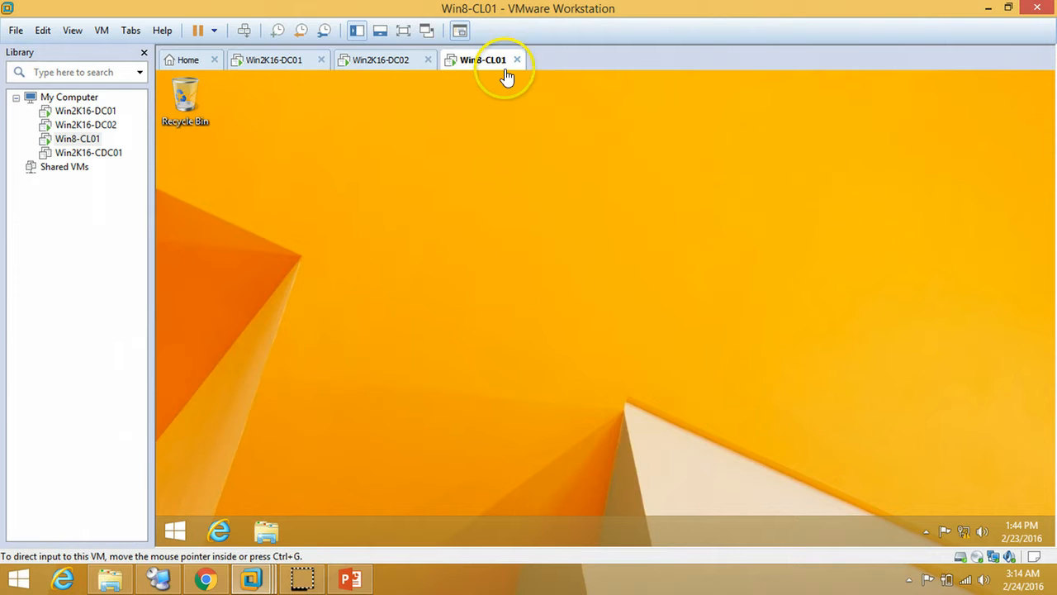
pyautogui.moveTo(413, 409)
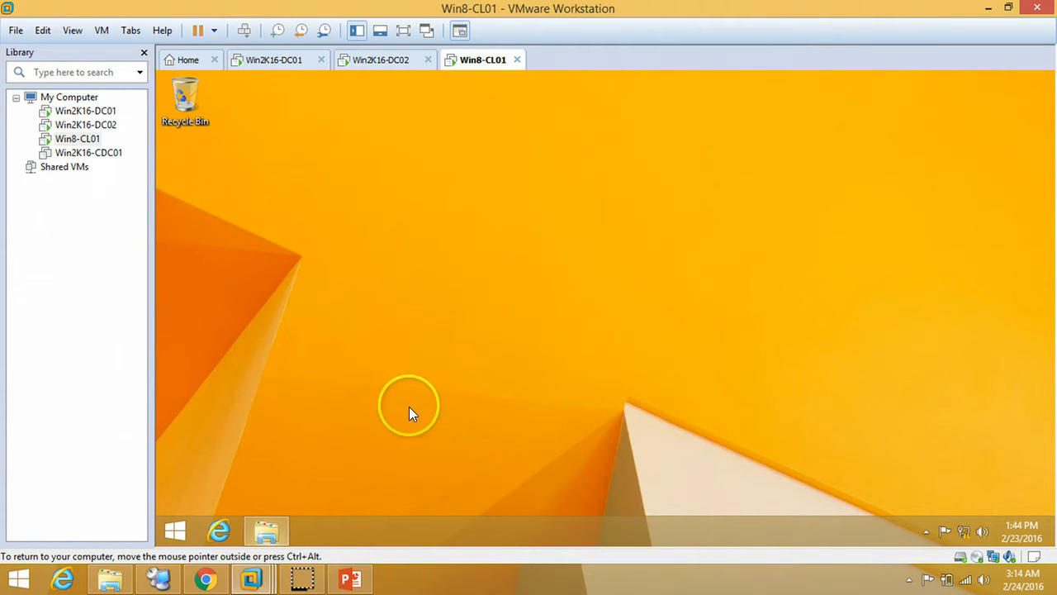
pyautogui.rightClick(356, 237)
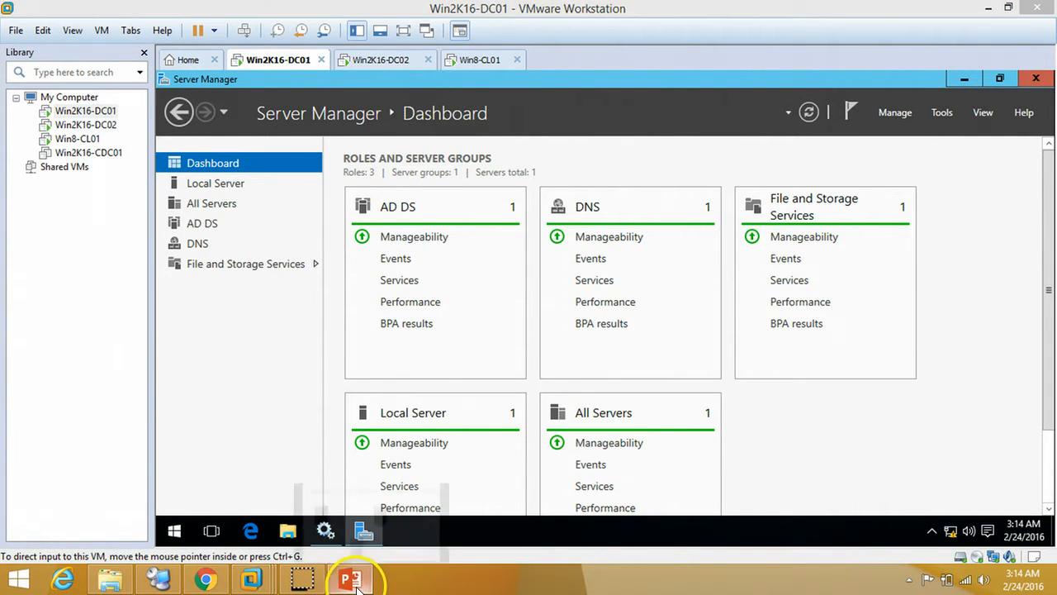
pyautogui.click(349, 578)
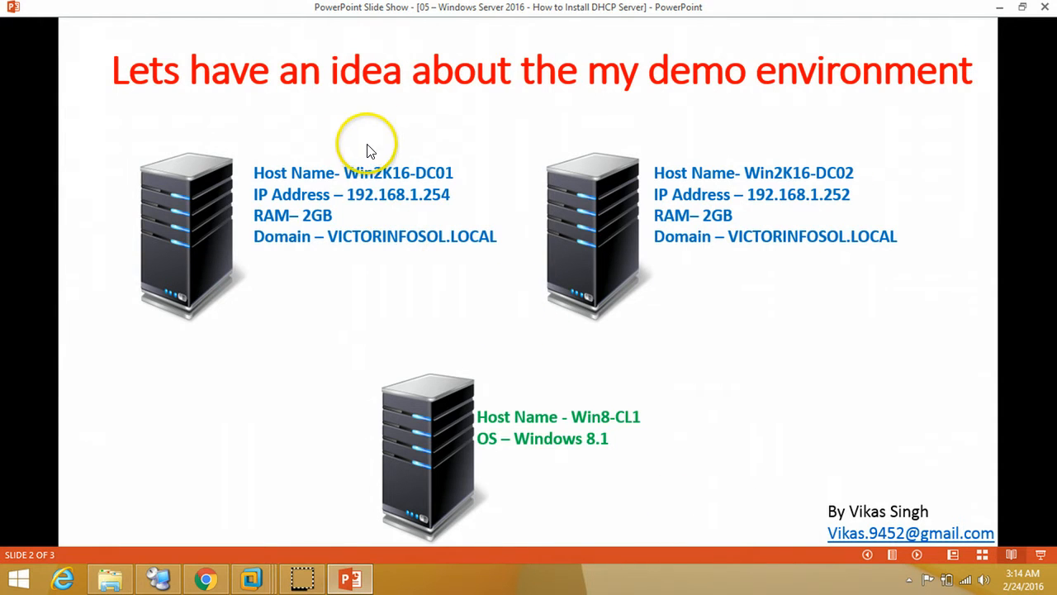
pyautogui.moveTo(737, 405)
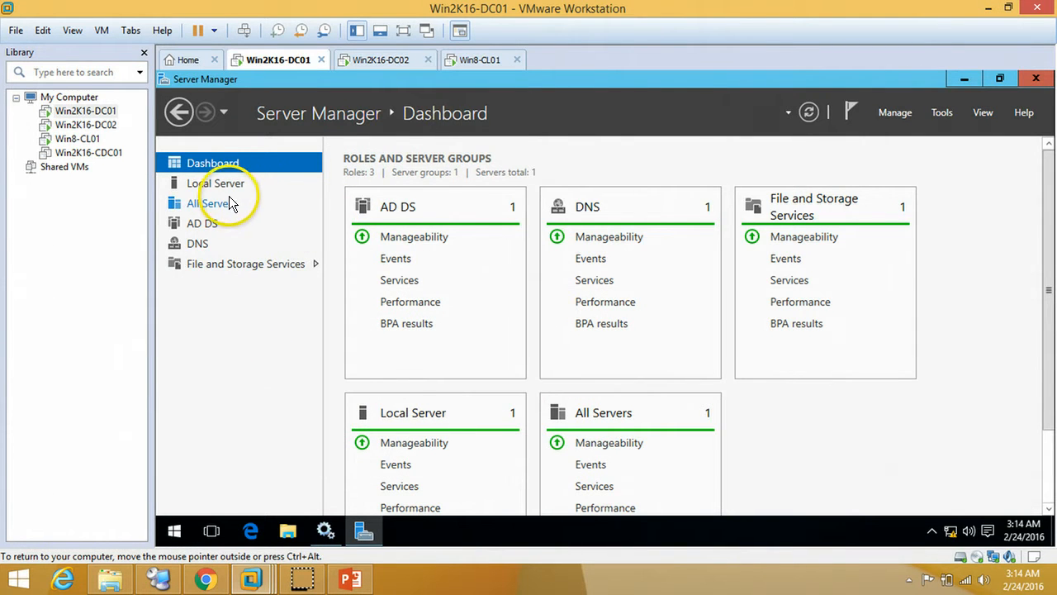
# Step: Run the Add Roles and Features Wizard for Win2K16-DC01, selecting DHCP Server with its management tools
pyautogui.click(215, 182)
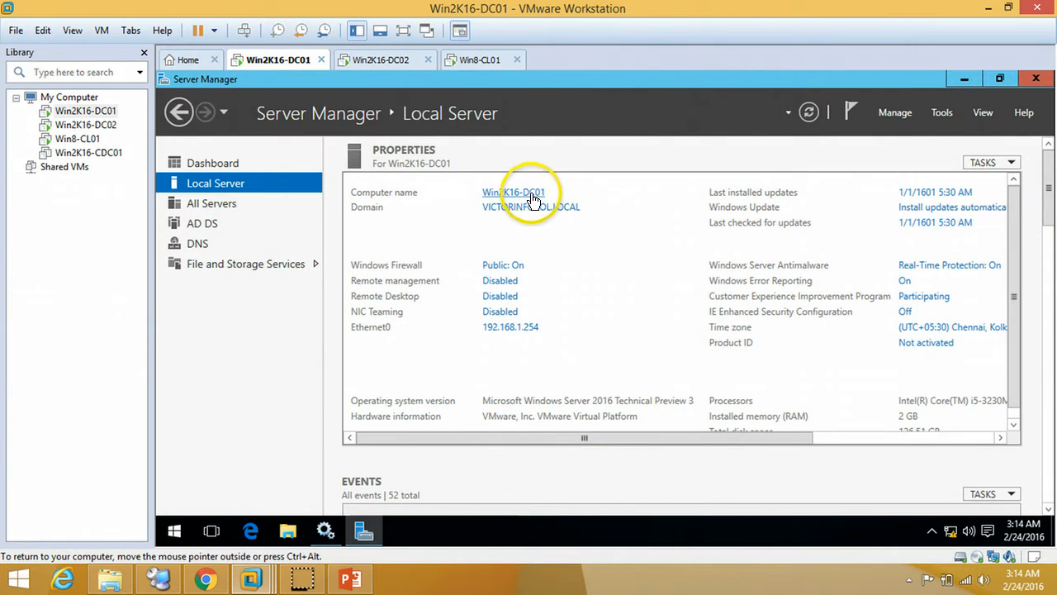
pyautogui.click(894, 112)
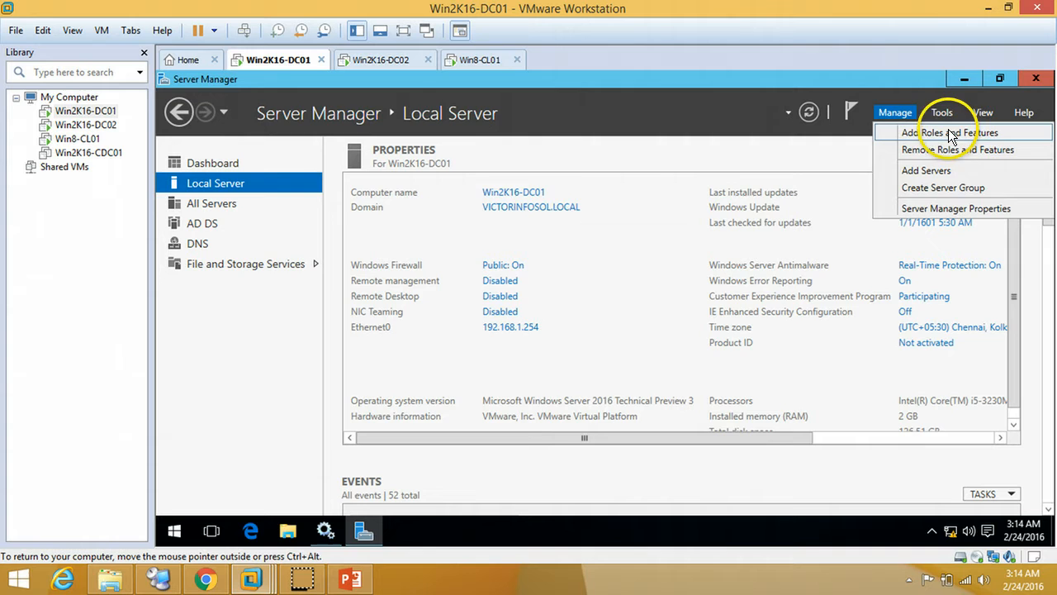
pyautogui.click(950, 132)
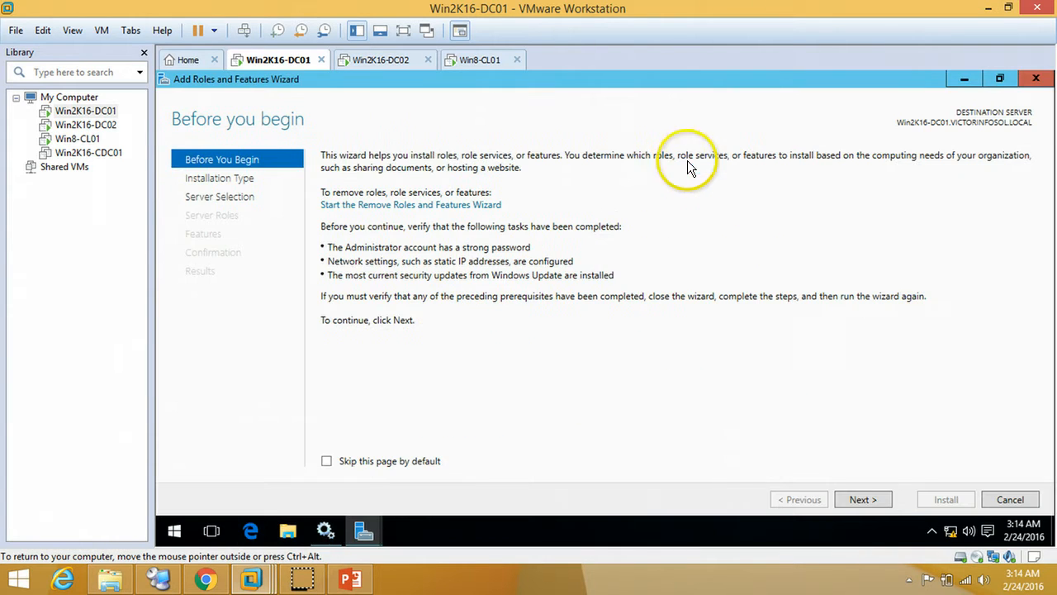
pyautogui.click(863, 499)
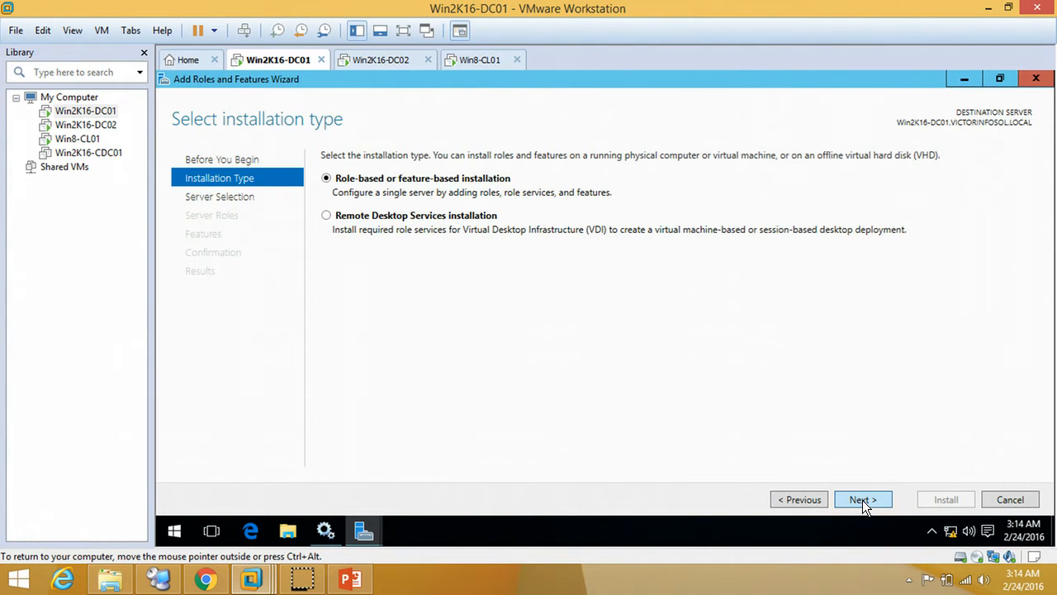
pyautogui.click(862, 499)
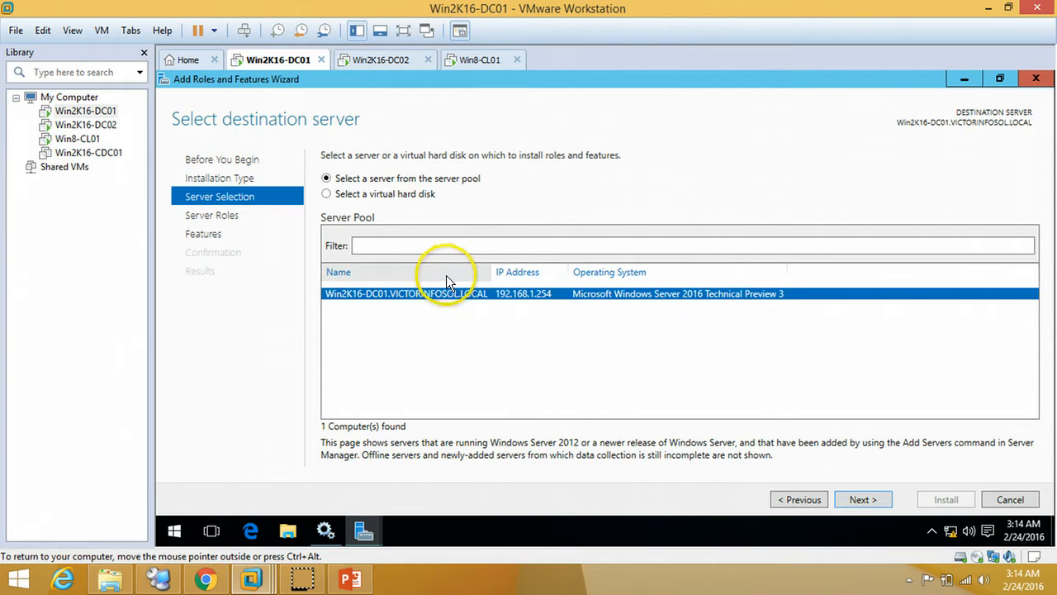
pyautogui.click(862, 499)
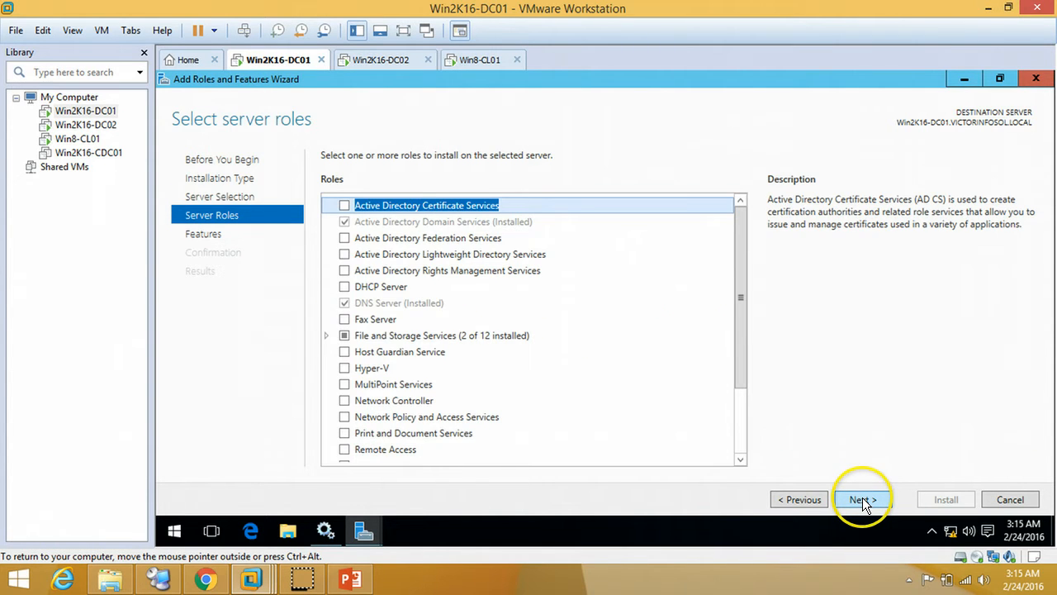
pyautogui.moveTo(347, 287)
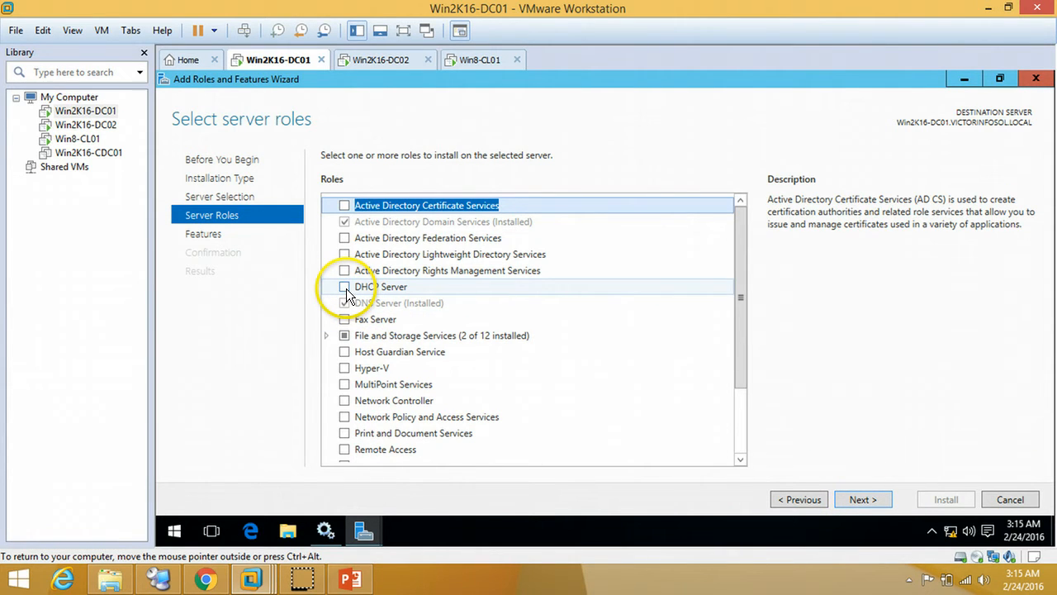
pyautogui.click(344, 286)
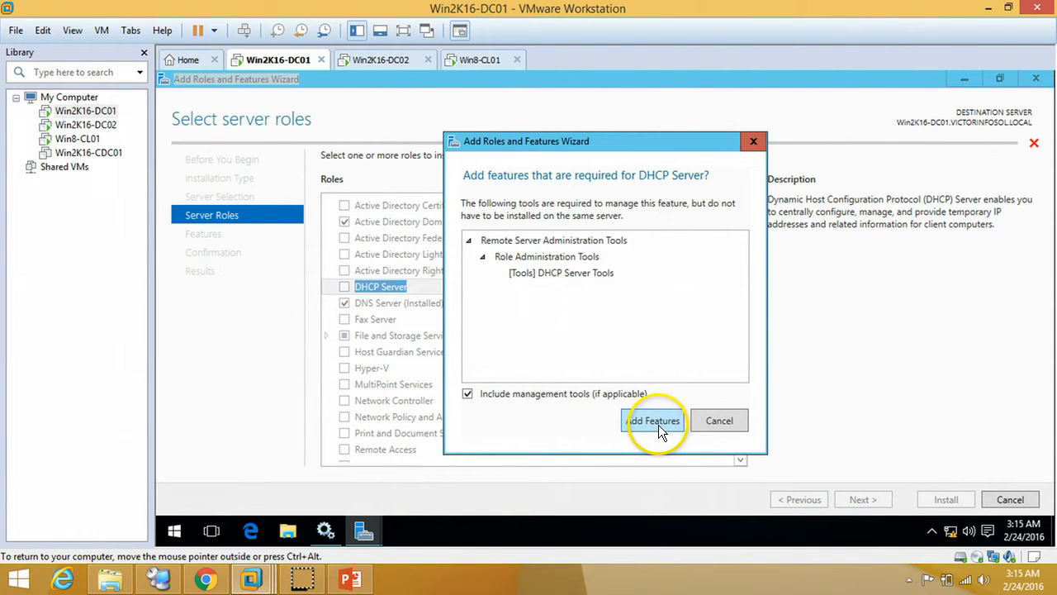
pyautogui.click(653, 420)
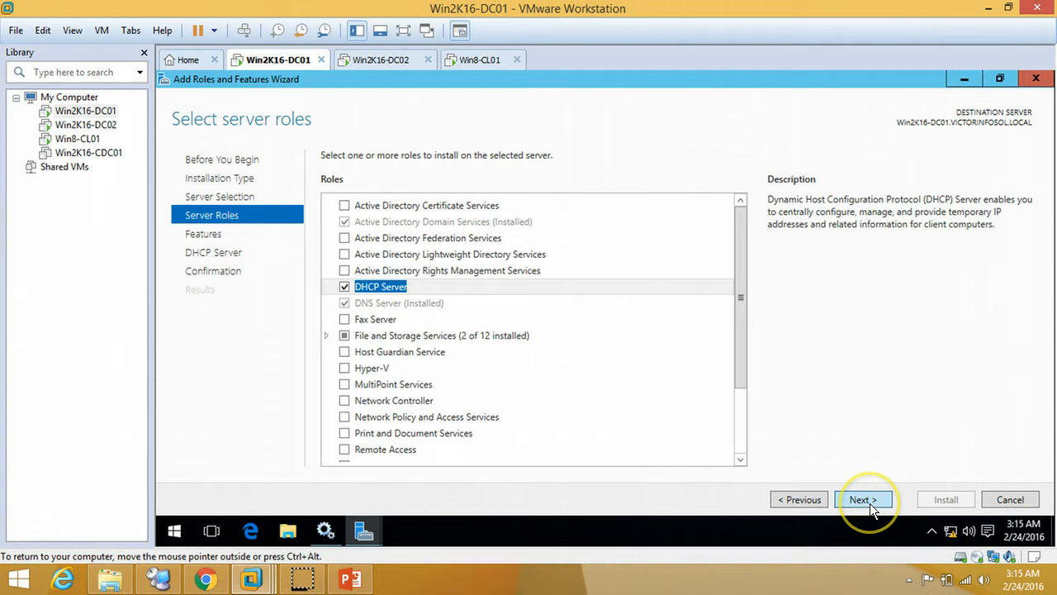
pyautogui.click(863, 499)
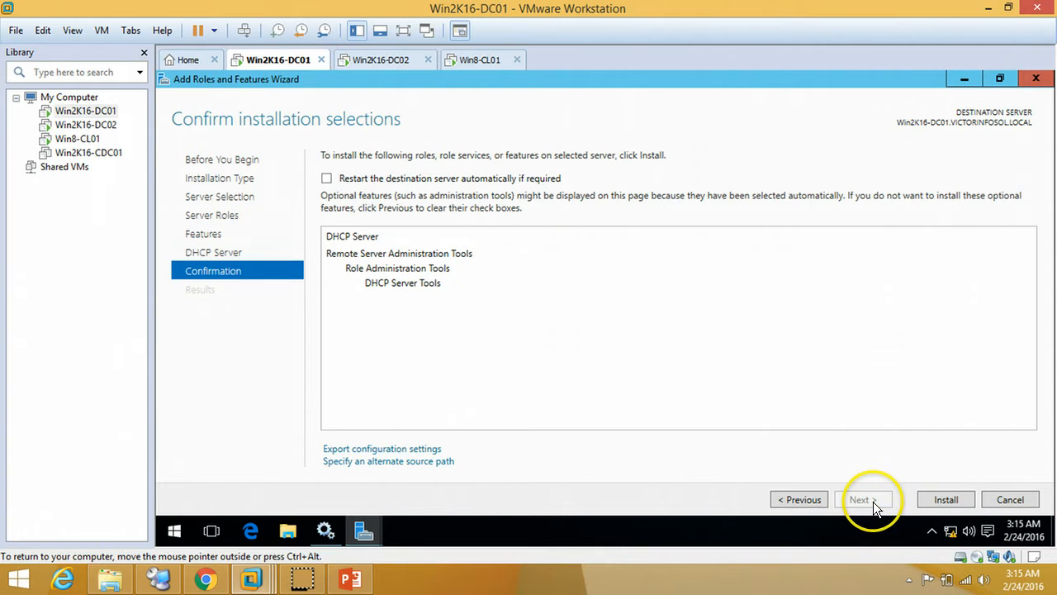
pyautogui.moveTo(807, 384)
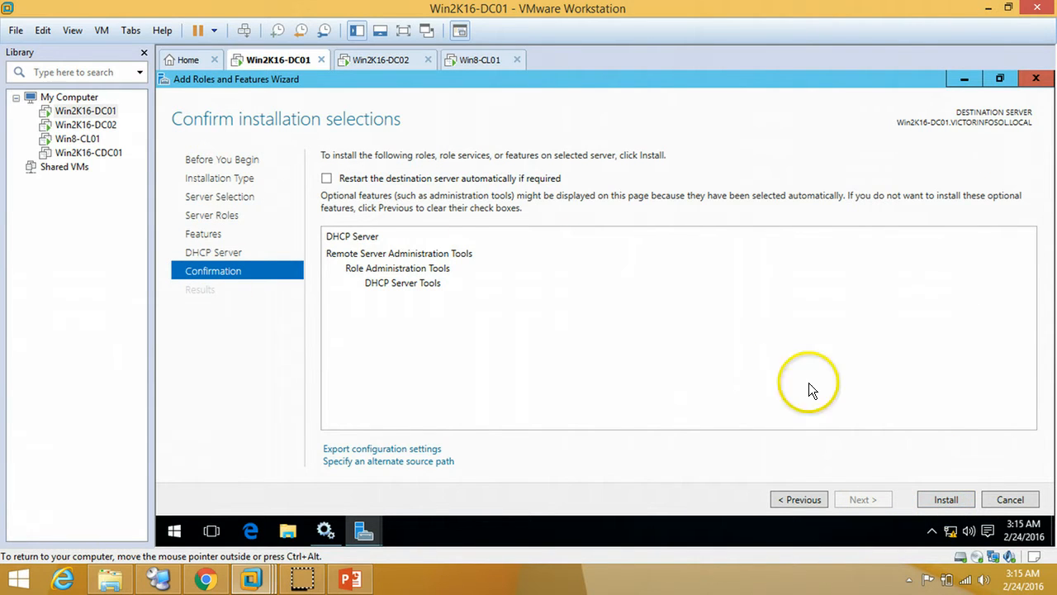
# Step: Start installing DHCP Server and its management tools on Win2K16-DC01
pyautogui.click(945, 498)
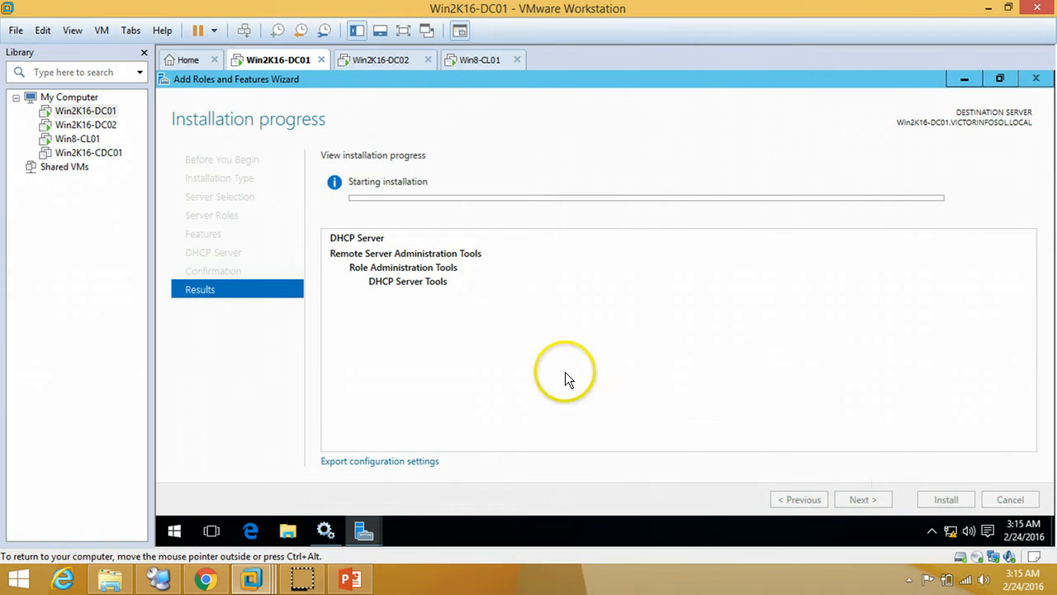
pyautogui.moveTo(535, 138)
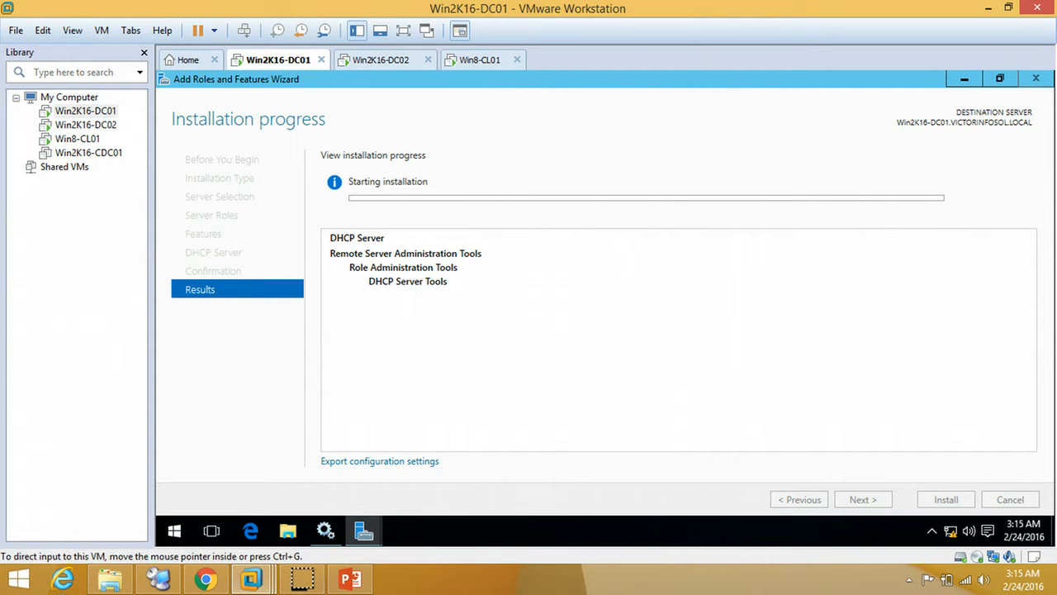
pyautogui.moveTo(554, 163)
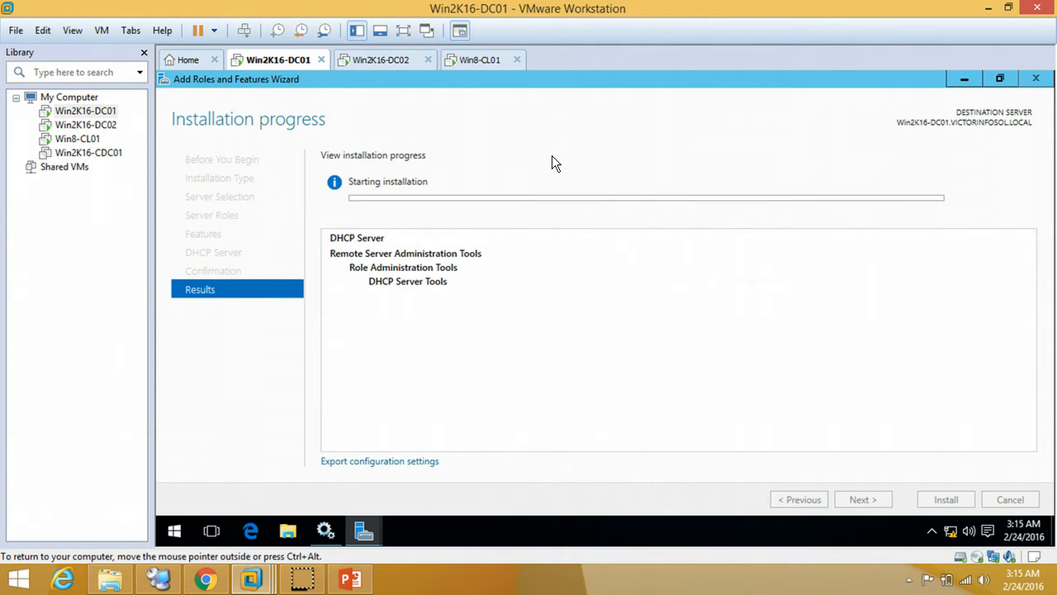
pyautogui.moveTo(503, 157)
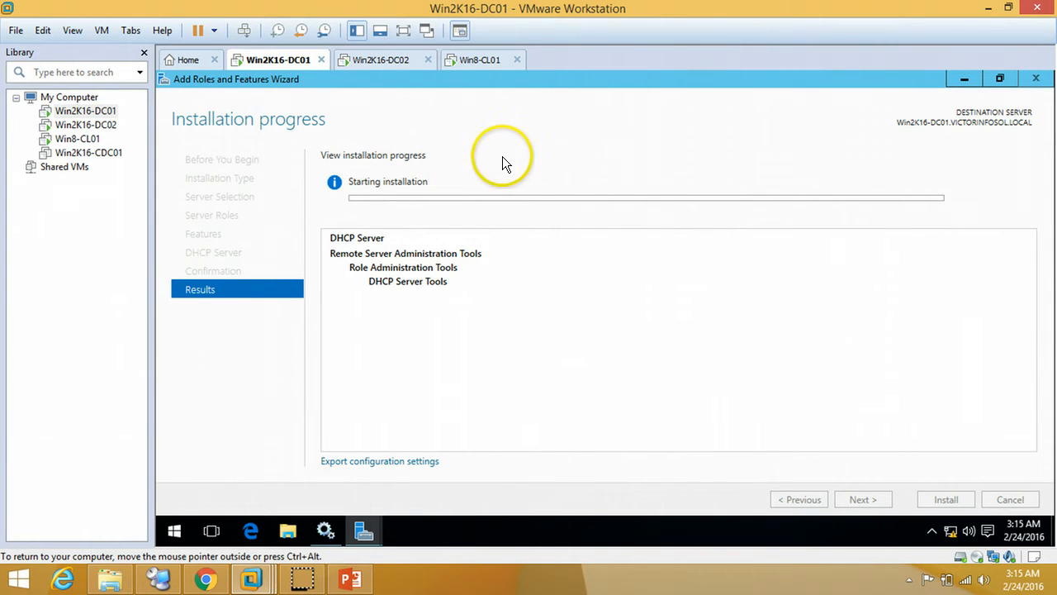
pyautogui.moveTo(506, 163)
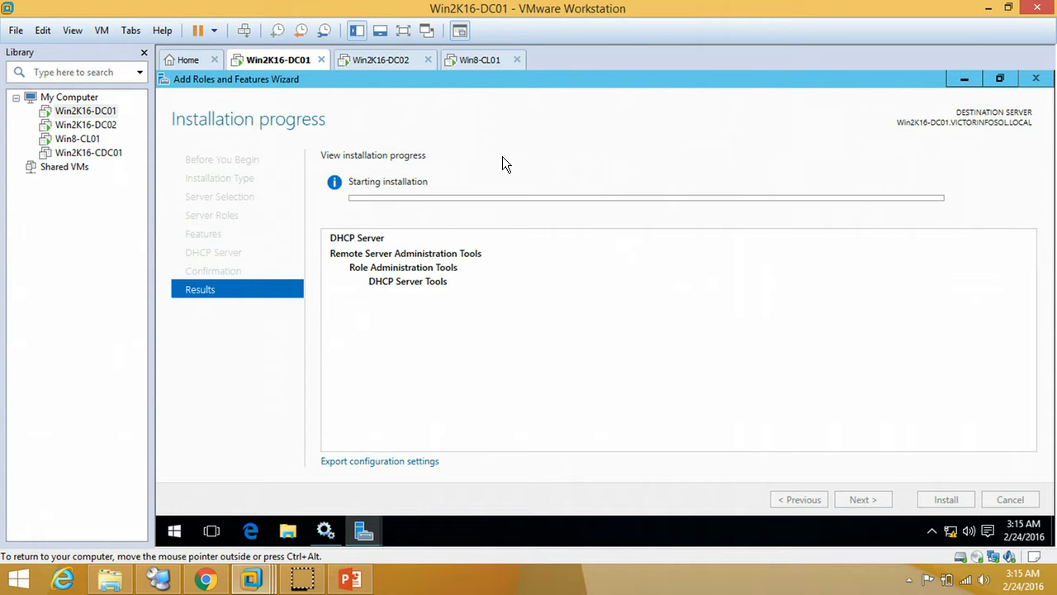
pyautogui.moveTo(694, 153)
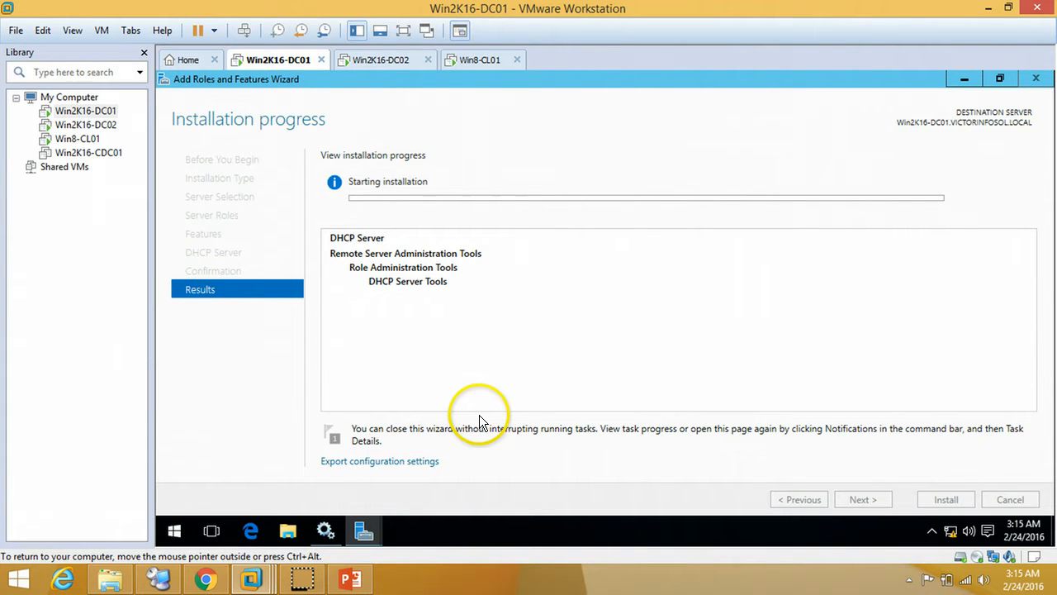
pyautogui.moveTo(304, 576)
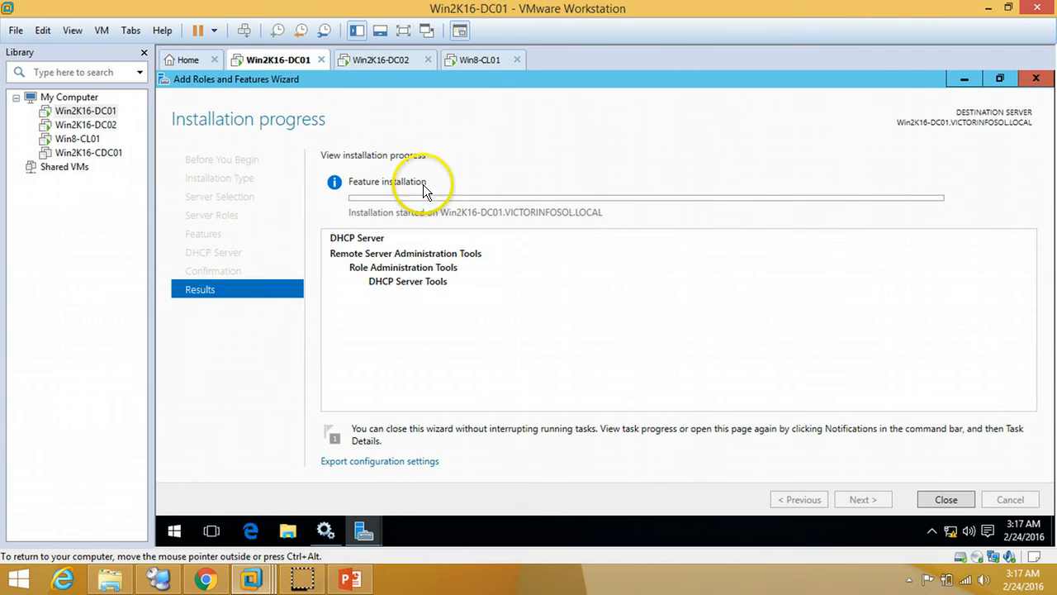
pyautogui.moveTo(540, 337)
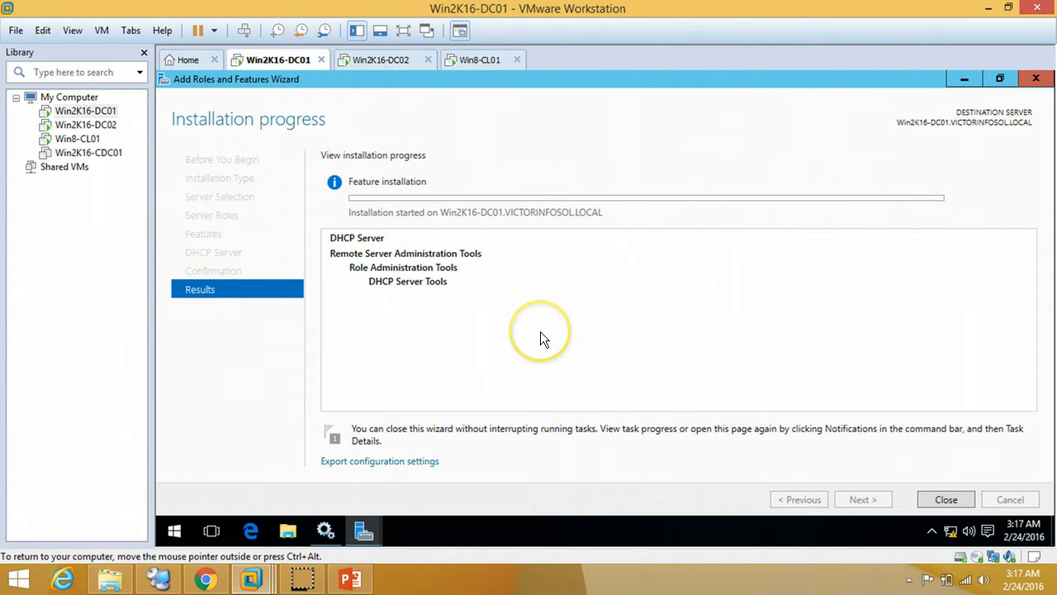
pyautogui.moveTo(425, 474)
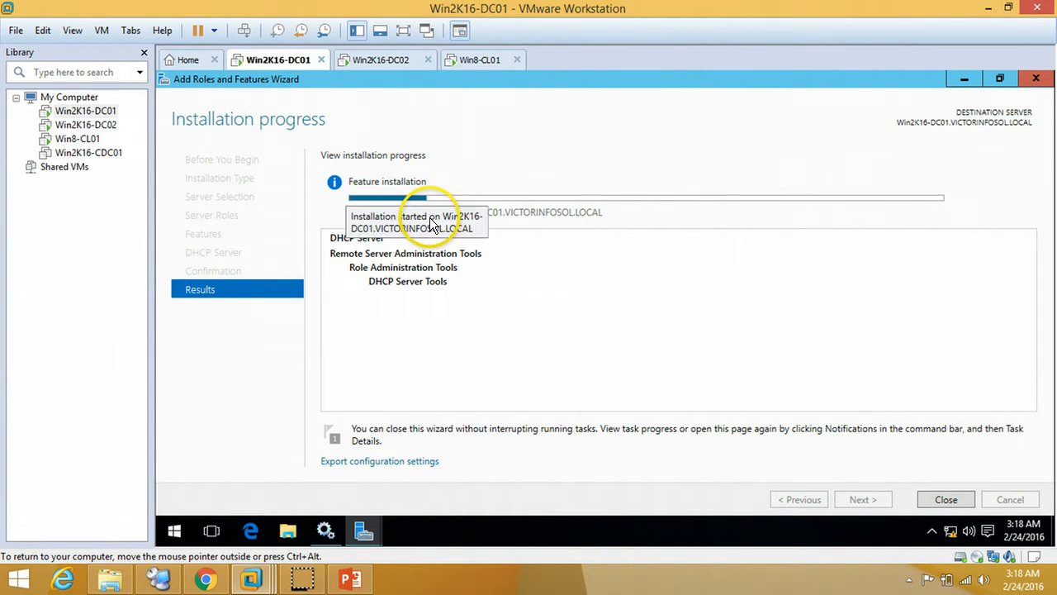
pyautogui.moveTo(444, 321)
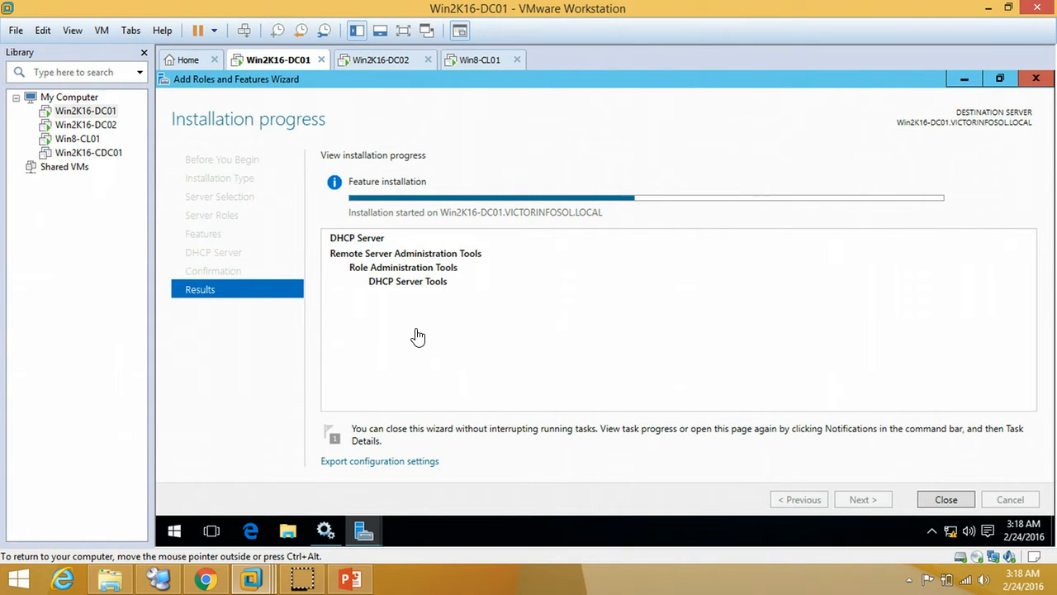
pyautogui.moveTo(415, 341)
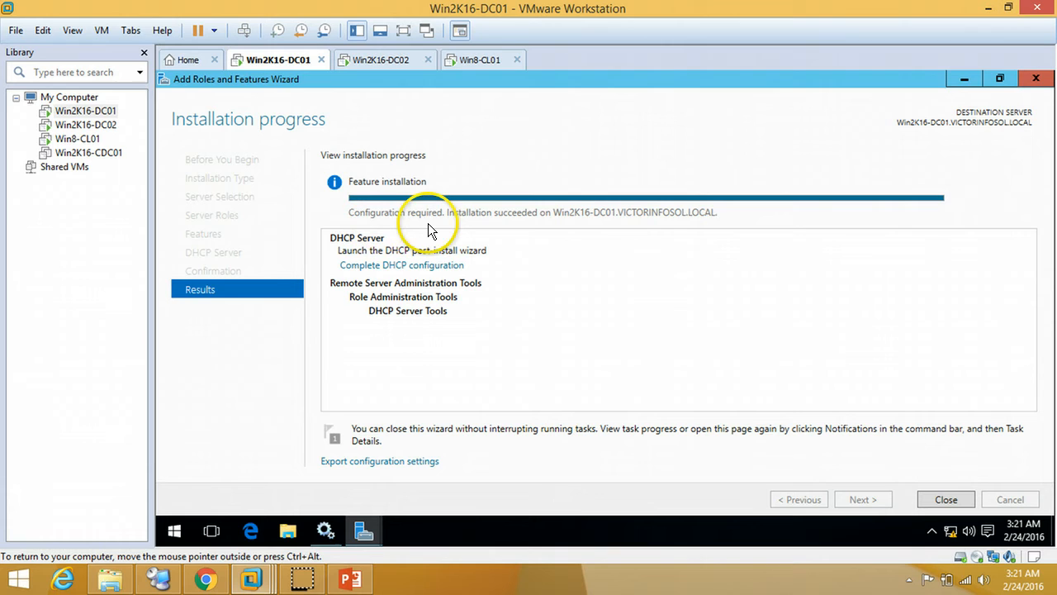
pyautogui.moveTo(363, 273)
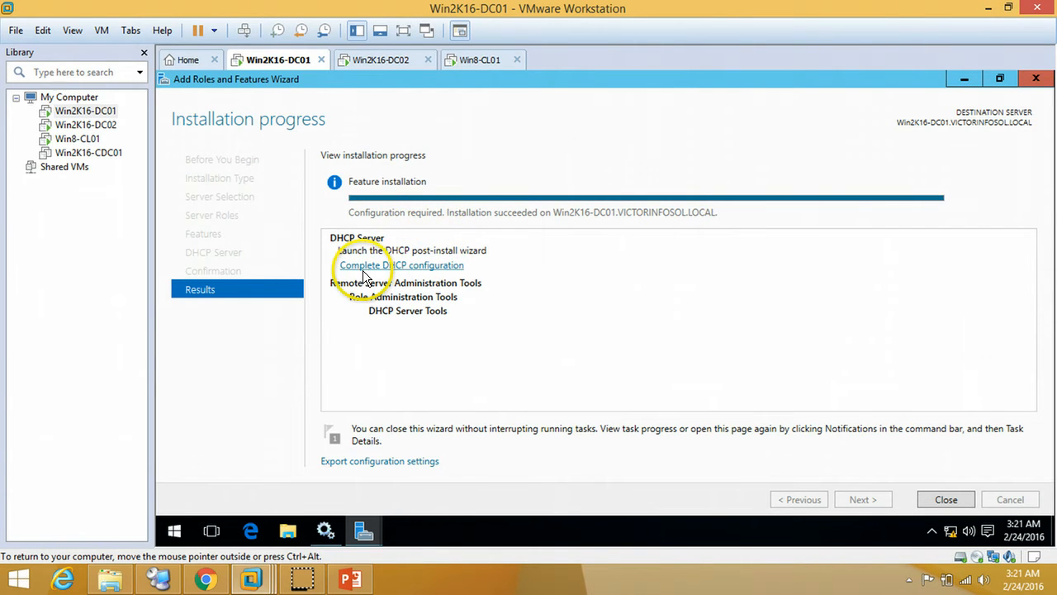
pyautogui.moveTo(411, 273)
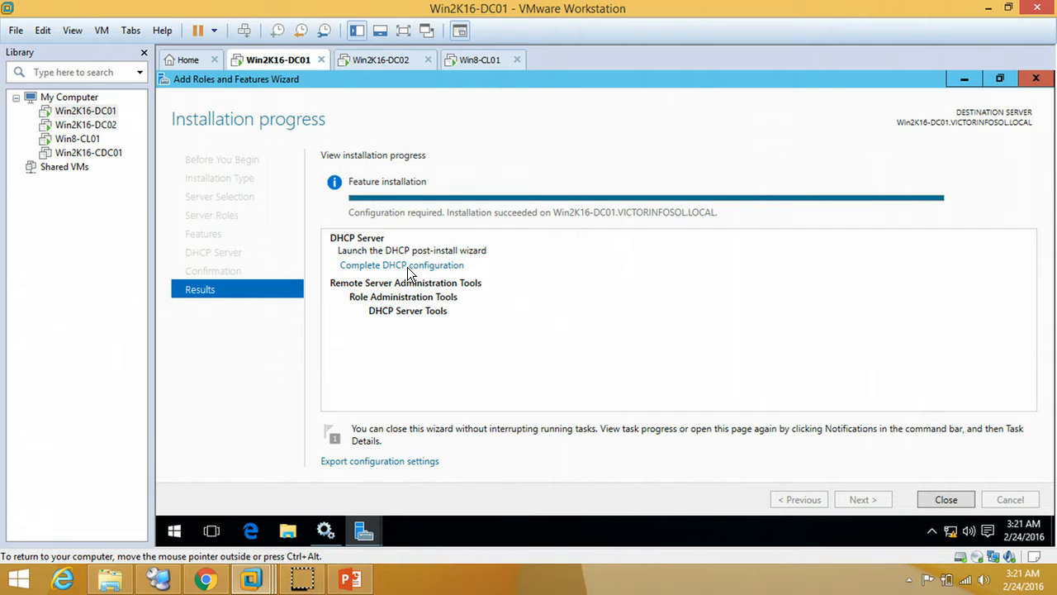
# Step: Open the 'Complete DHCP configuration' post-install wizard from the installation results
pyautogui.click(402, 265)
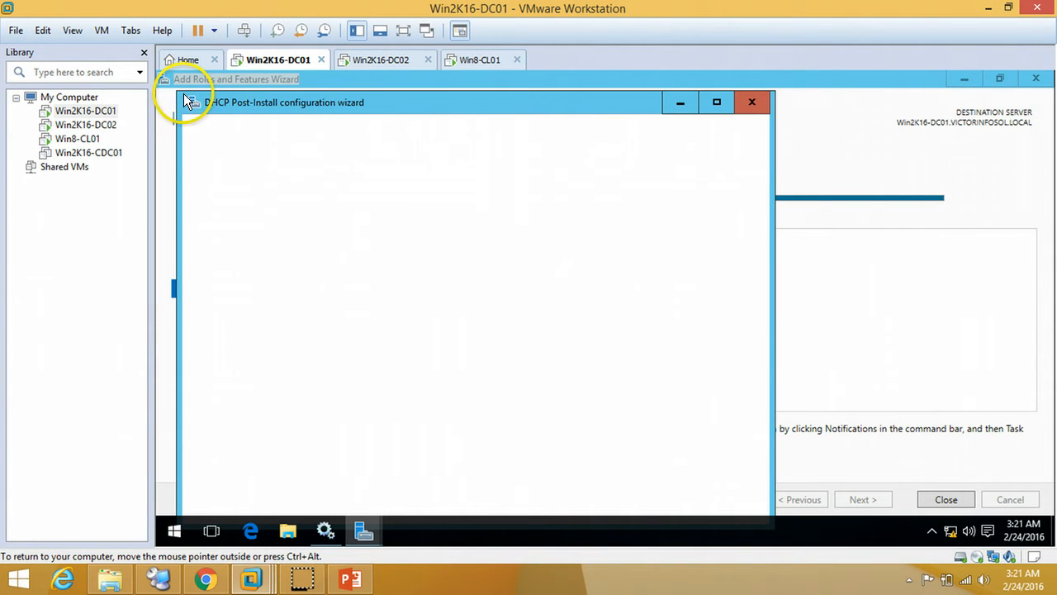
pyautogui.moveTo(421, 108)
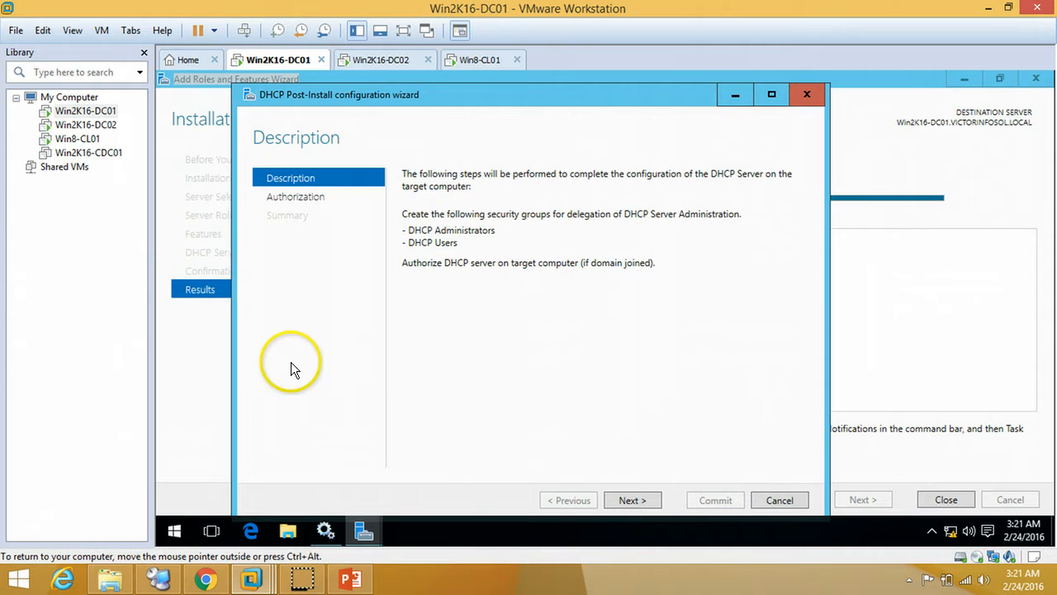
pyautogui.moveTo(535, 293)
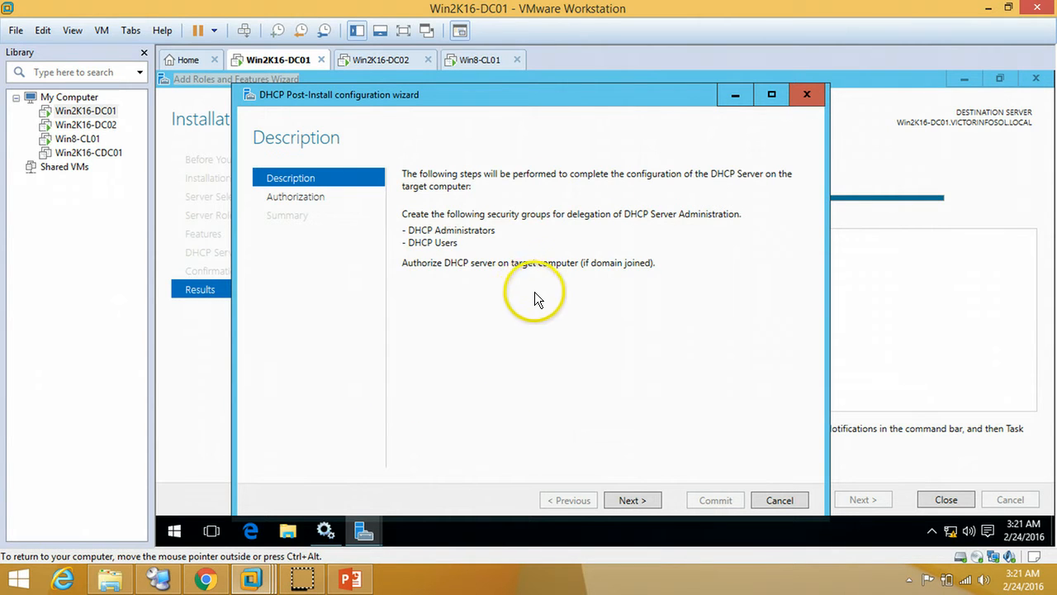
pyautogui.moveTo(638, 223)
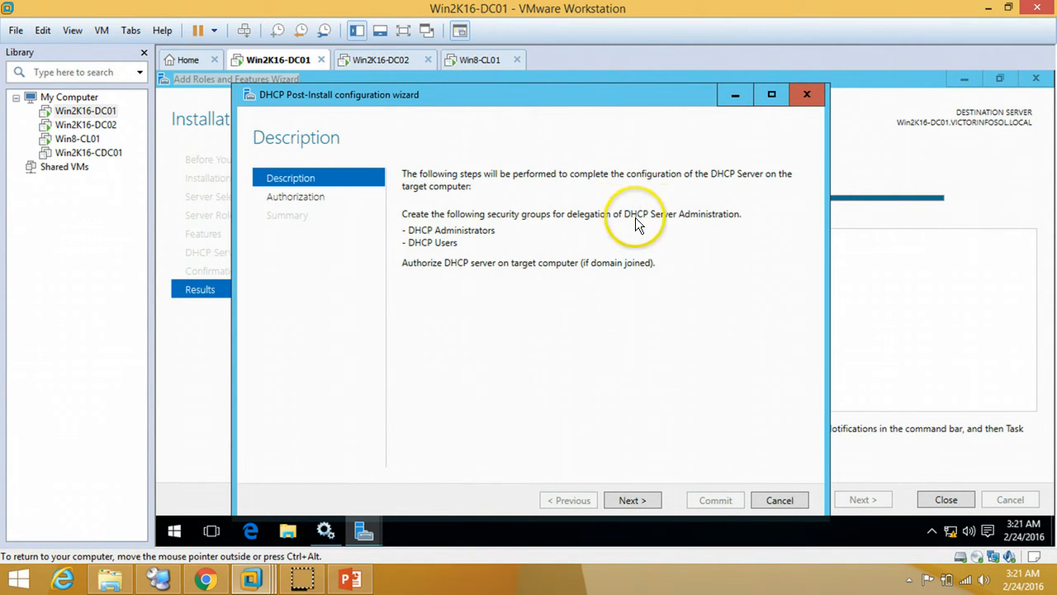
pyautogui.moveTo(619, 429)
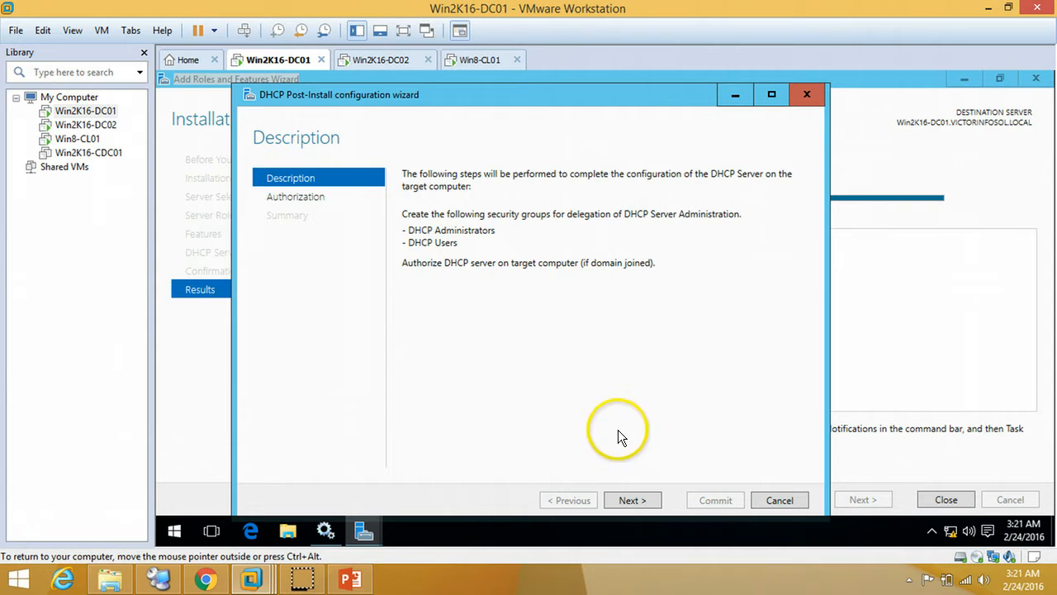
pyautogui.moveTo(625, 422)
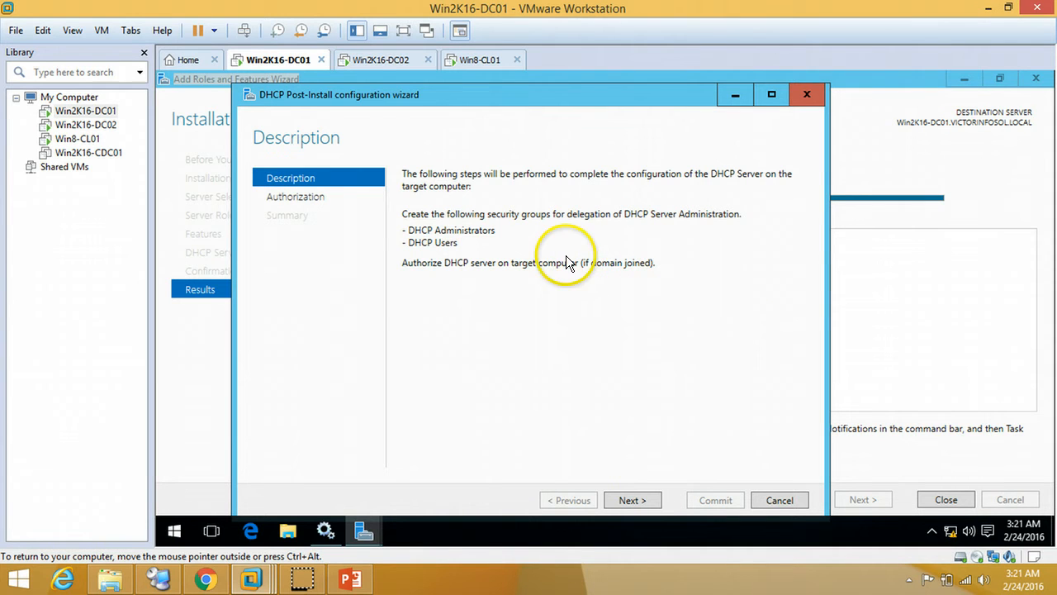
pyautogui.moveTo(589, 321)
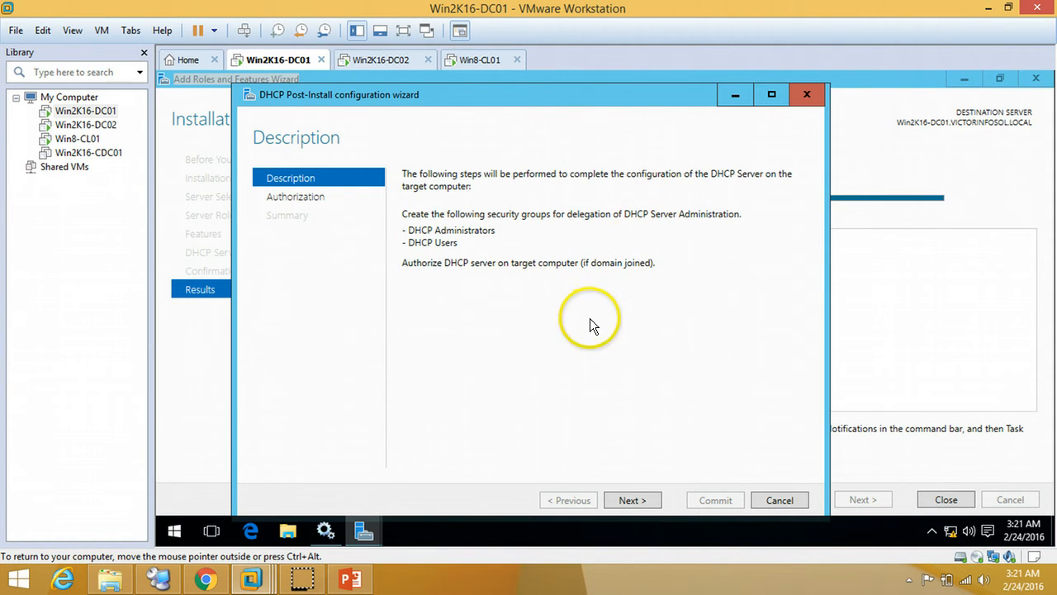
pyautogui.moveTo(617, 491)
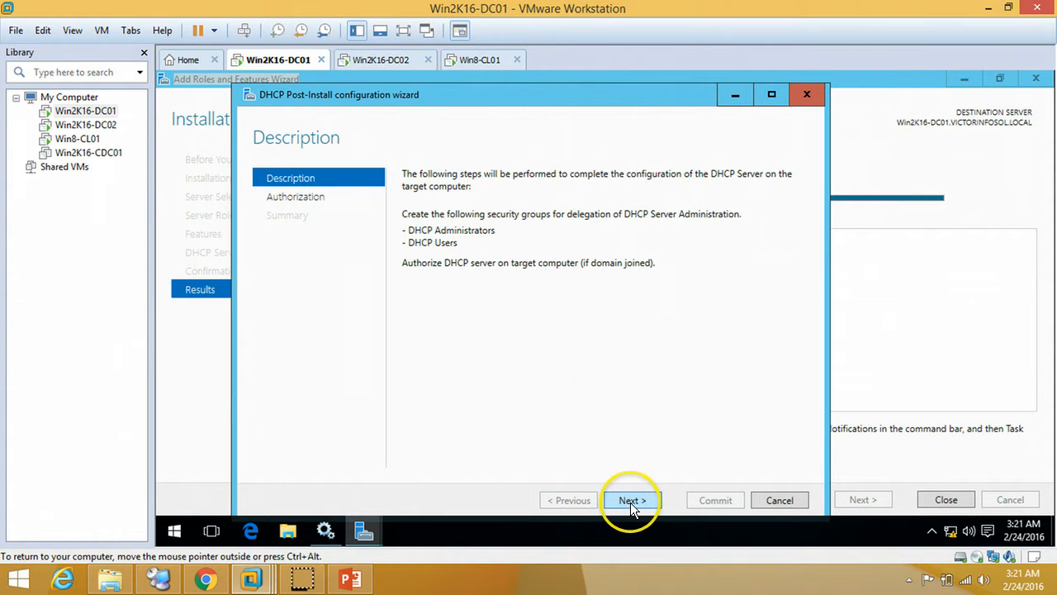
# Step: Commit the DHCP post-install configuration using the current domain administrator credentials
pyautogui.click(632, 500)
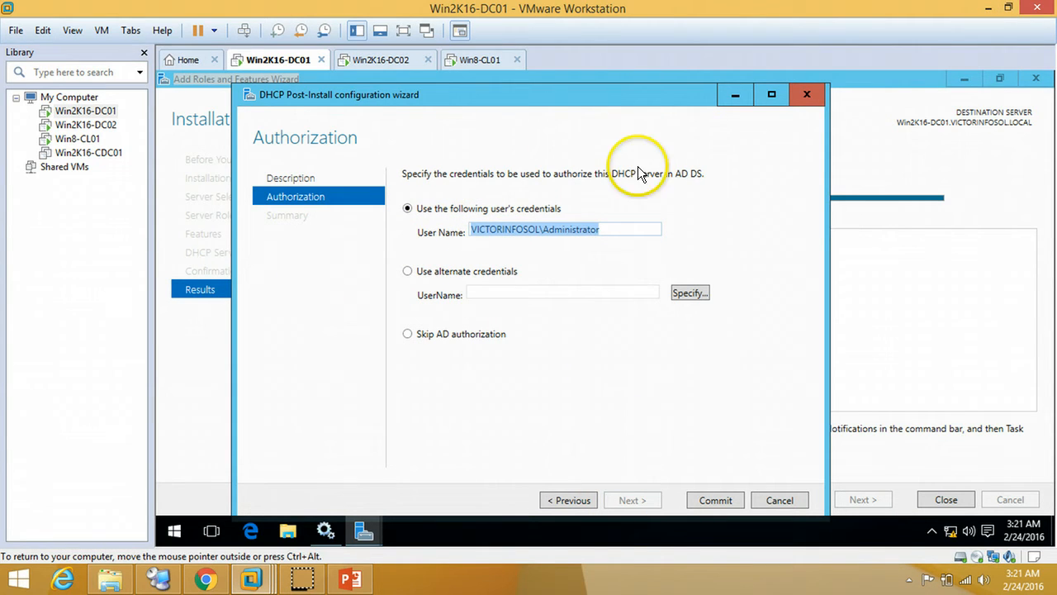
pyautogui.moveTo(714, 500)
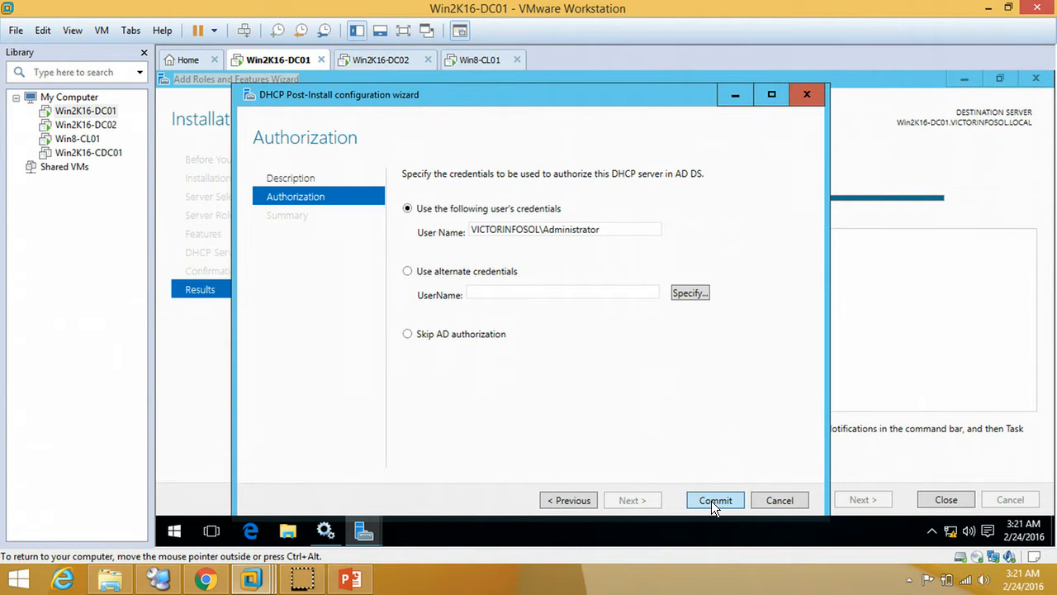
pyautogui.click(714, 500)
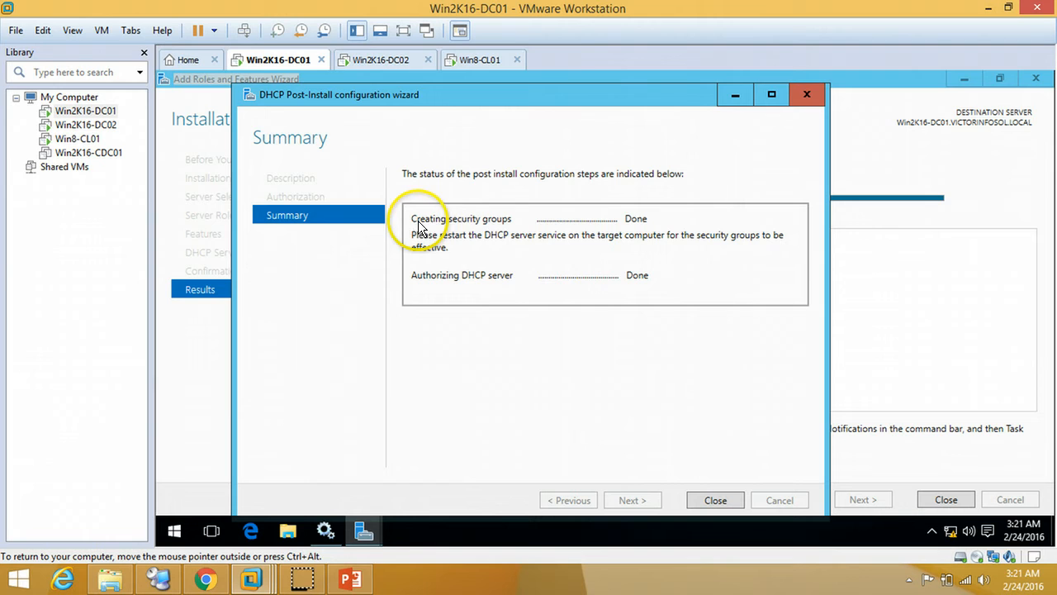
pyautogui.moveTo(419, 281)
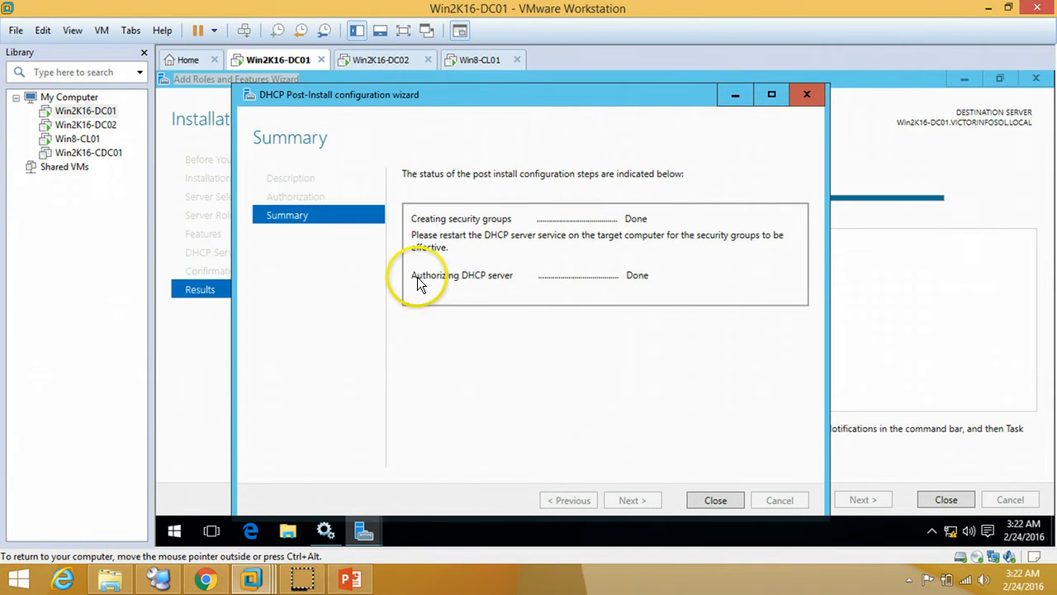
pyautogui.moveTo(726, 491)
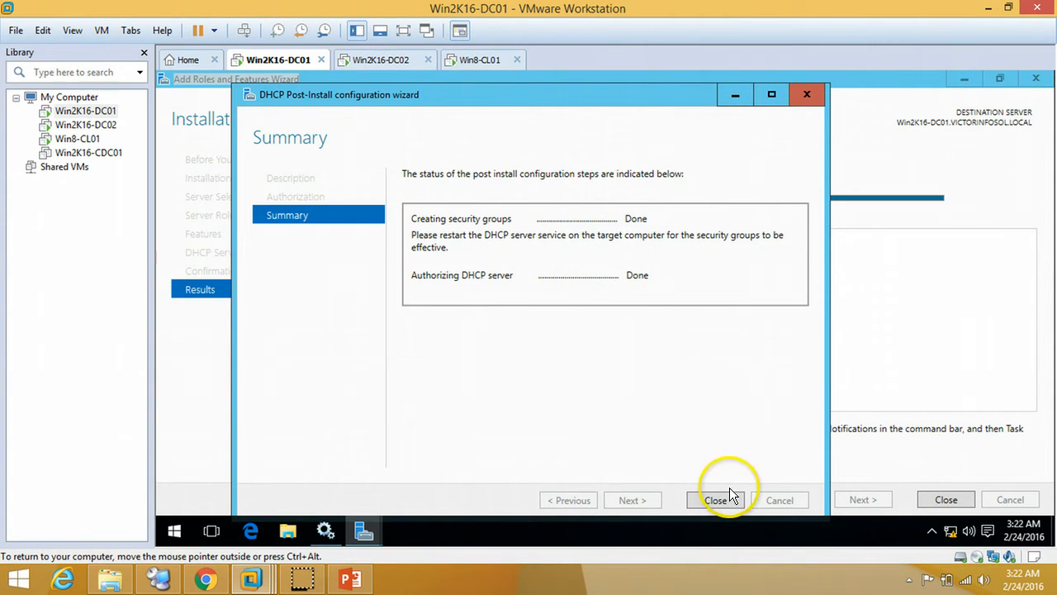
pyautogui.click(715, 500)
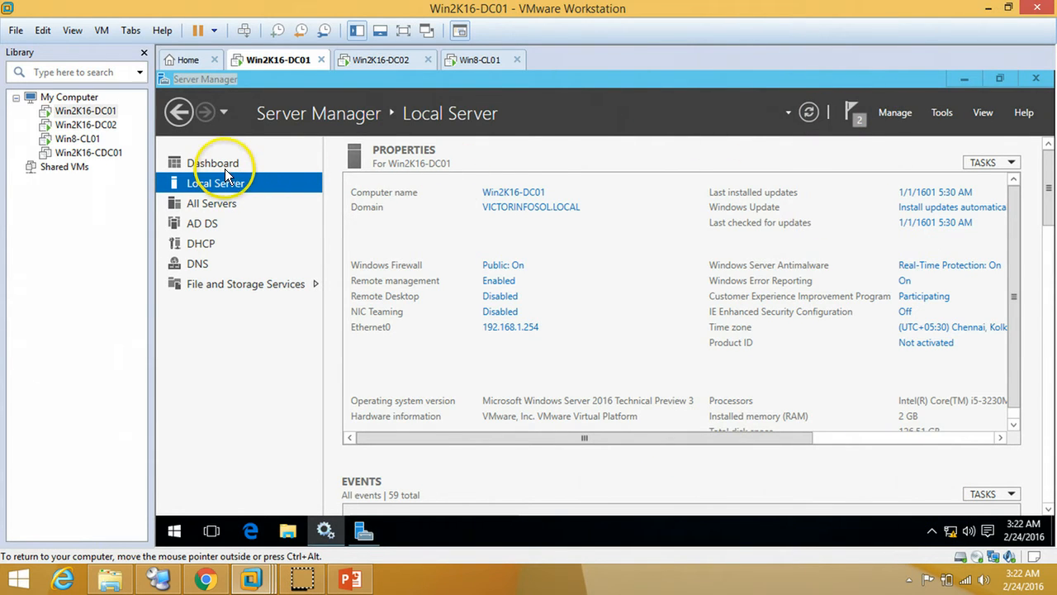
pyautogui.click(212, 163)
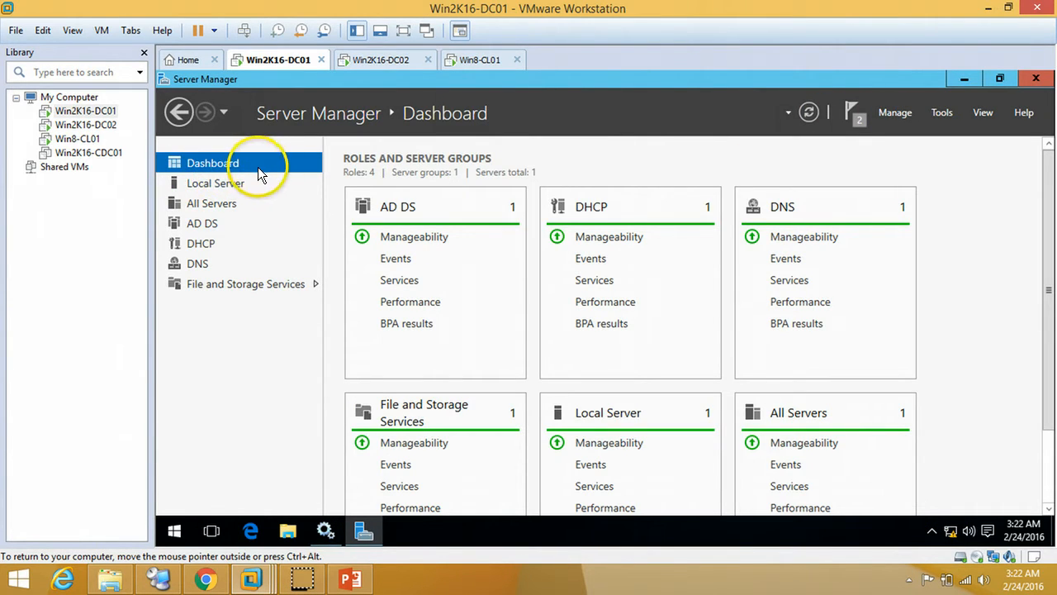
pyautogui.moveTo(578, 206)
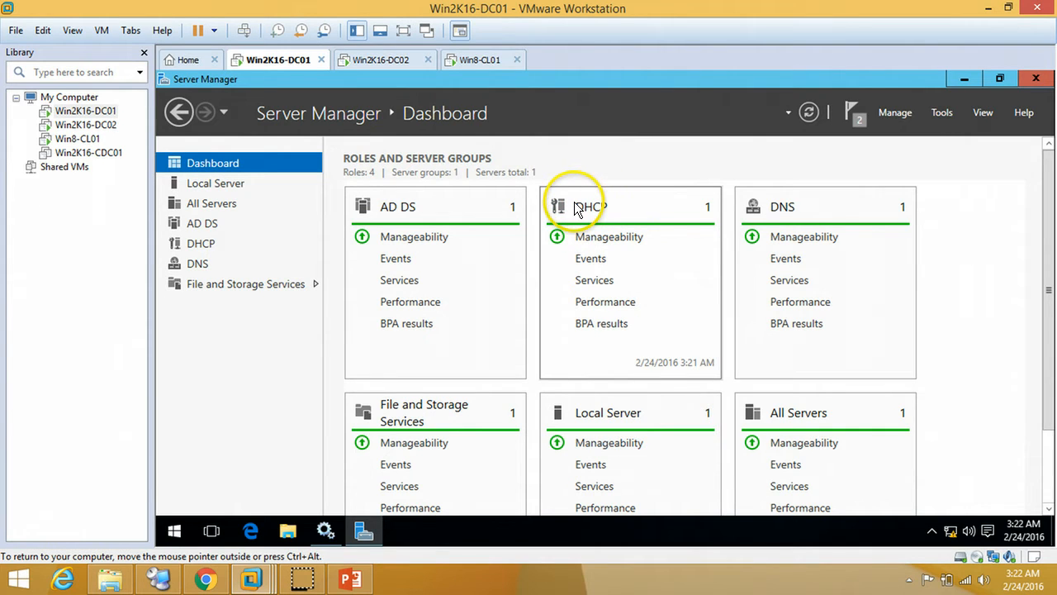
pyautogui.moveTo(970, 198)
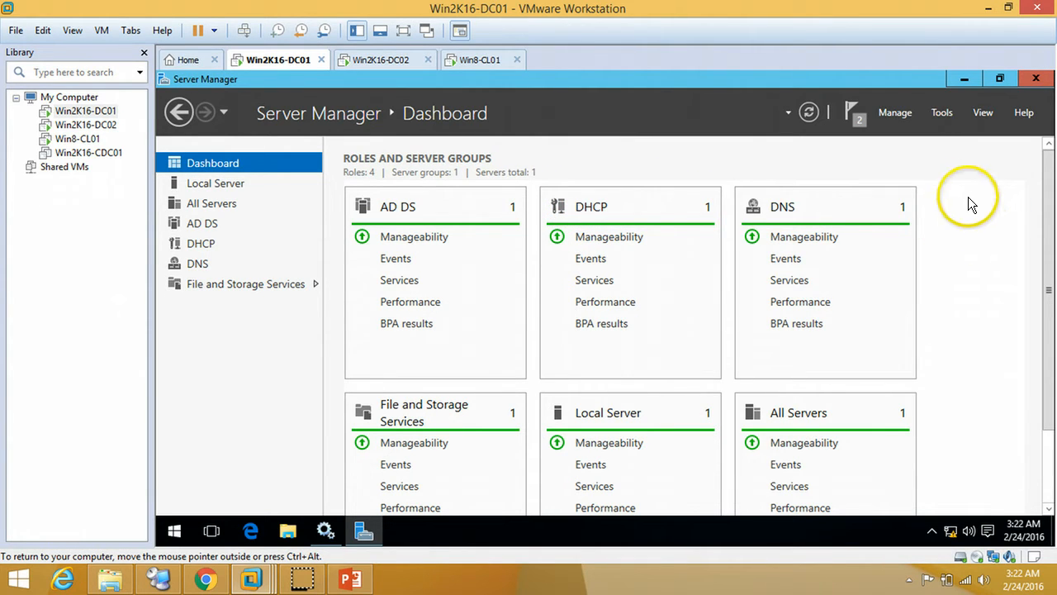
pyautogui.moveTo(942, 114)
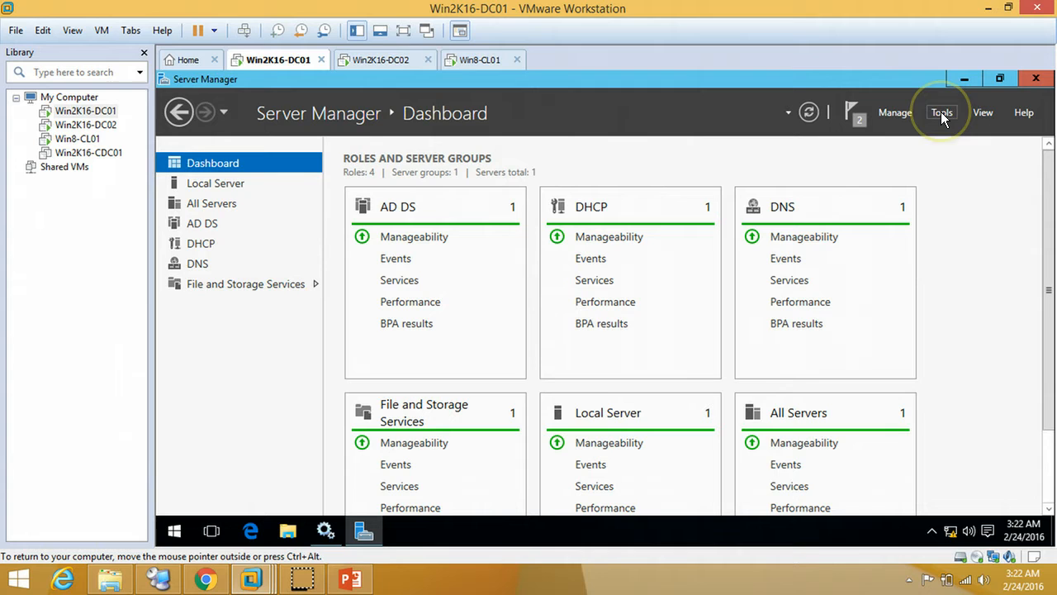
# Step: Open the DHCP console, expand win2k16-dc01.victorinfosol.local, check IPv6 properties, then select IPv4
pyautogui.click(941, 112)
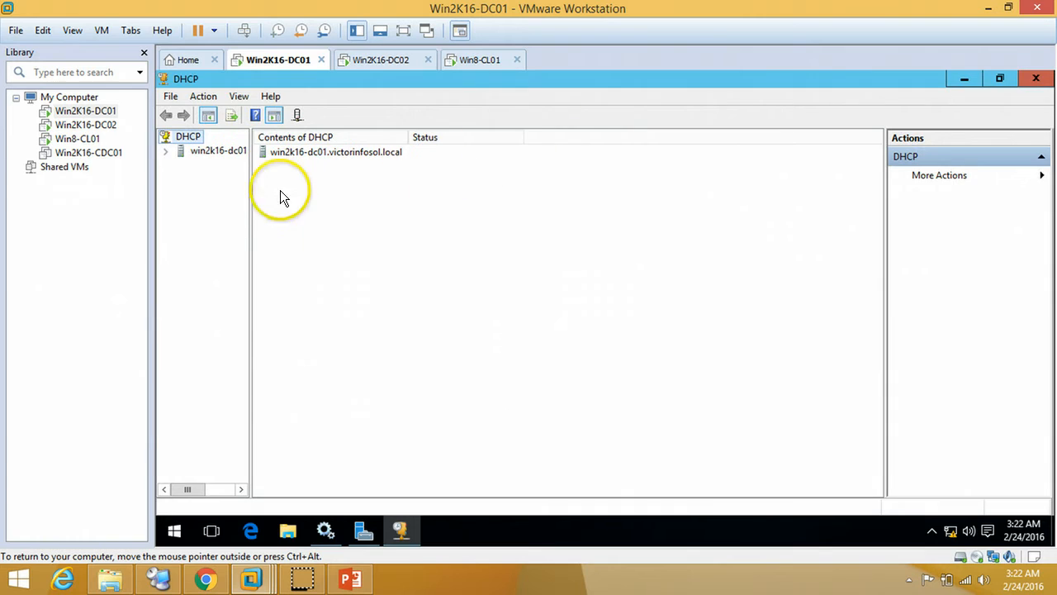
pyautogui.moveTo(256, 215)
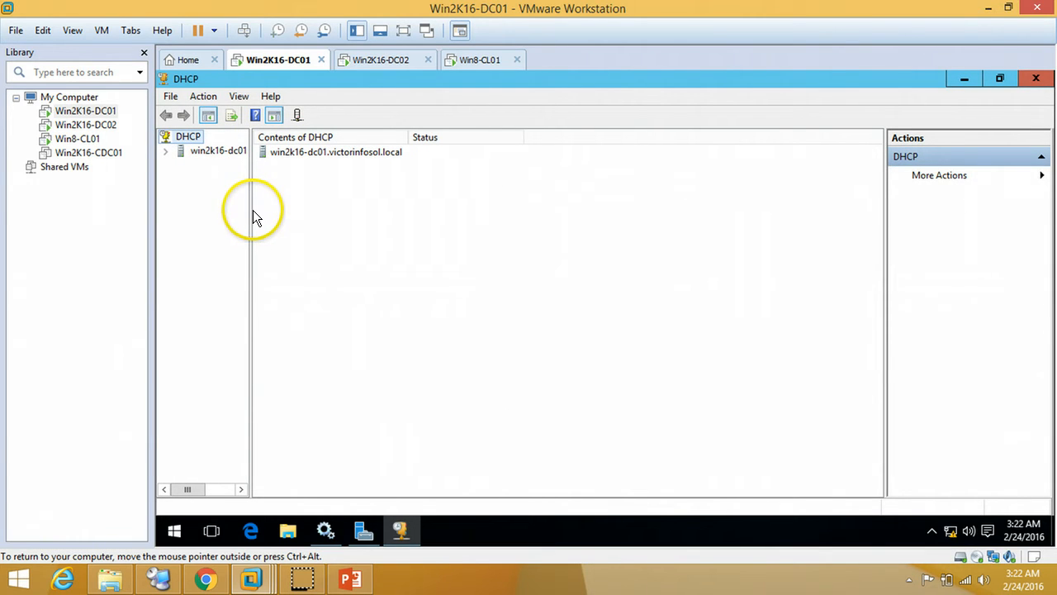
pyautogui.click(165, 151)
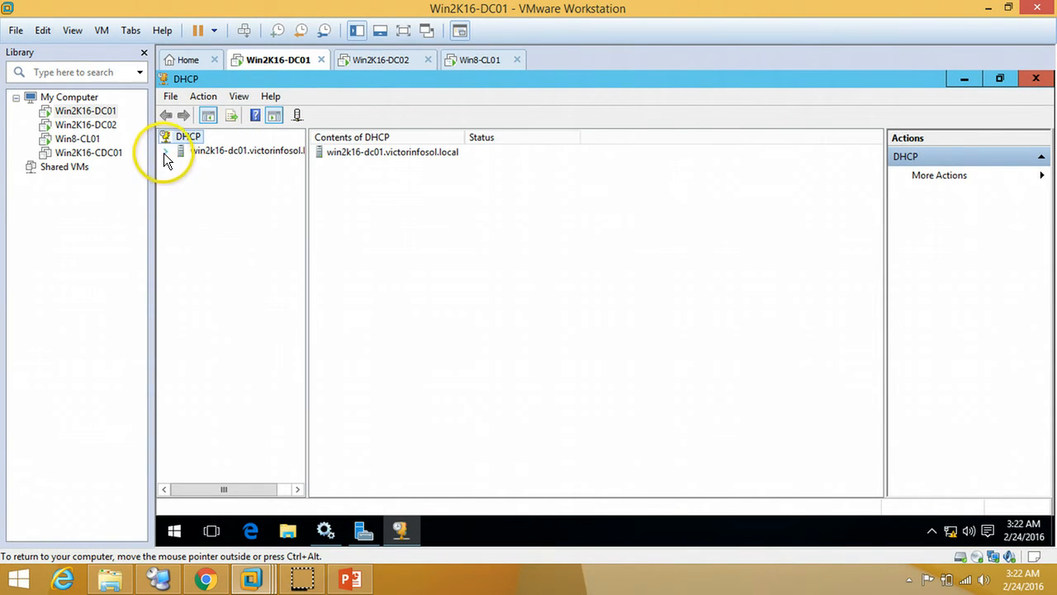
pyautogui.click(166, 150)
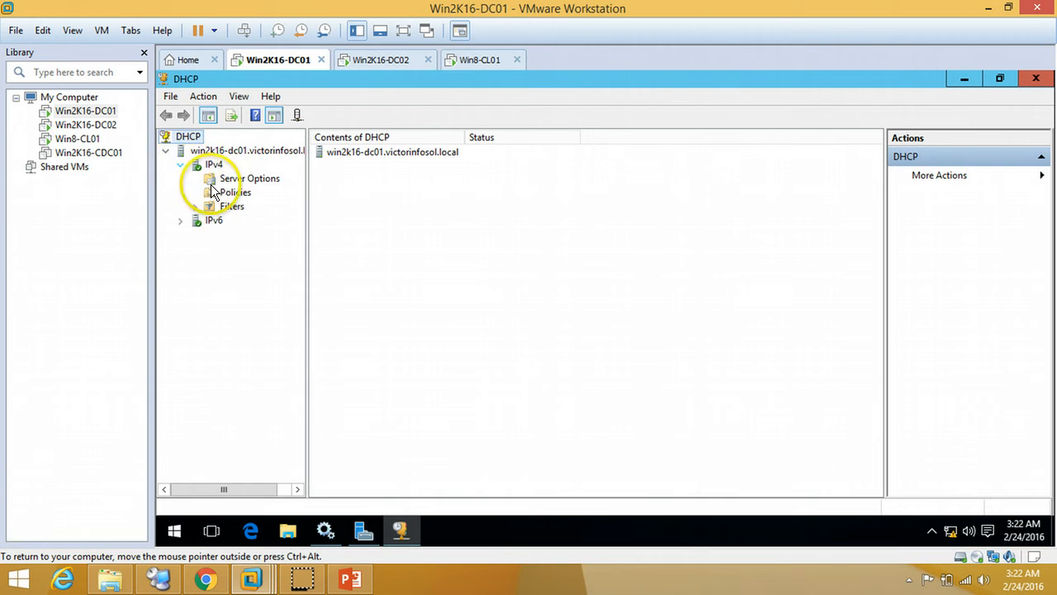
pyautogui.click(213, 219)
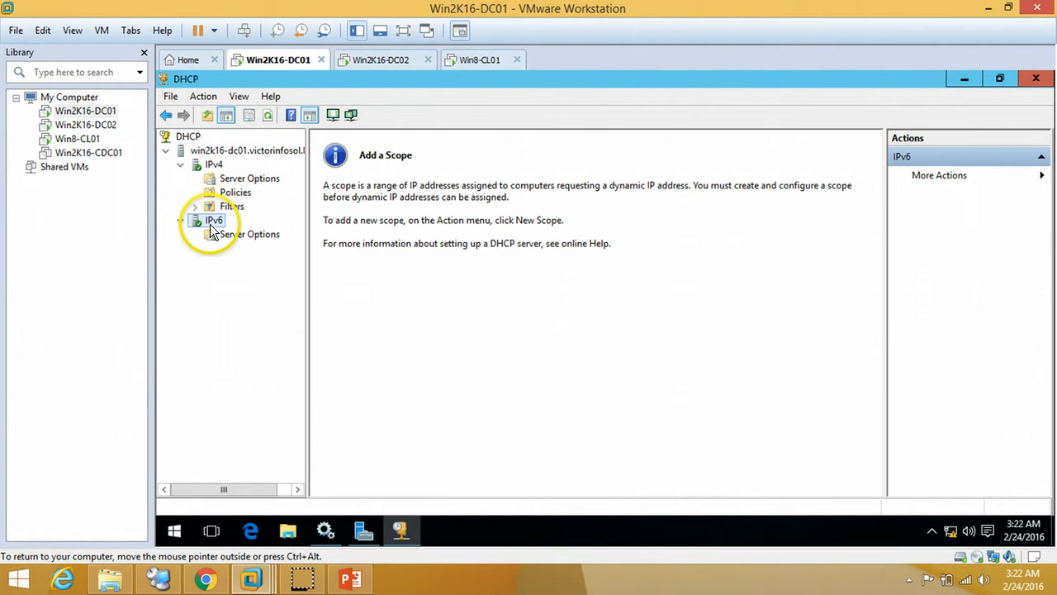
pyautogui.rightClick(213, 219)
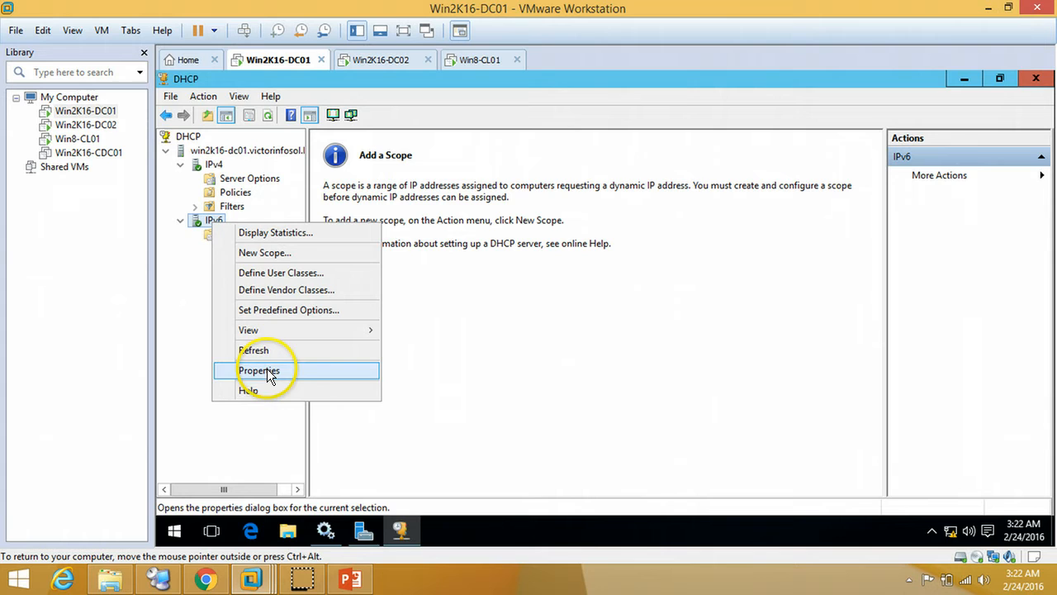
pyautogui.click(259, 370)
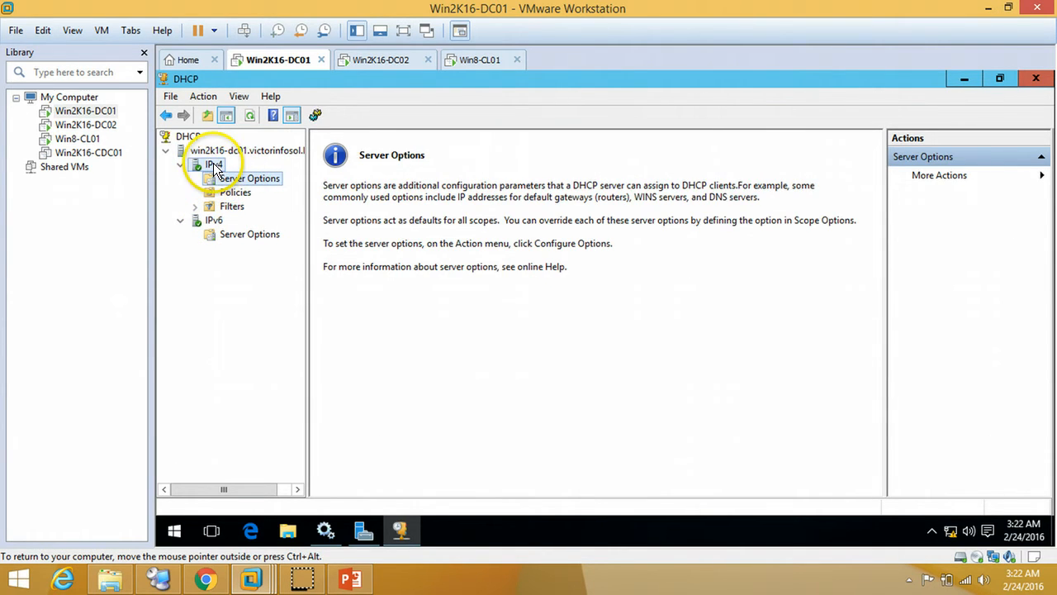
pyautogui.click(214, 164)
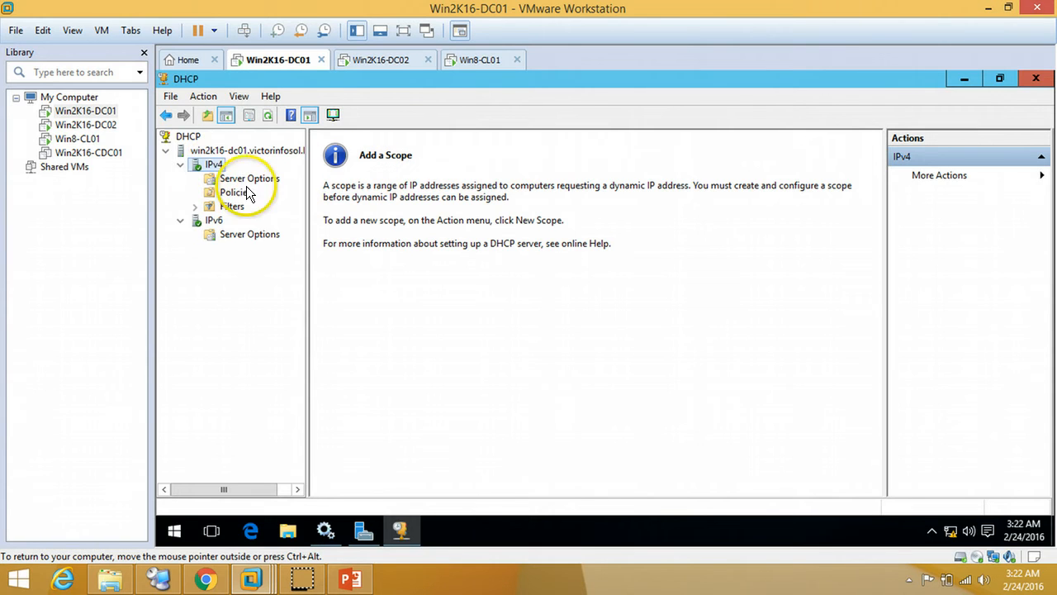
# Step: Launch the IPv4 New Scope Wizard and enter scope name LAN with description MyLANNetwork
pyautogui.rightClick(213, 164)
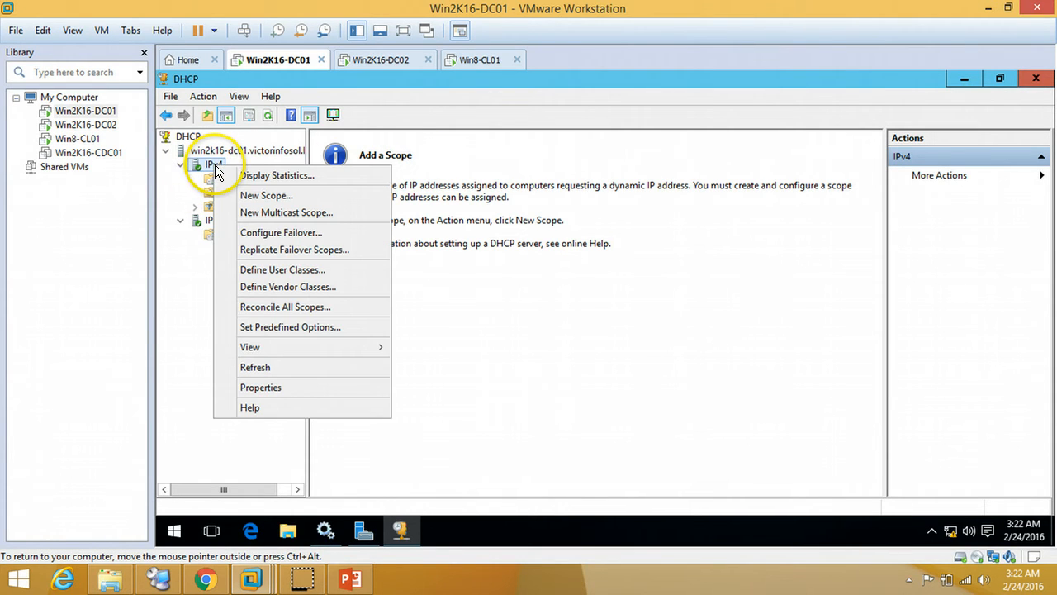
pyautogui.moveTo(259, 199)
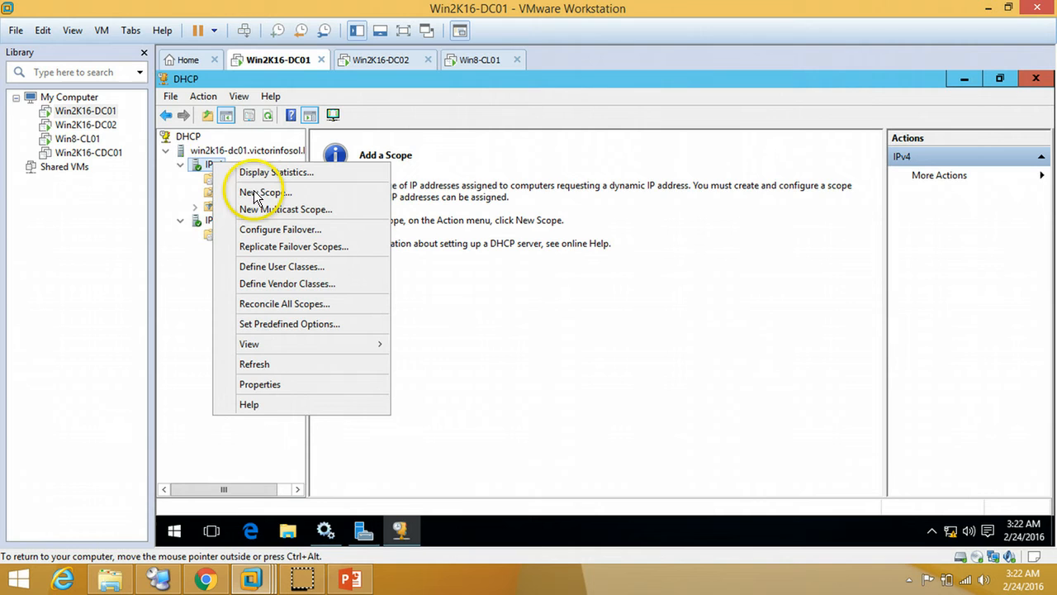
pyautogui.click(265, 192)
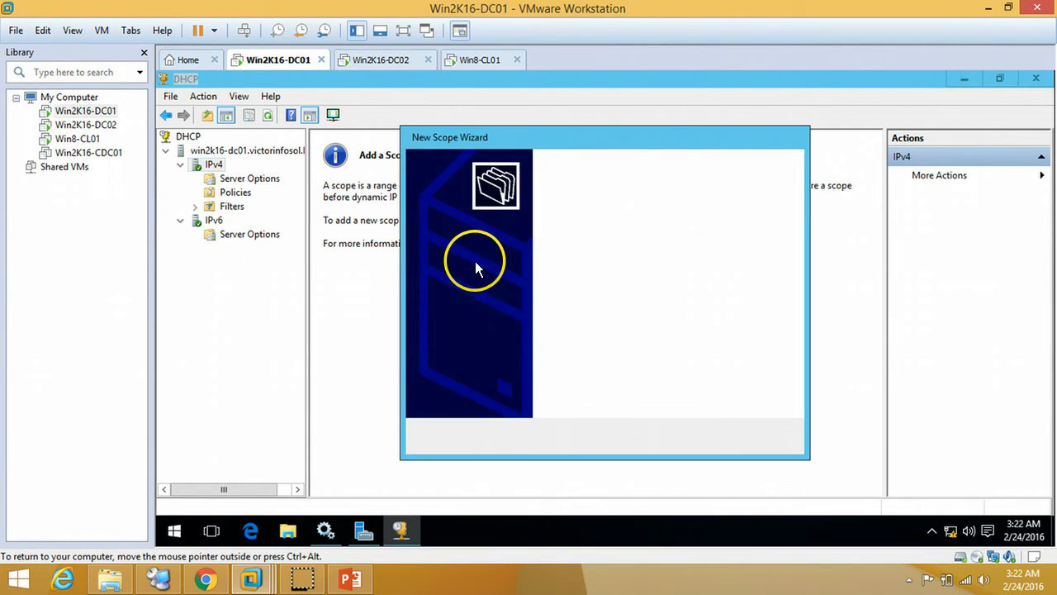
pyautogui.click(701, 437)
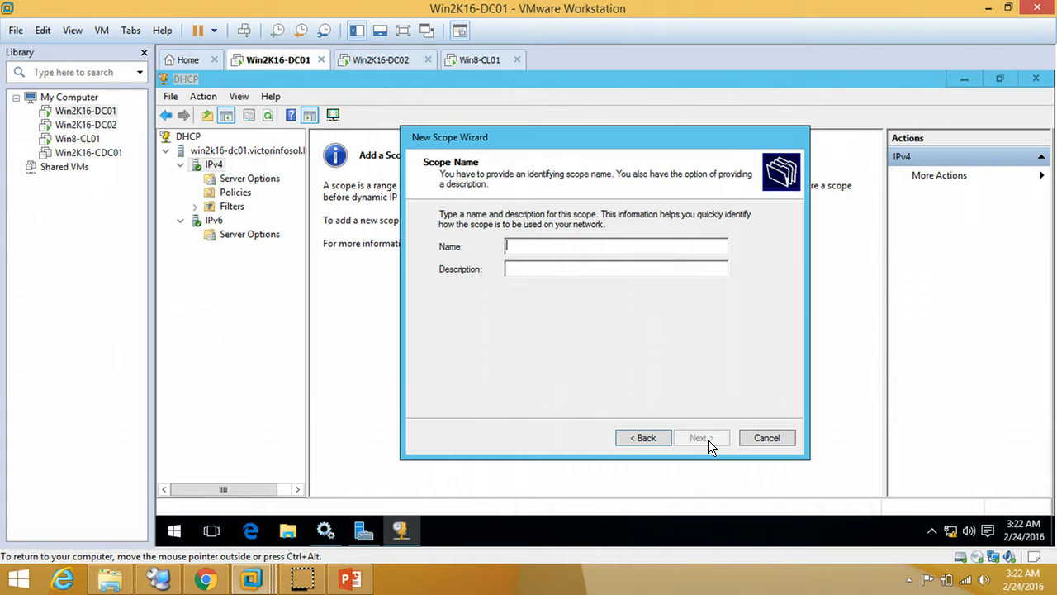
pyautogui.write('L')
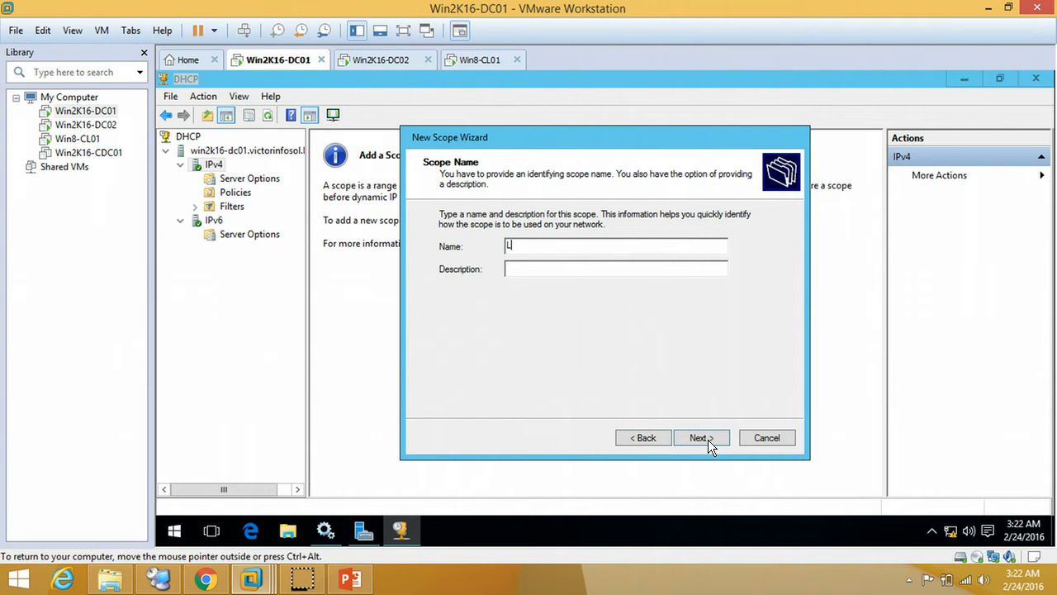
pyautogui.write('AN')
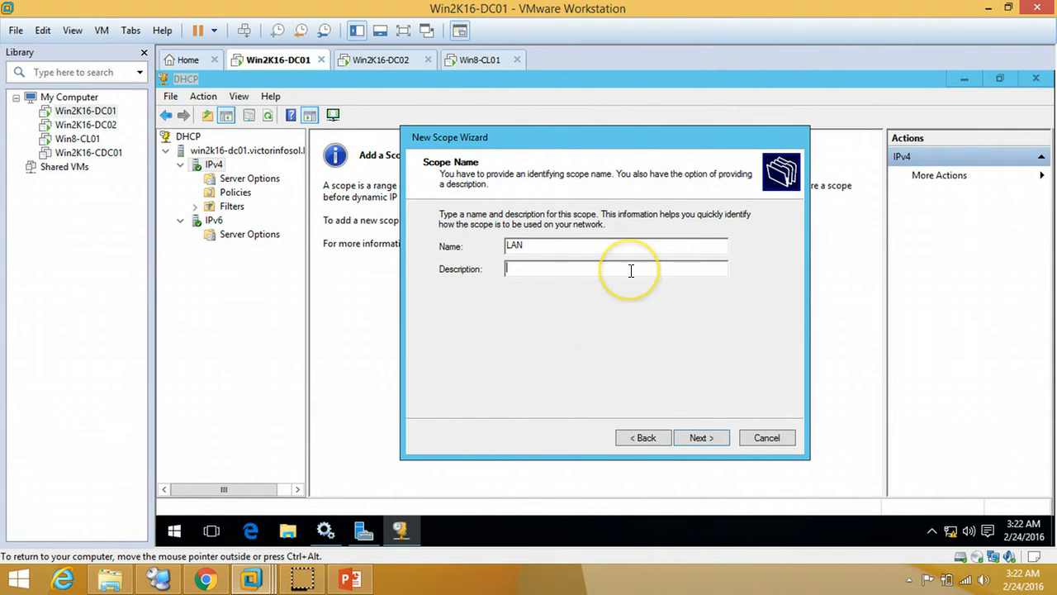
pyautogui.write('MyL')
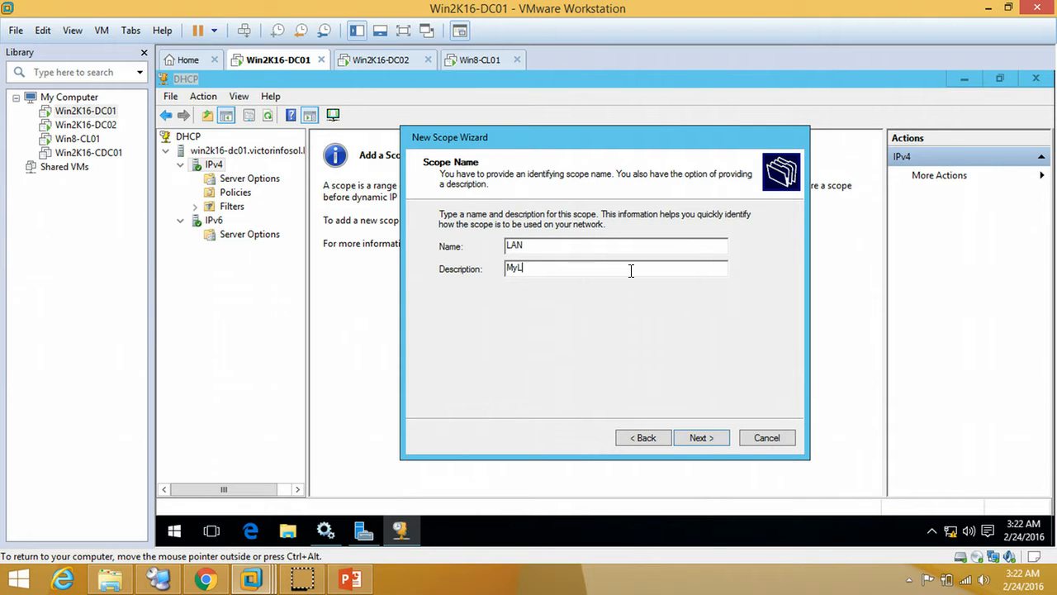
pyautogui.write('ANNet')
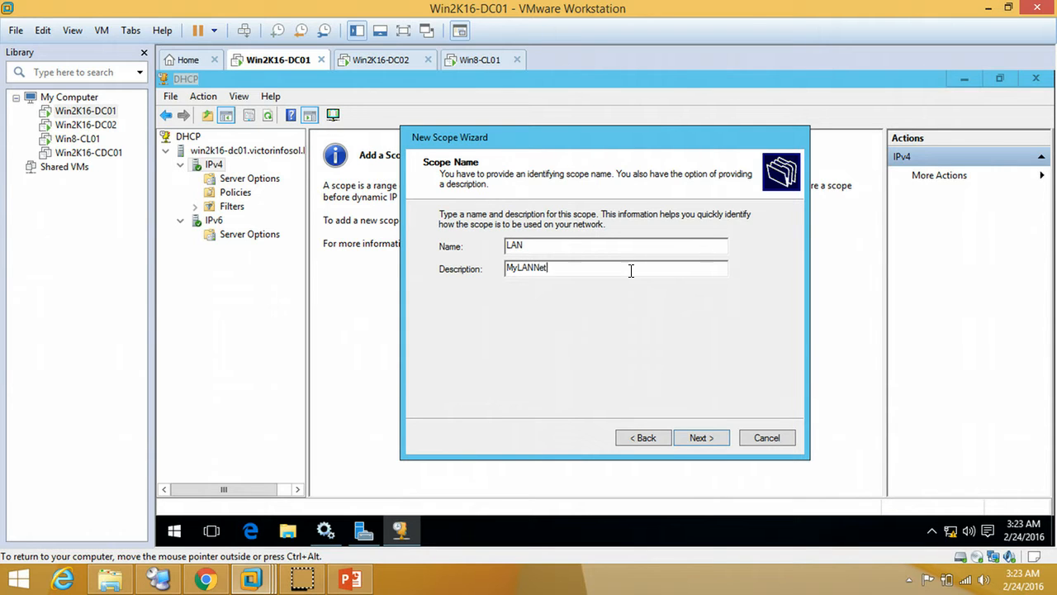
pyautogui.write('work')
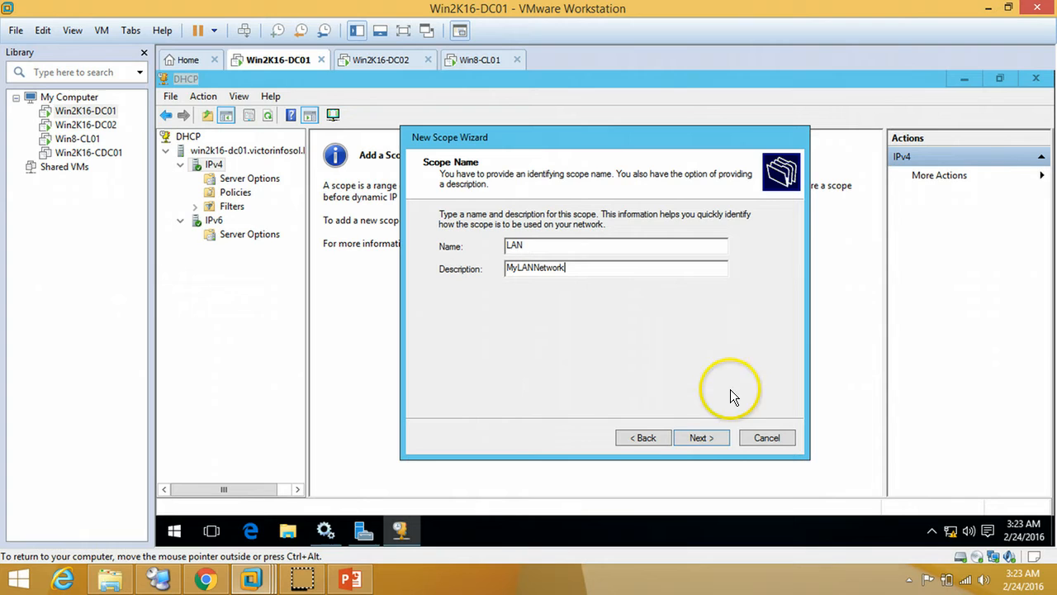
# Step: Enter the scope range 192.168.1.101 to 192.168.1.200, giving mask 255.255.255.0
pyautogui.click(701, 436)
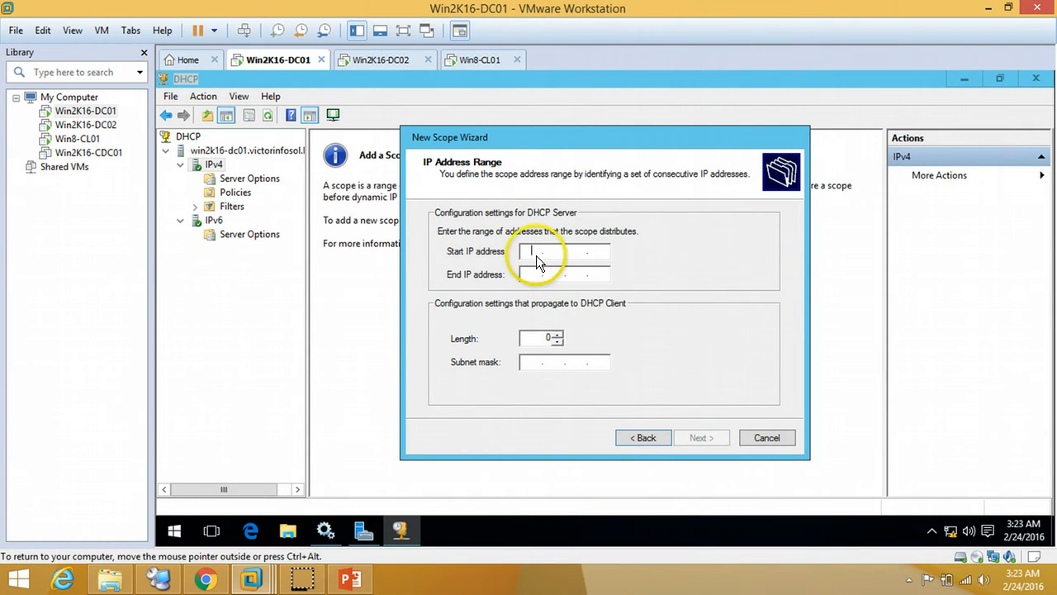
pyautogui.write('192. . .')
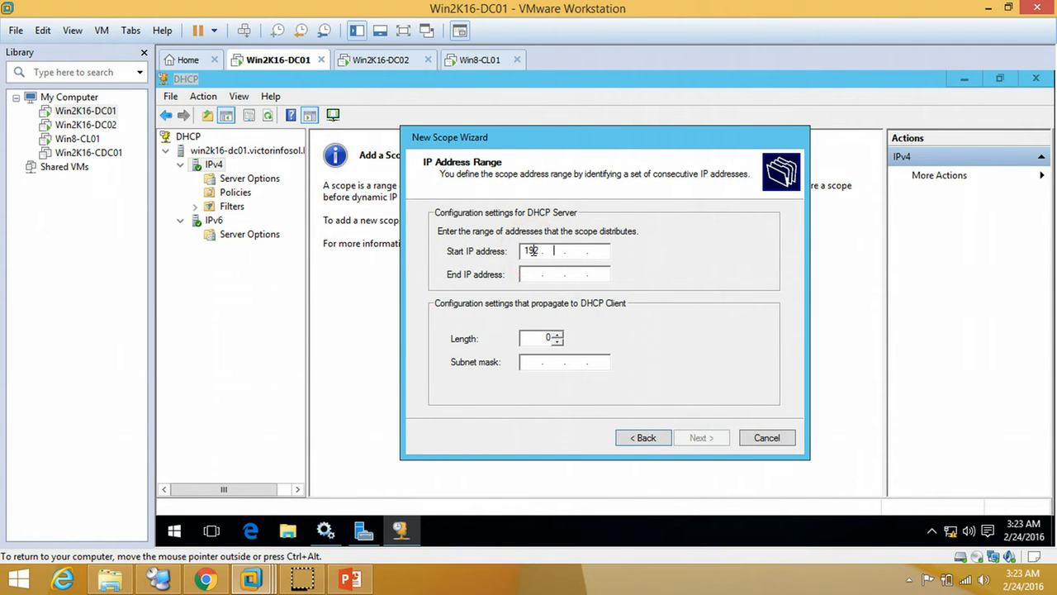
pyautogui.write('168')
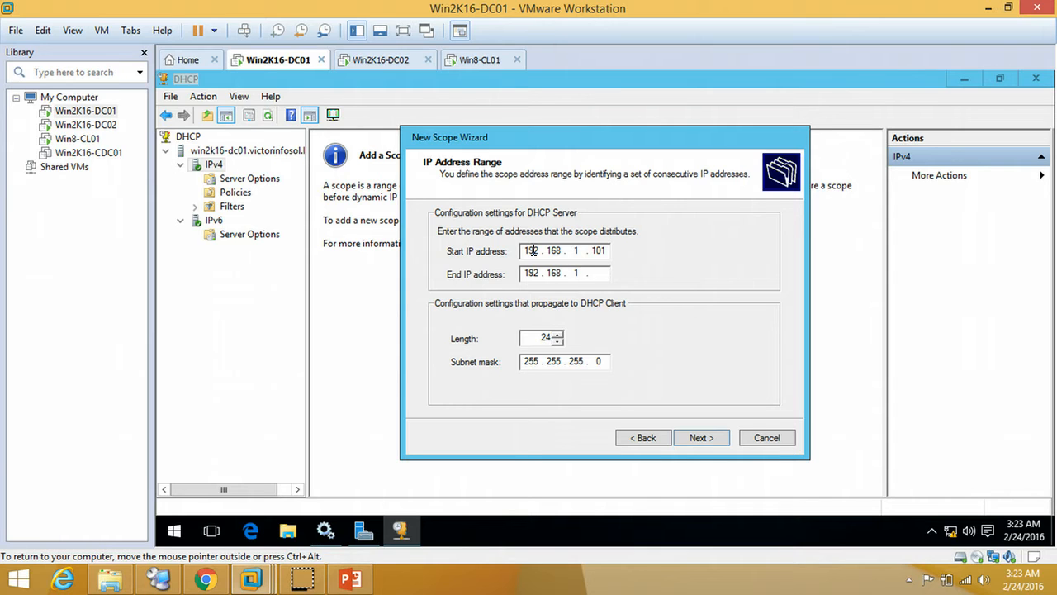
pyautogui.write('200')
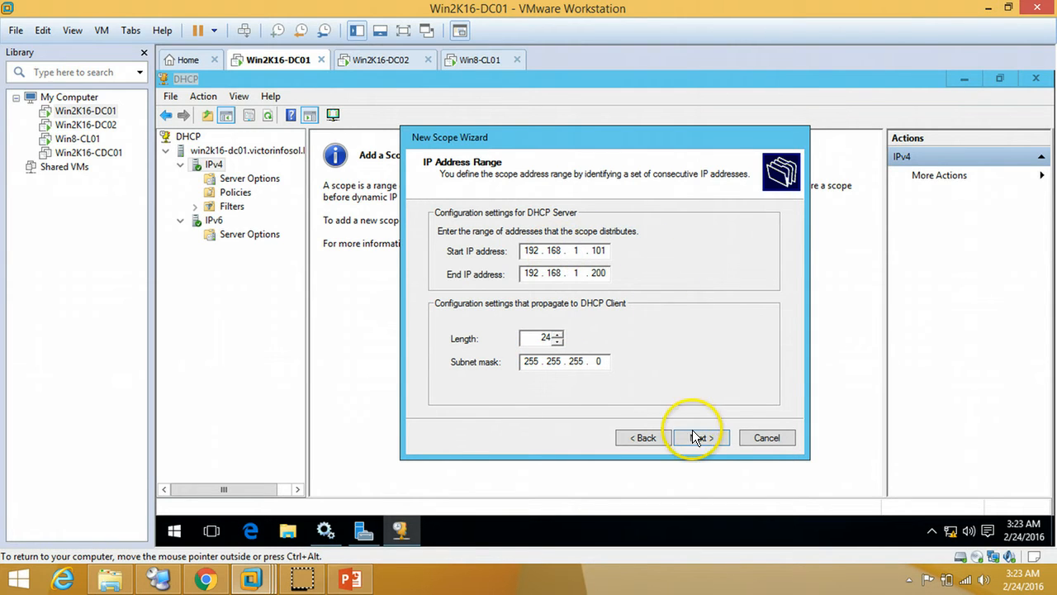
# Step: Add an exclusion range from 192.168.1.101 to 192.168.1.120
pyautogui.click(694, 437)
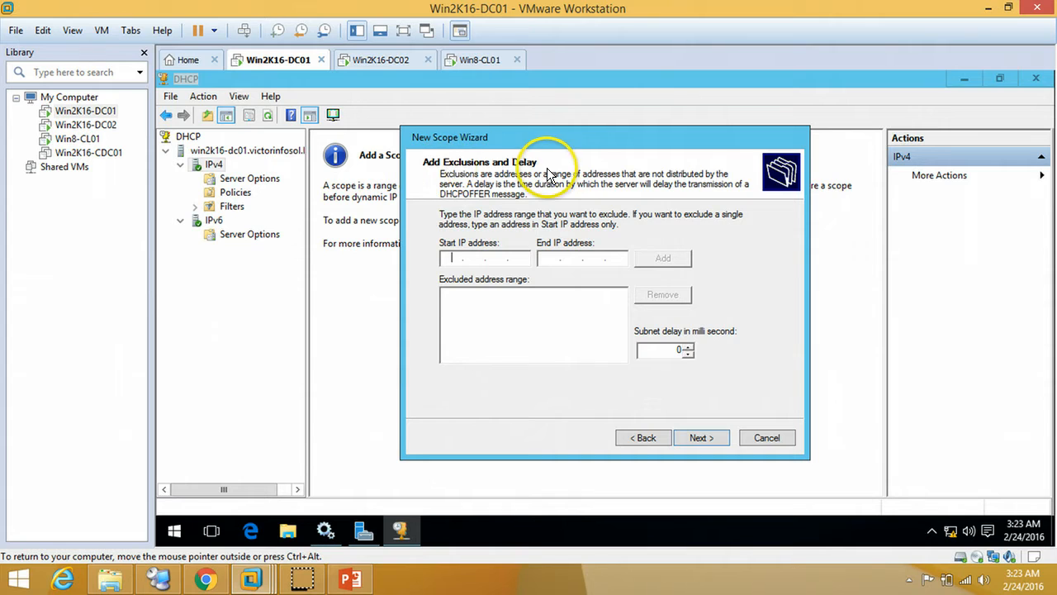
pyautogui.moveTo(545, 174)
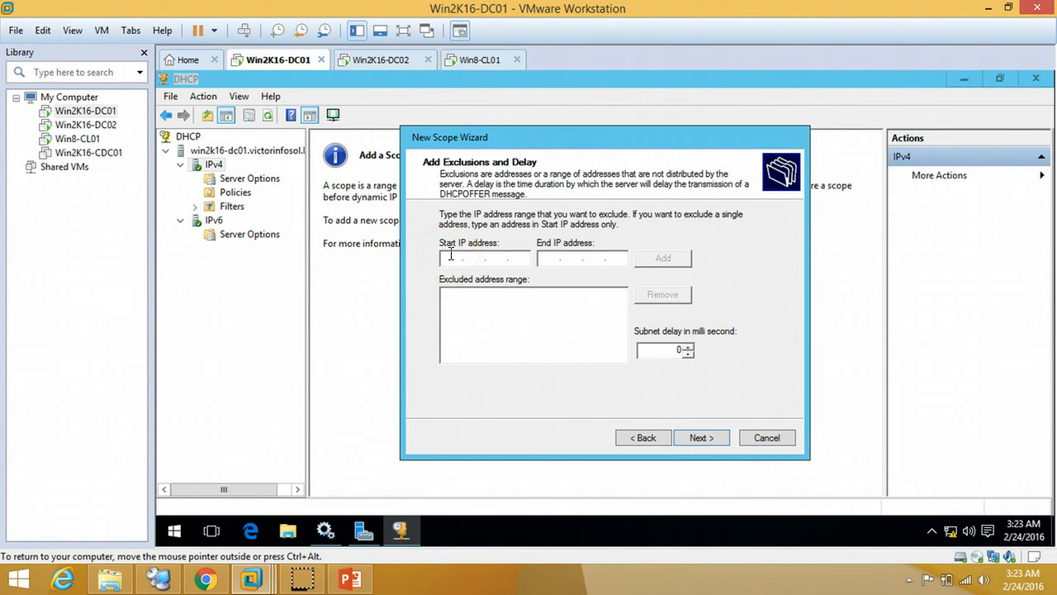
pyautogui.write('192.168.1')
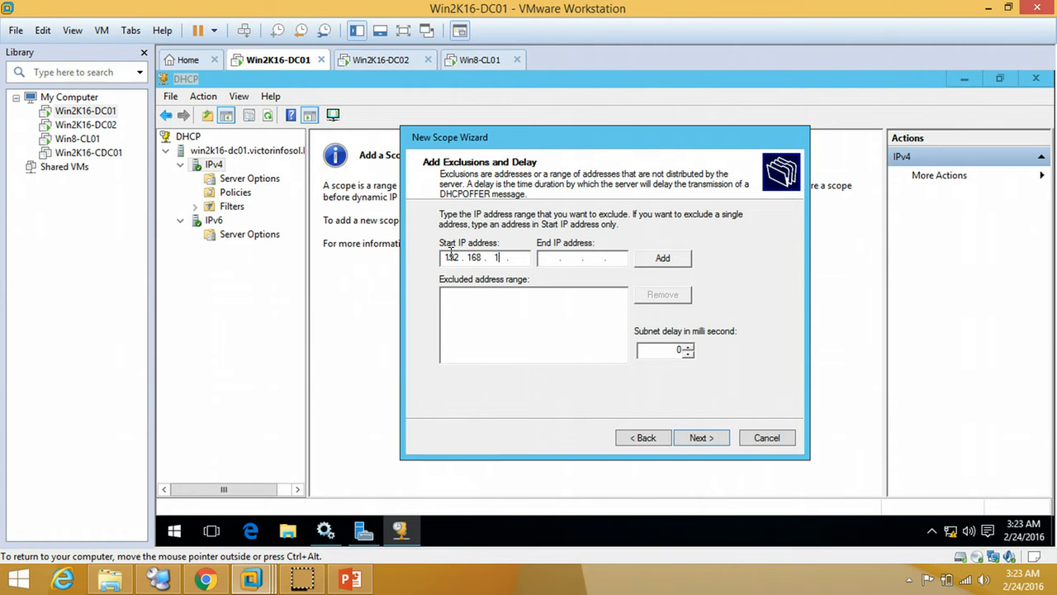
pyautogui.write('10')
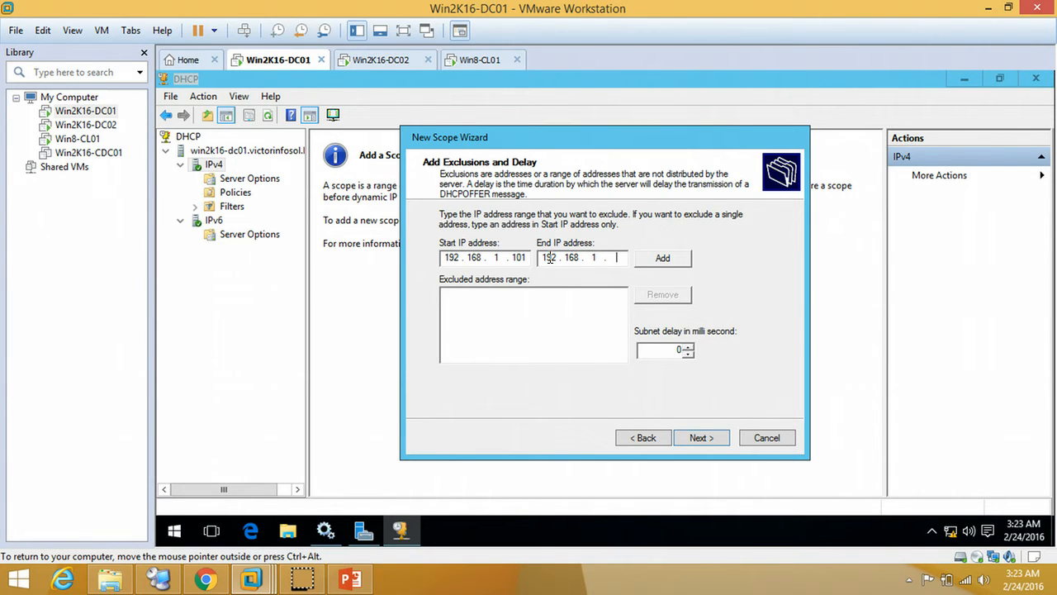
pyautogui.write('120')
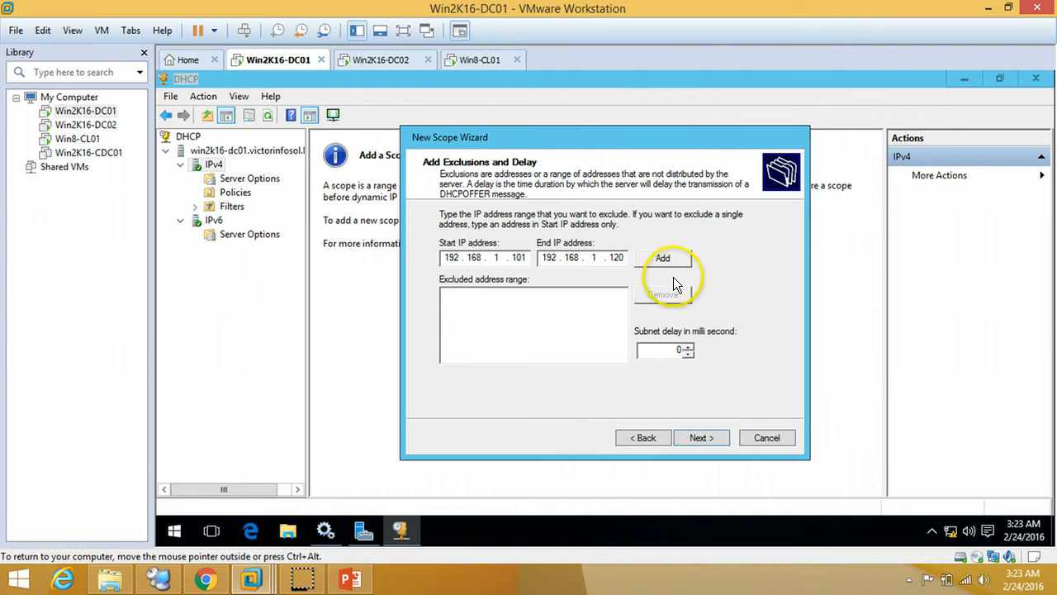
pyautogui.click(663, 258)
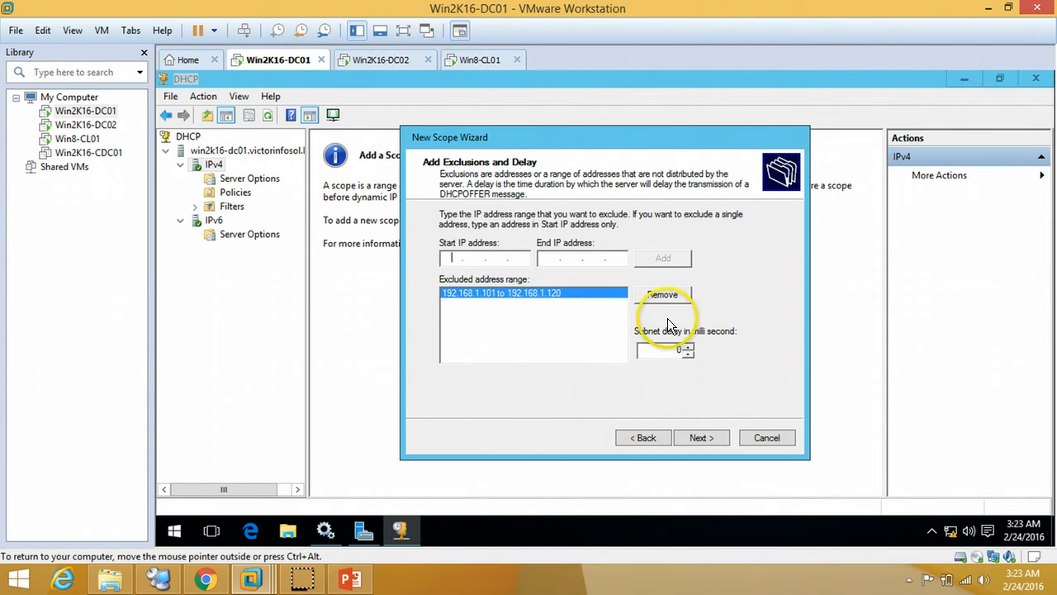
pyautogui.moveTo(702, 438)
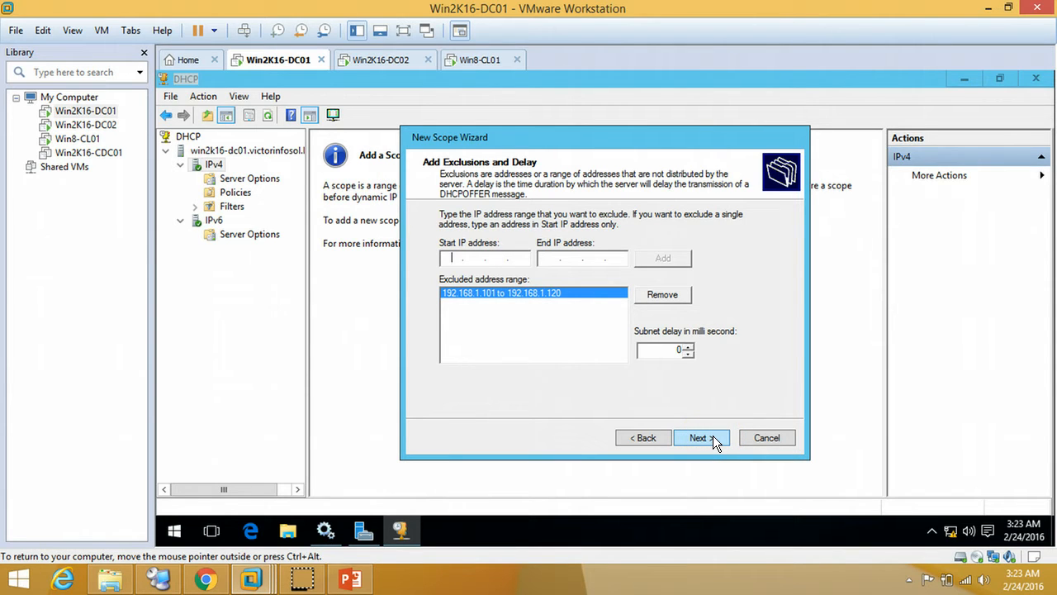
# Step: Set the lease duration to 0 days, 8 hours, 0 minutes
pyautogui.click(696, 437)
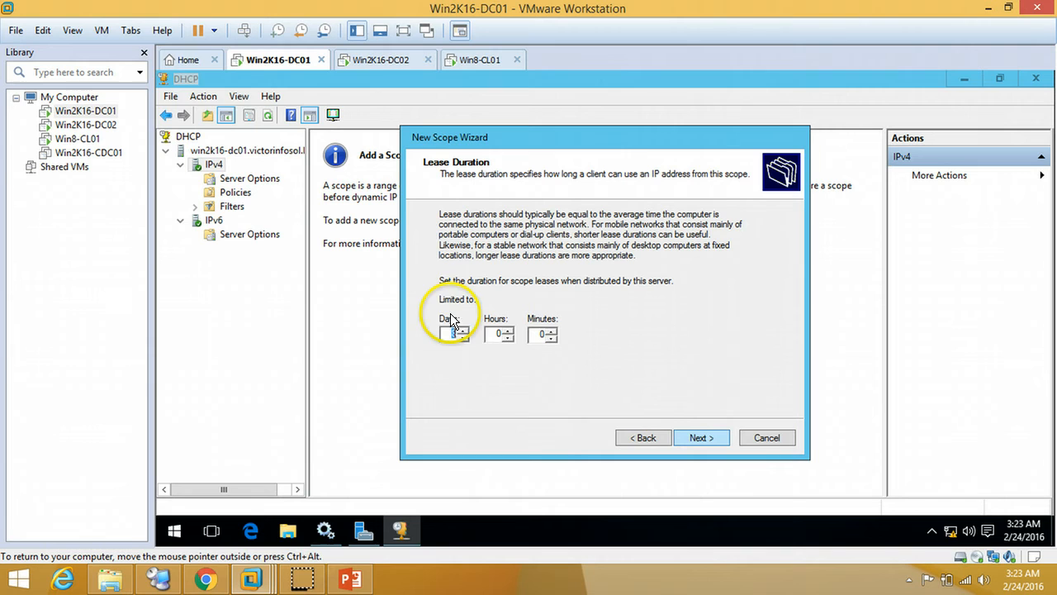
pyautogui.click(452, 334)
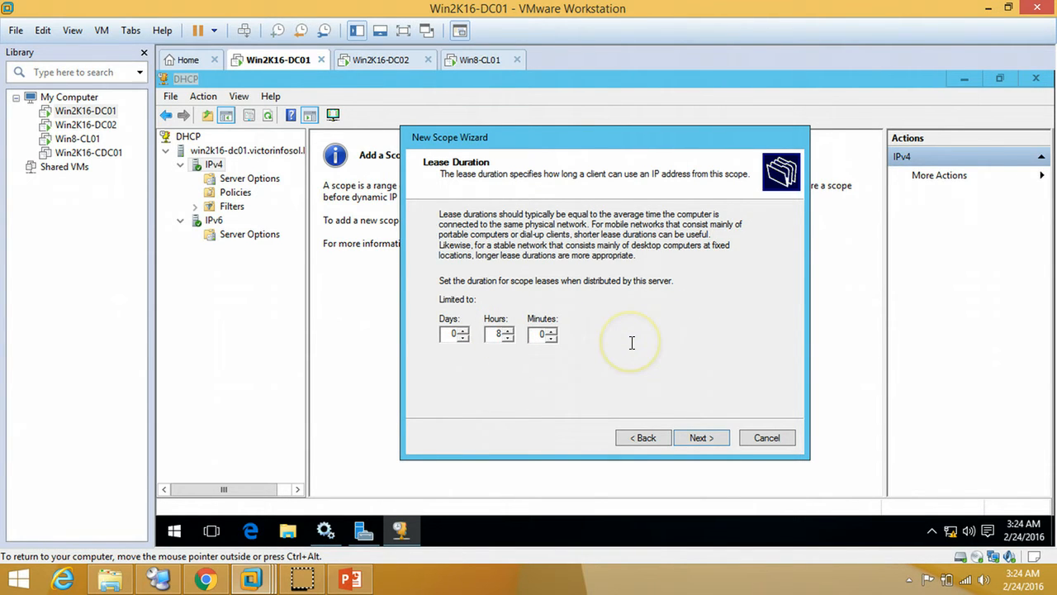
pyautogui.click(701, 436)
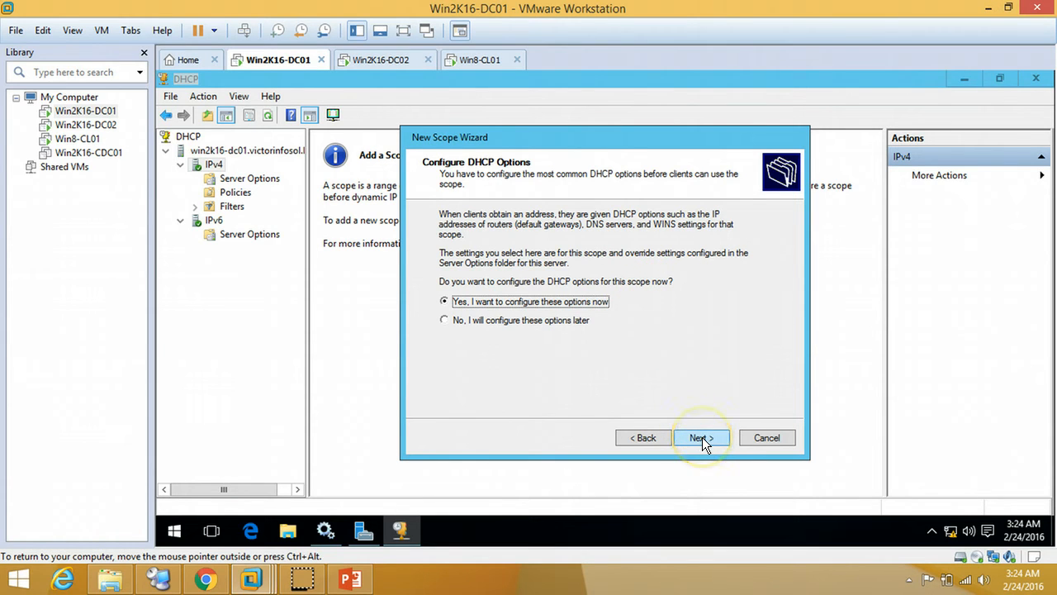
# Step: Choose to configure DHCP options and add router 192.168.1.1 as the default gateway
pyautogui.click(701, 438)
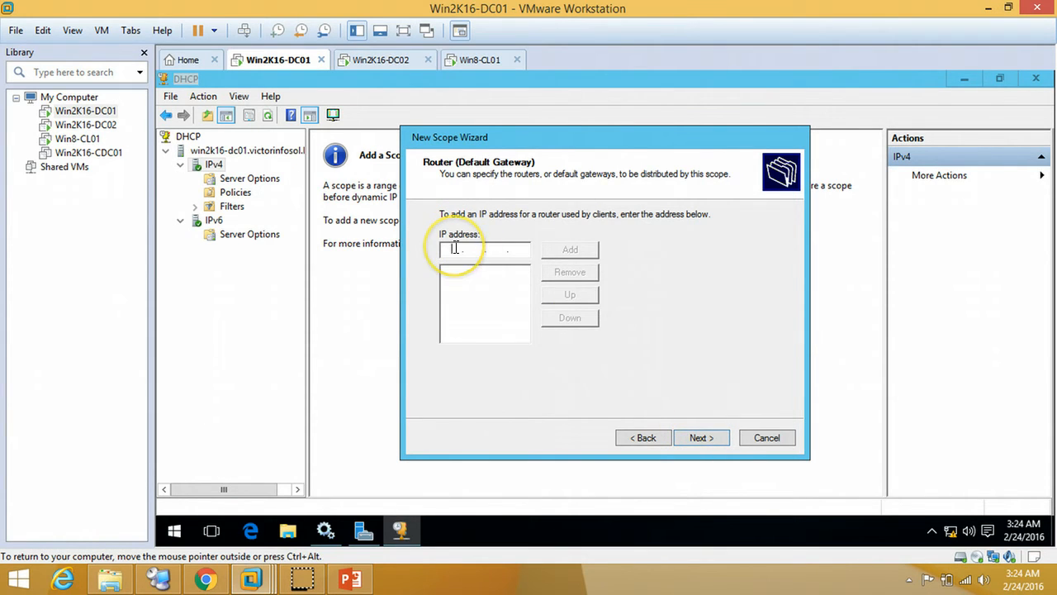
pyautogui.write('192.168')
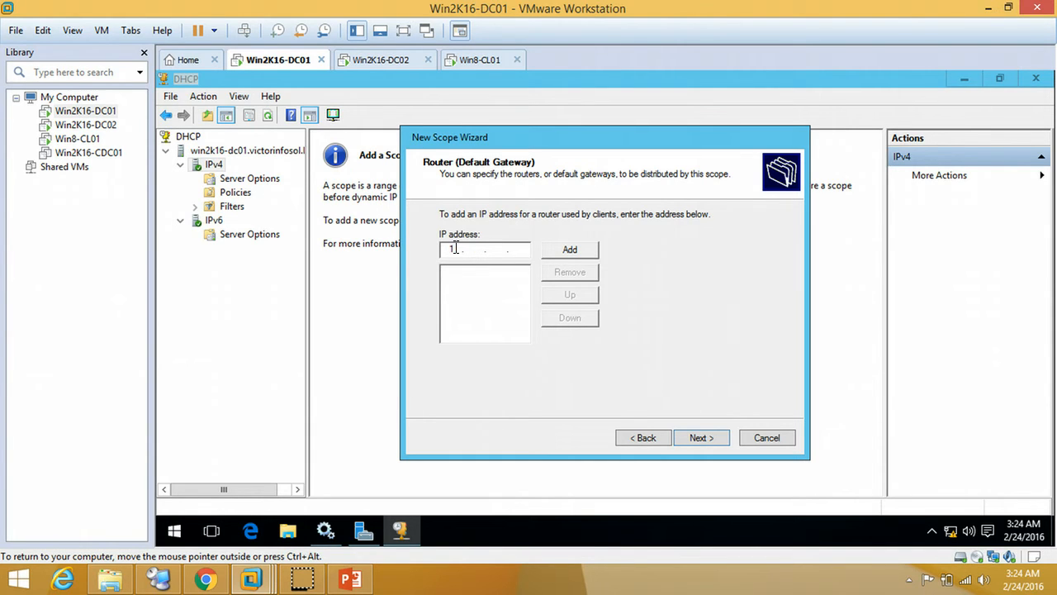
pyautogui.write('192.168.1.')
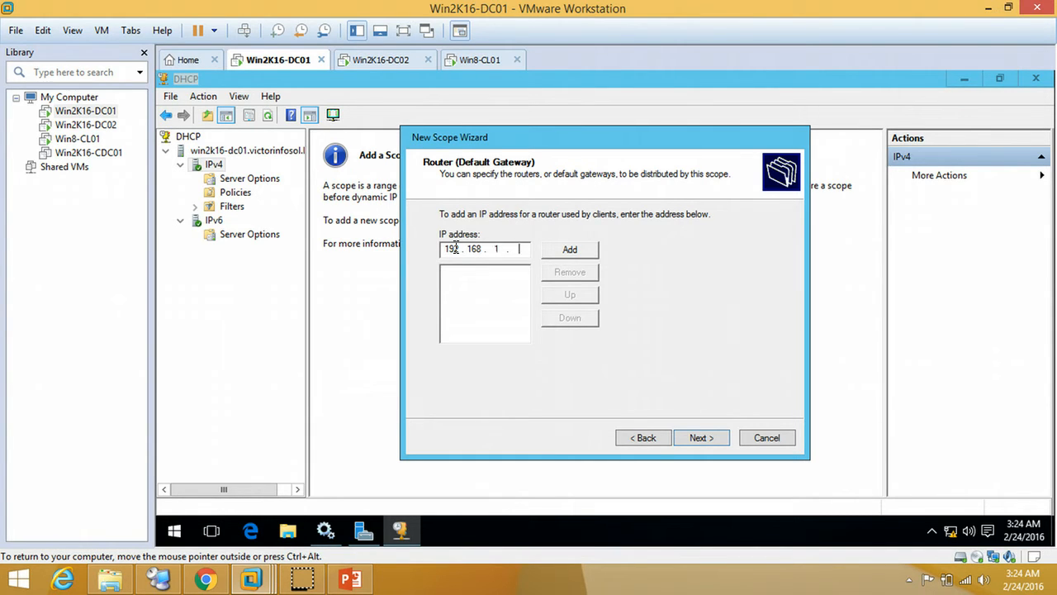
pyautogui.click(568, 250)
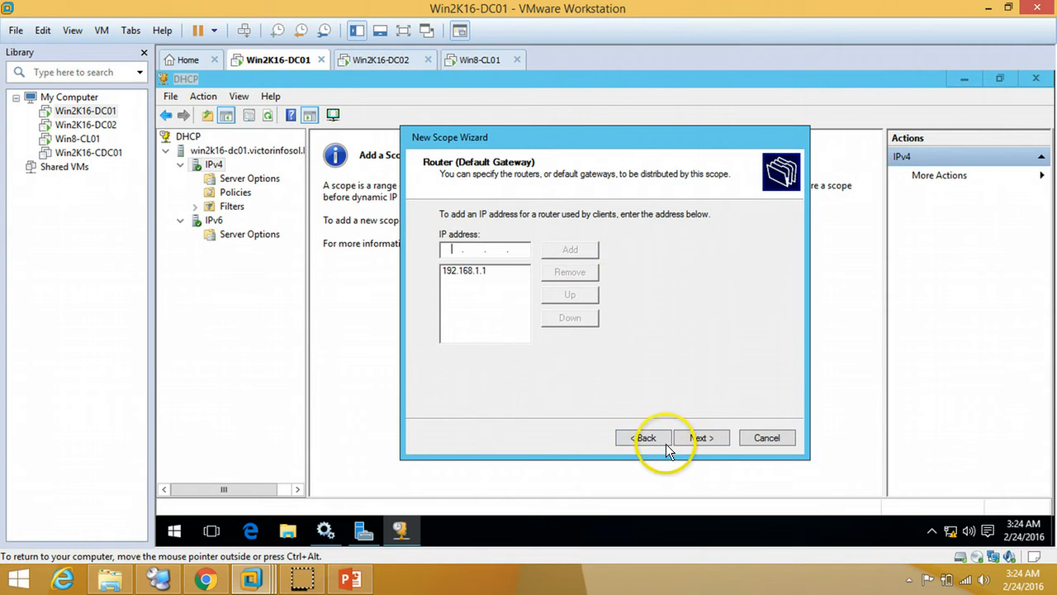
# Step: Keep DNS 192.168.1.254 for VICTORINFOSOL.LOCAL, skip WINS, and choose to activate the scope now
pyautogui.click(701, 436)
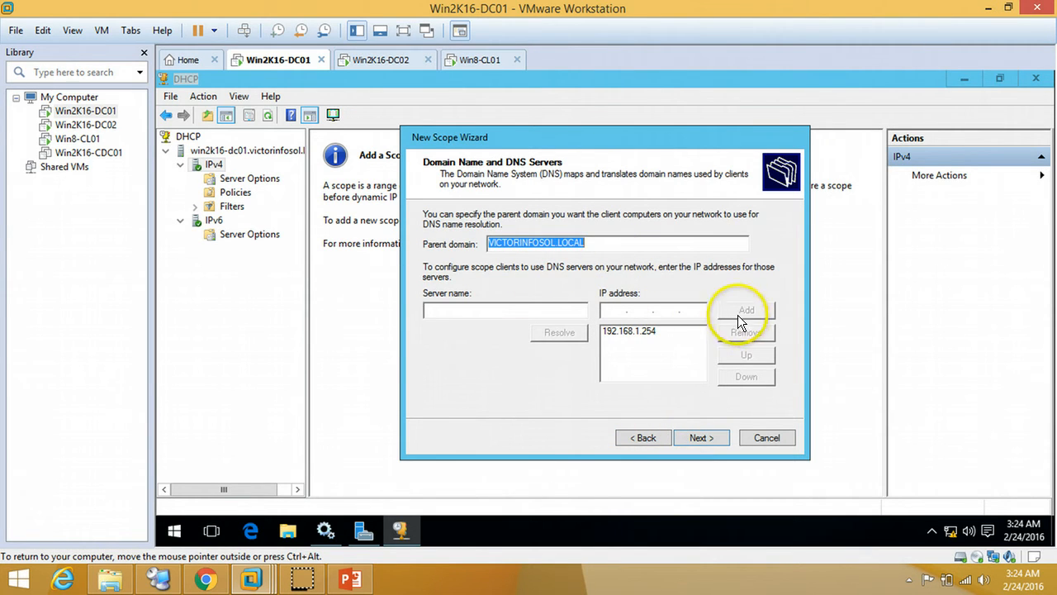
pyautogui.moveTo(439, 245)
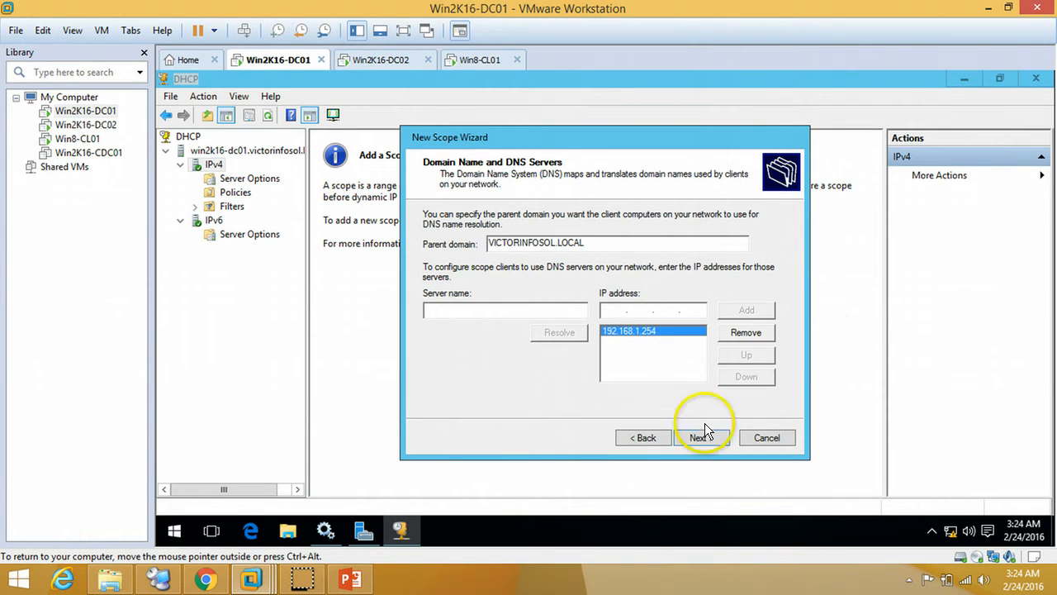
pyautogui.click(701, 437)
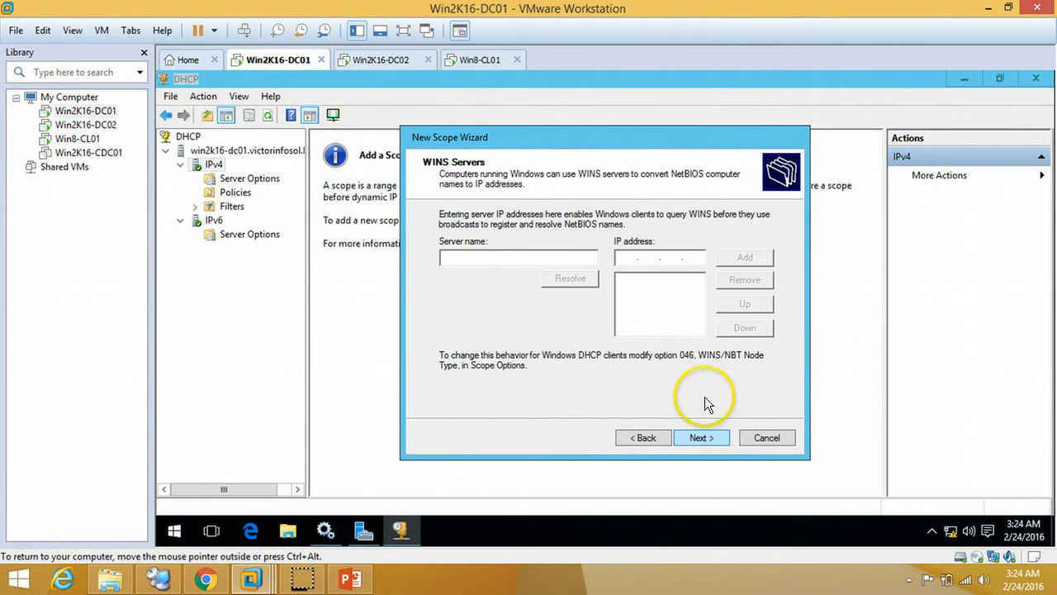
pyautogui.moveTo(701, 437)
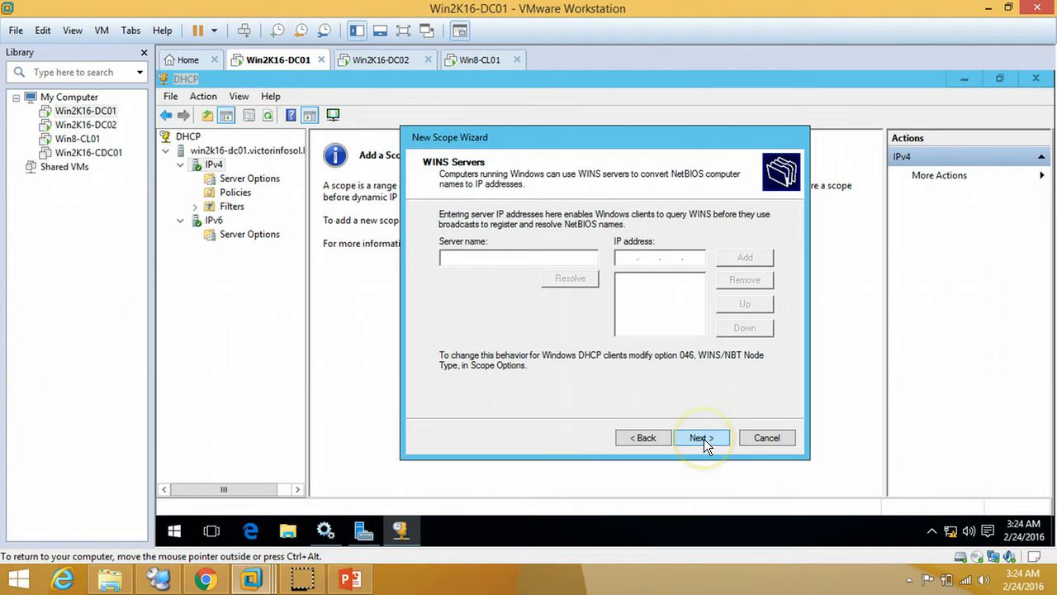
pyautogui.click(698, 438)
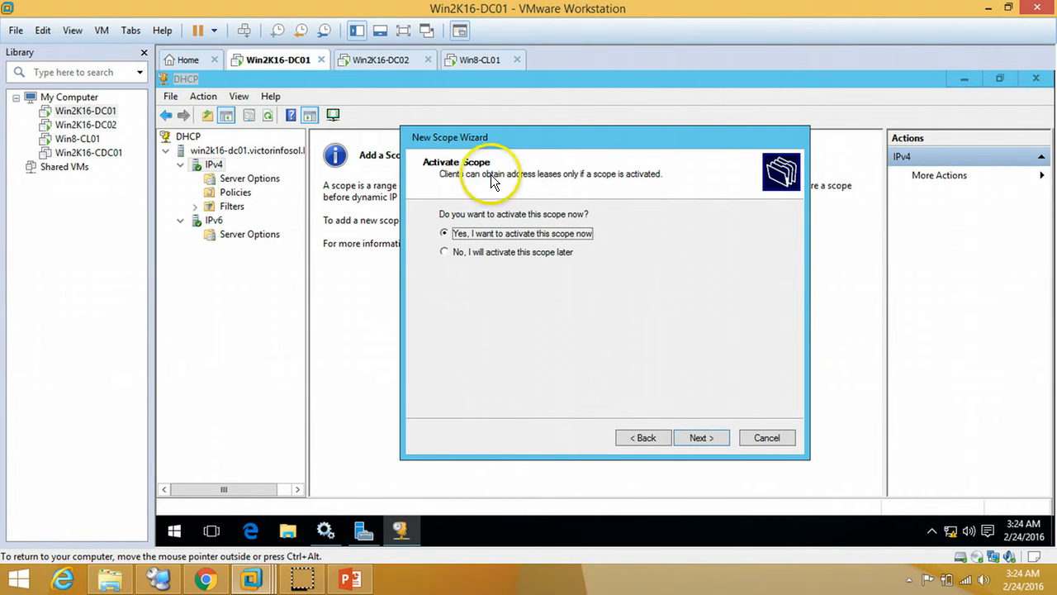
pyautogui.moveTo(599, 223)
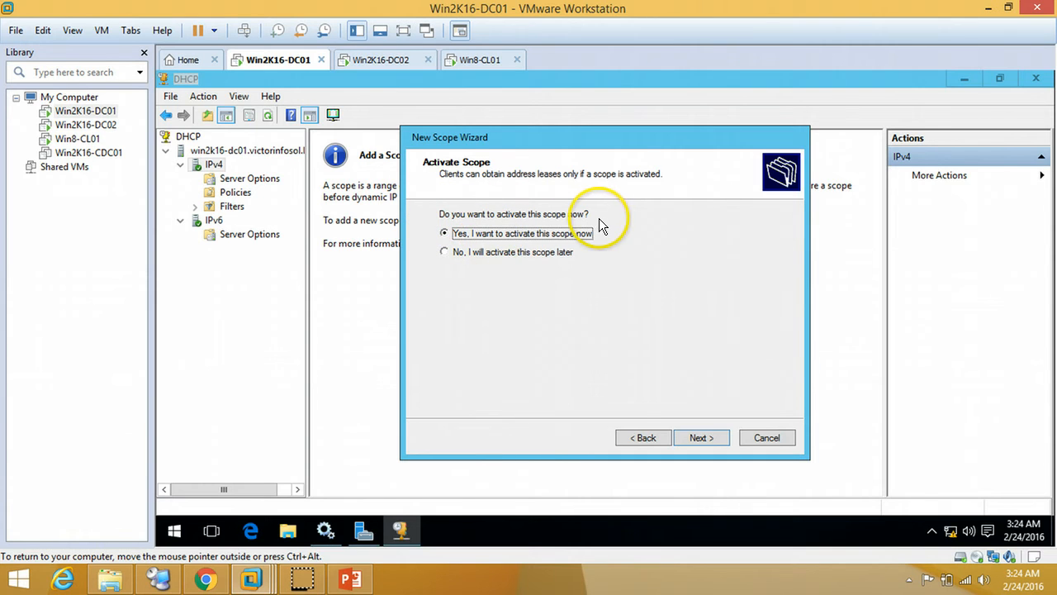
pyautogui.moveTo(668, 417)
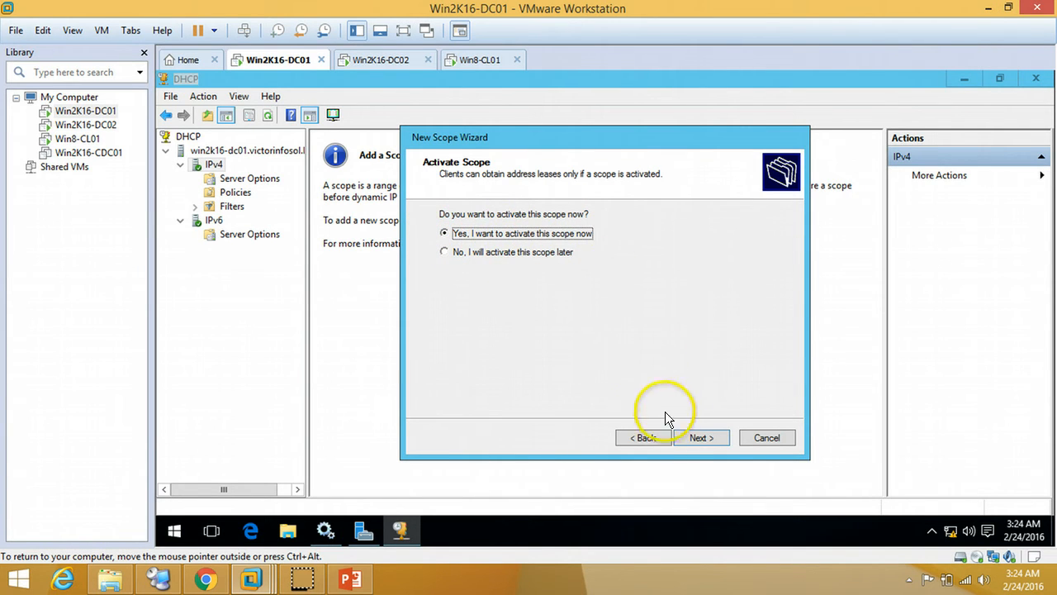
pyautogui.click(699, 437)
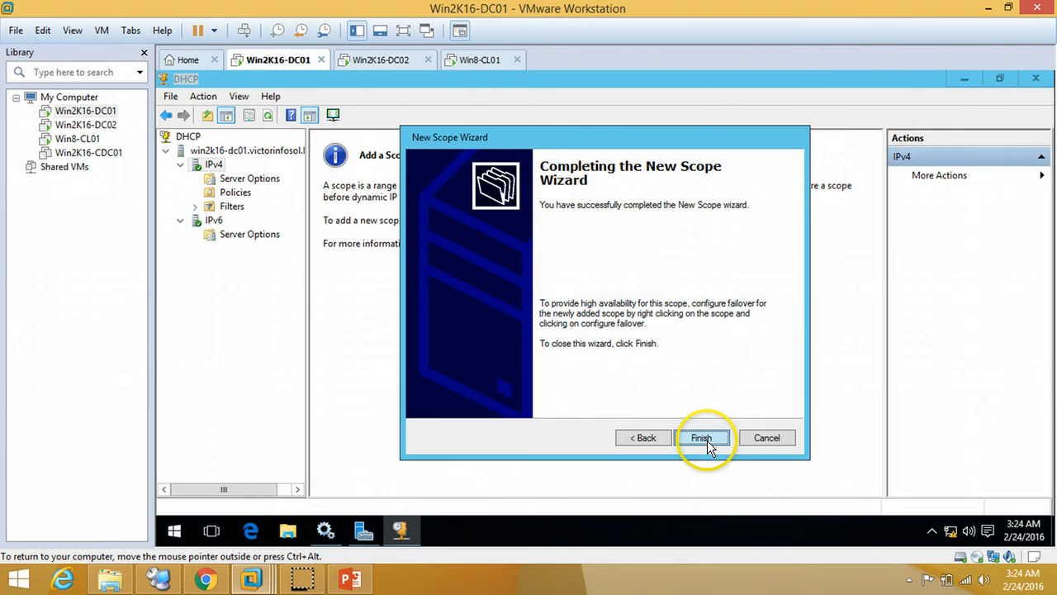
# Step: Finish the wizard, expand the 192.168.1.0 scope, then deactivate and reactivate it
pyautogui.click(700, 438)
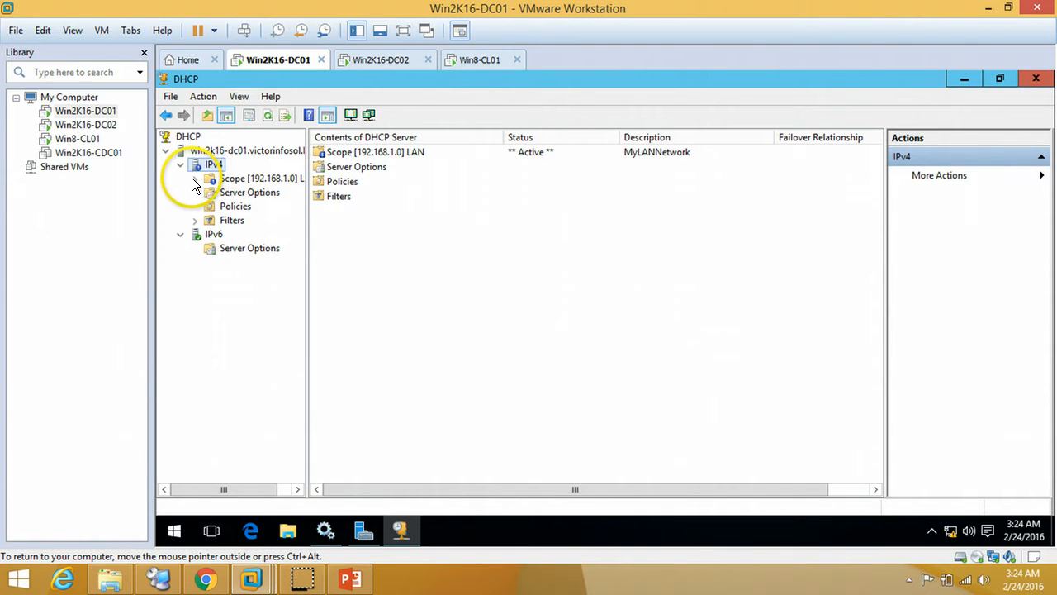
pyautogui.click(195, 178)
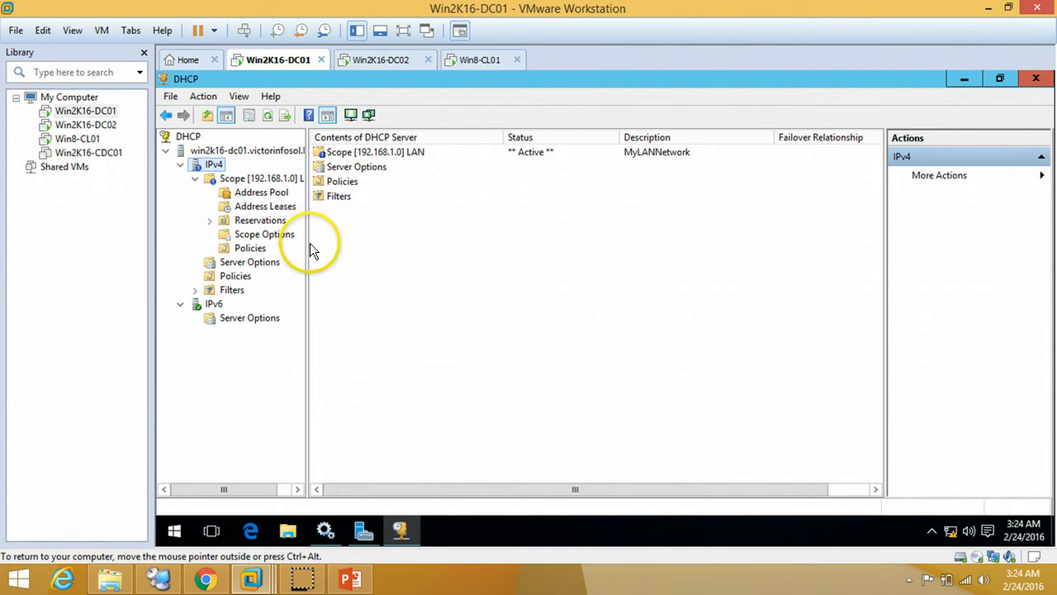
pyautogui.click(240, 178)
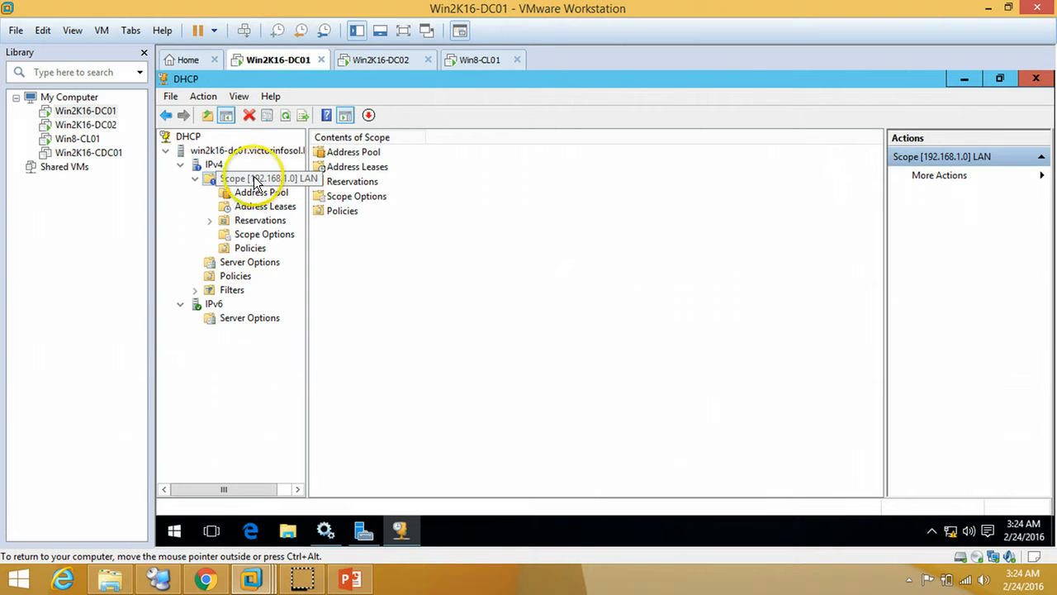
pyautogui.rightClick(248, 178)
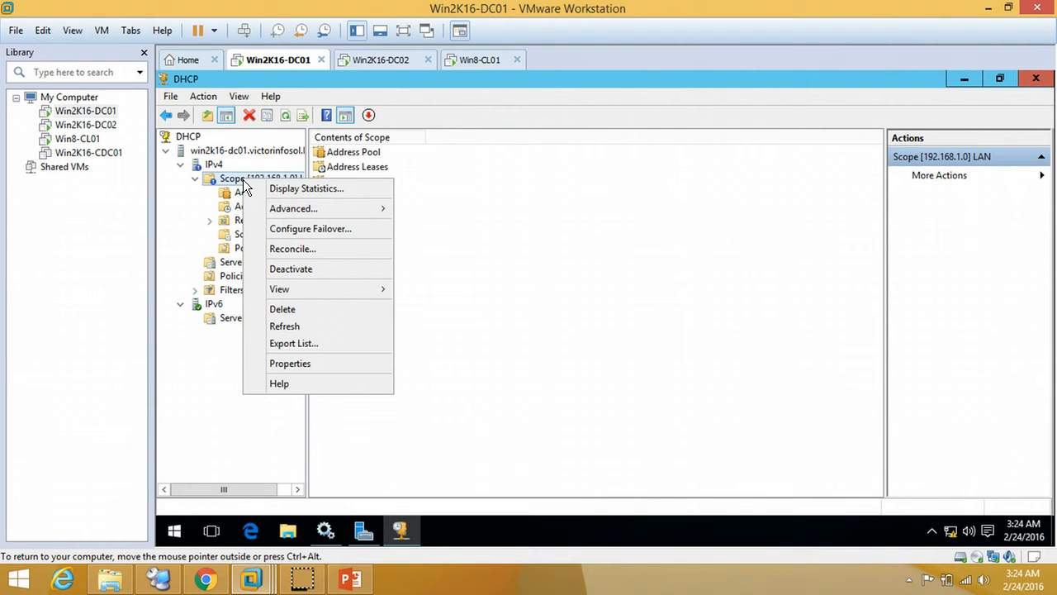
pyautogui.moveTo(290, 268)
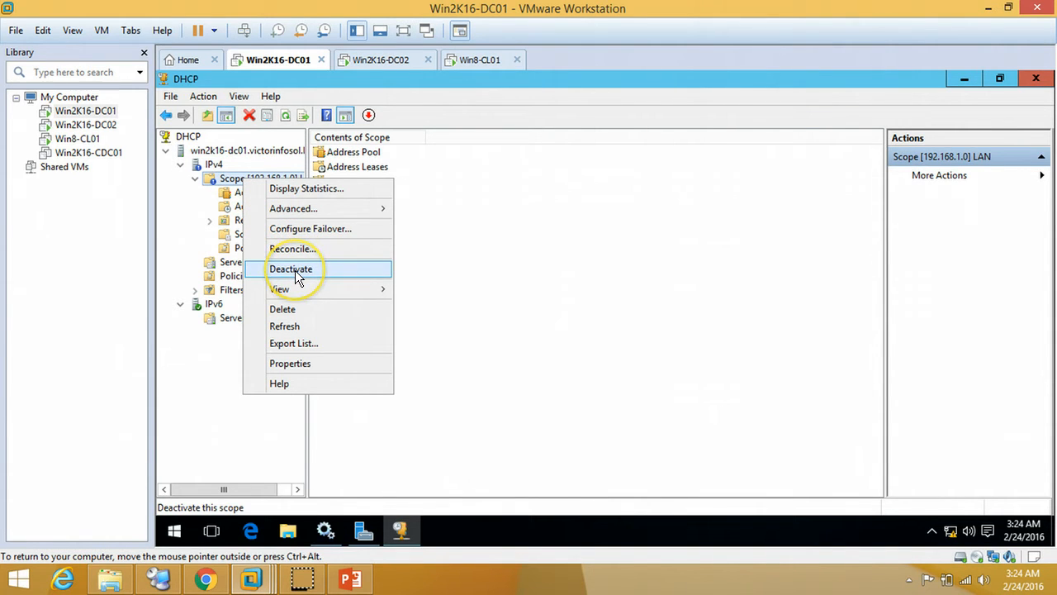
pyautogui.click(291, 268)
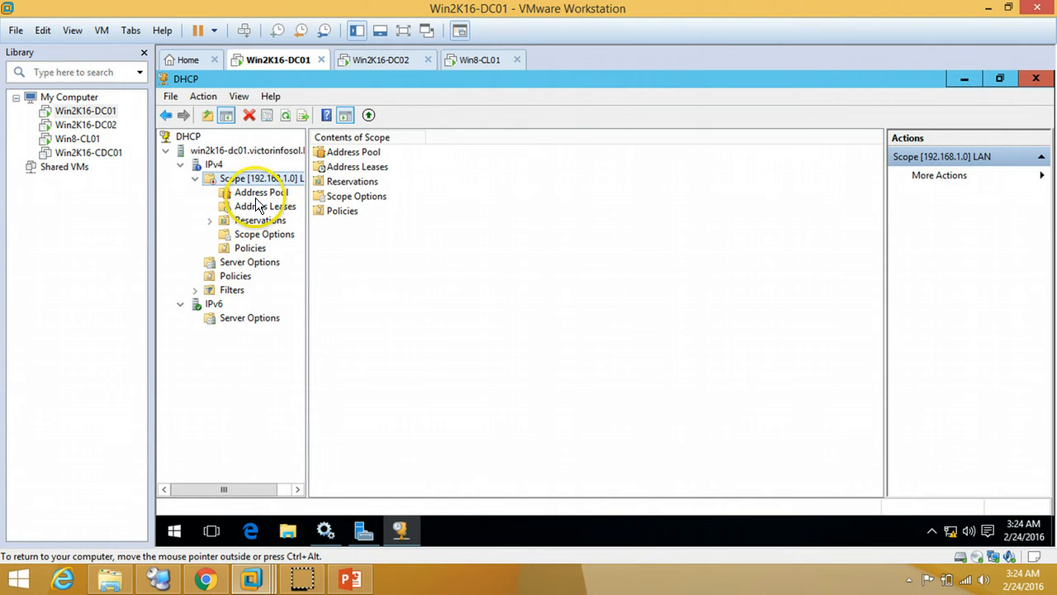
pyautogui.rightClick(260, 178)
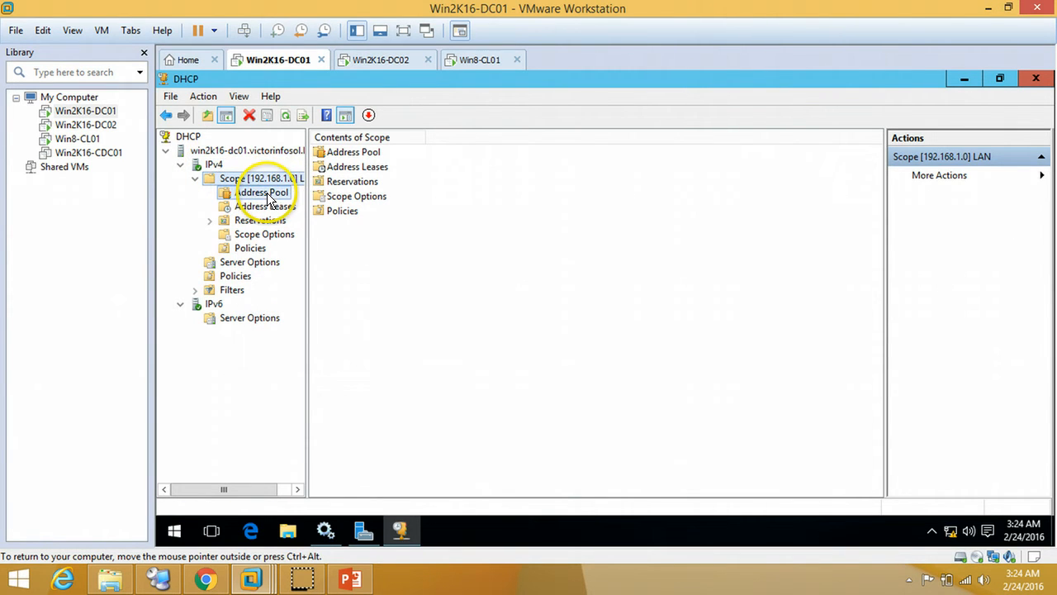
# Step: Review the scope's address pool with its exclusion range, address leases and scope options
pyautogui.click(262, 191)
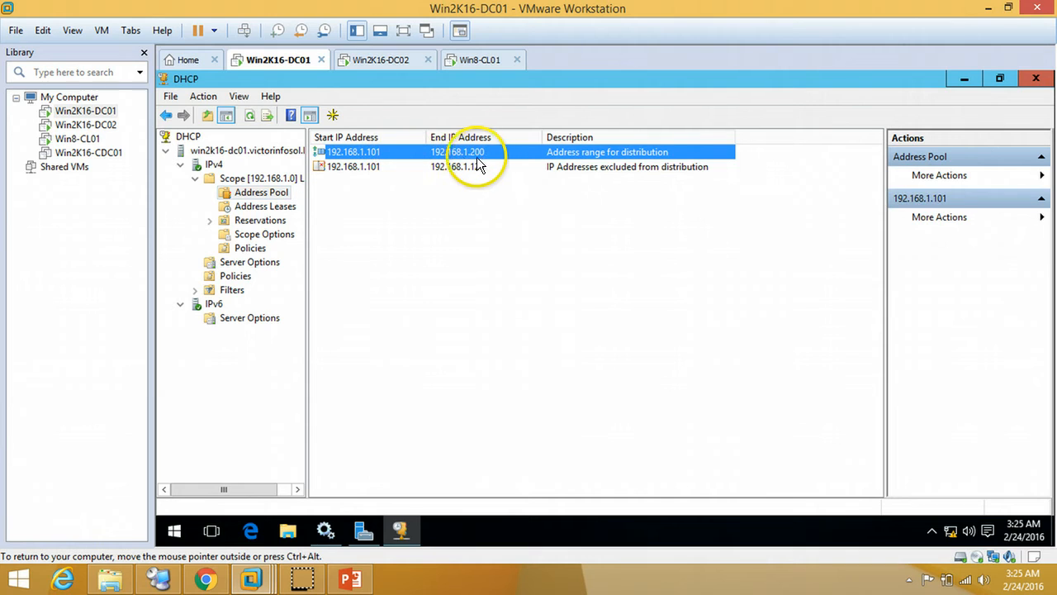
pyautogui.click(353, 166)
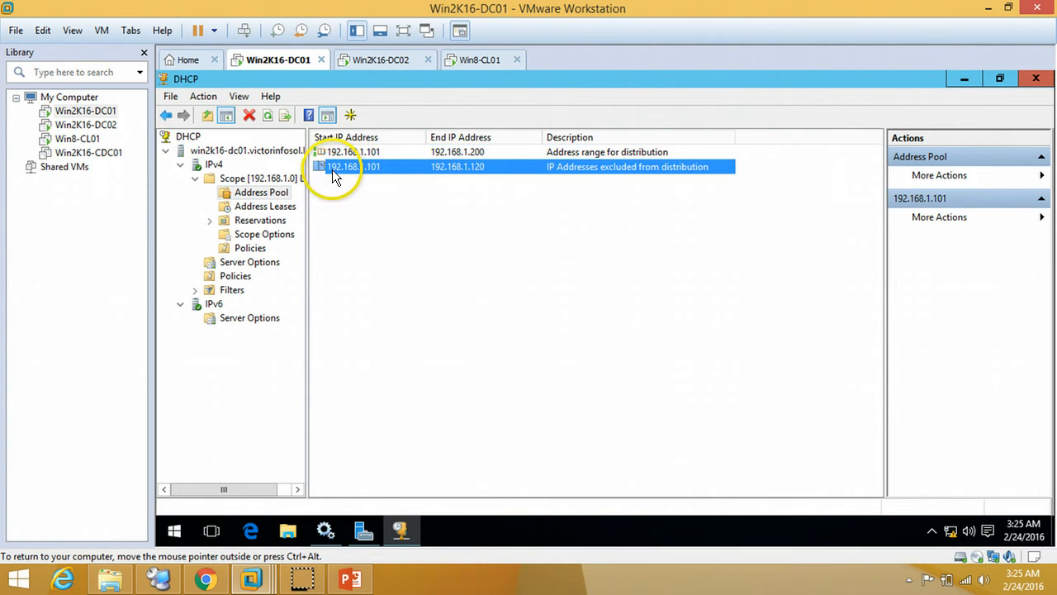
pyautogui.moveTo(710, 180)
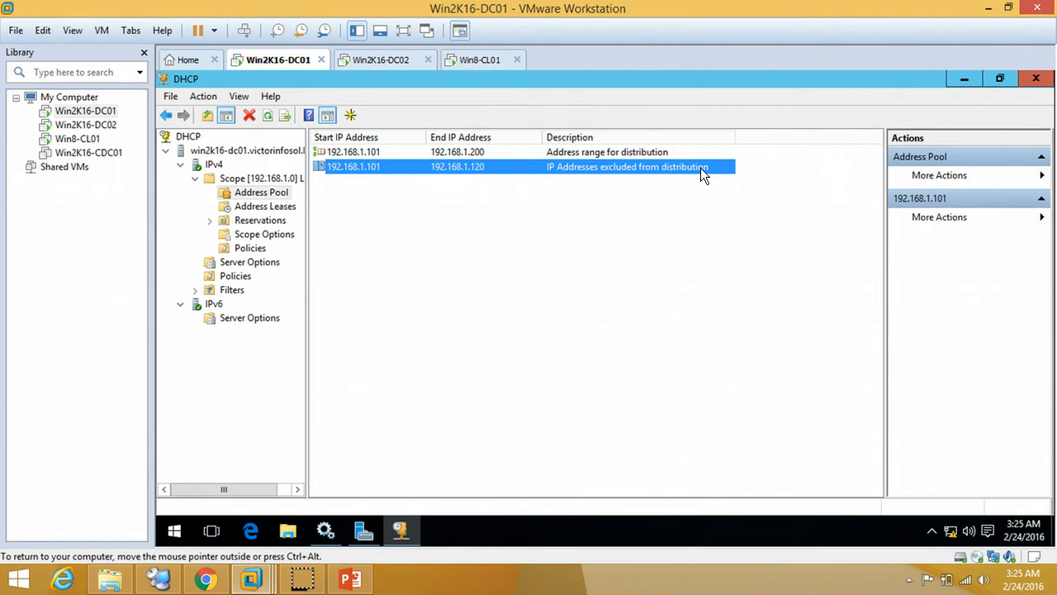
pyautogui.click(265, 206)
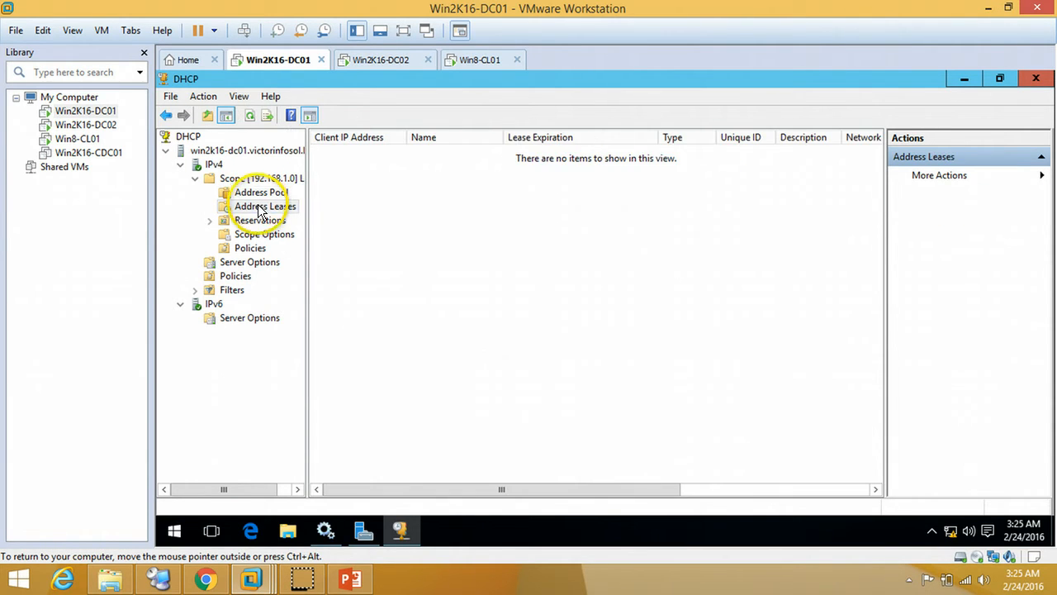
pyautogui.click(264, 233)
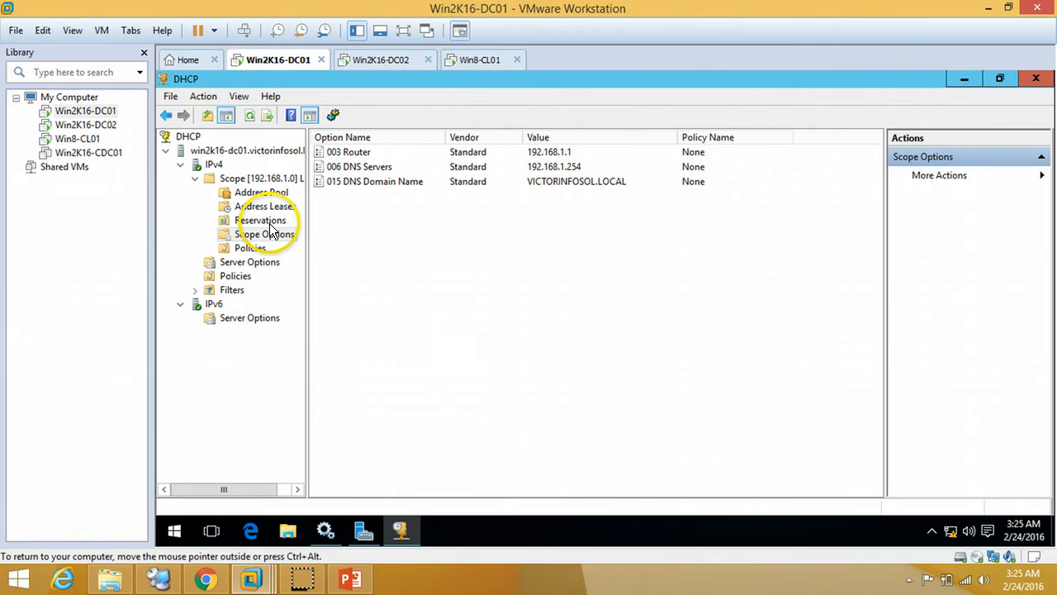
pyautogui.moveTo(417, 204)
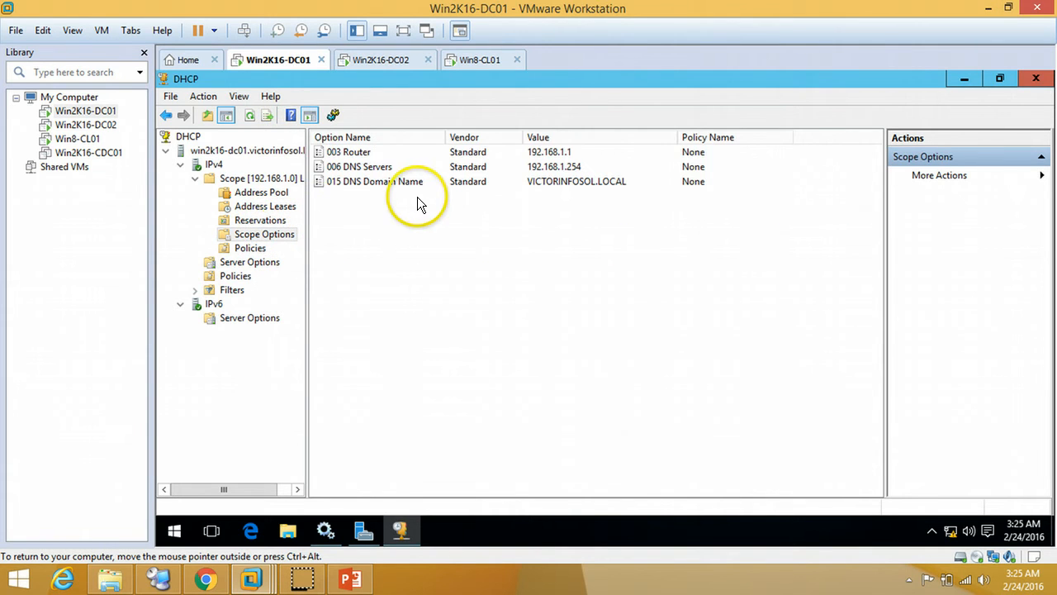
pyautogui.moveTo(356, 222)
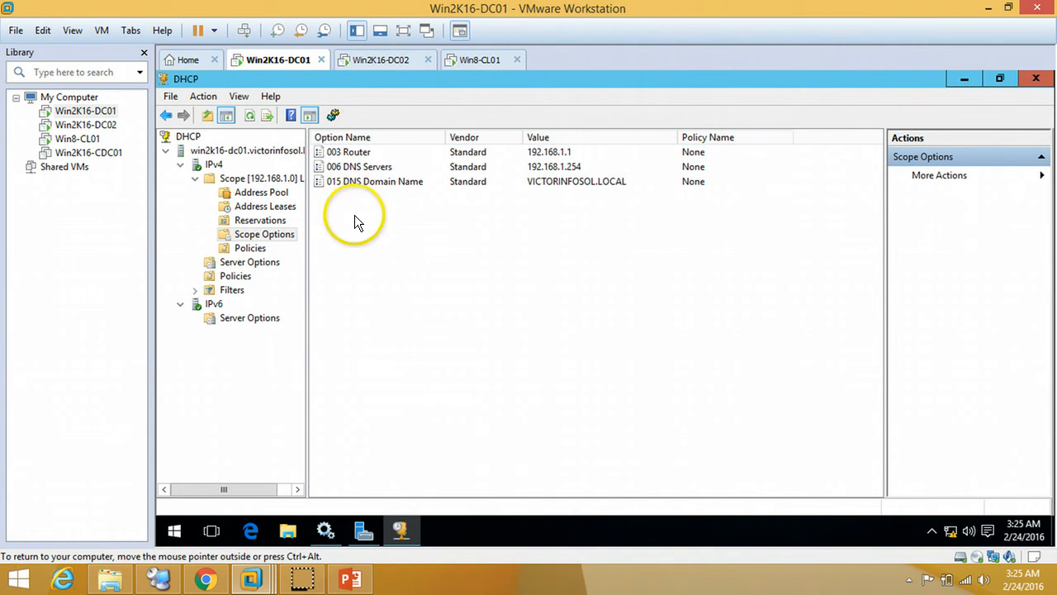
pyautogui.moveTo(370, 167)
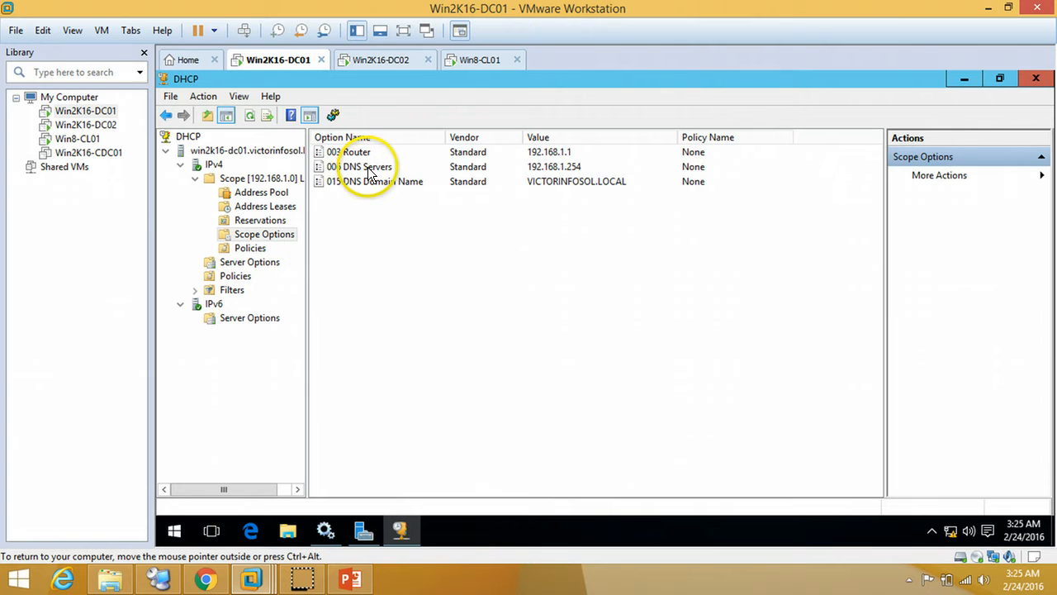
# Step: Add 192.168.1.252 to option 006 DNS Servers and confirm
pyautogui.doubleClick(365, 166)
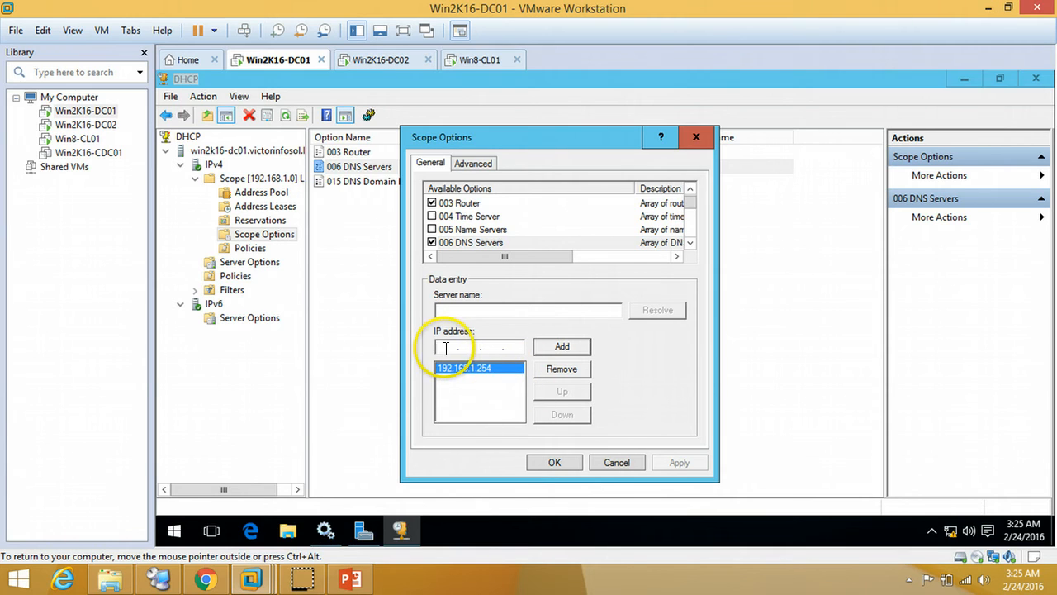
pyautogui.write('19 . 168 . 1 . 252')
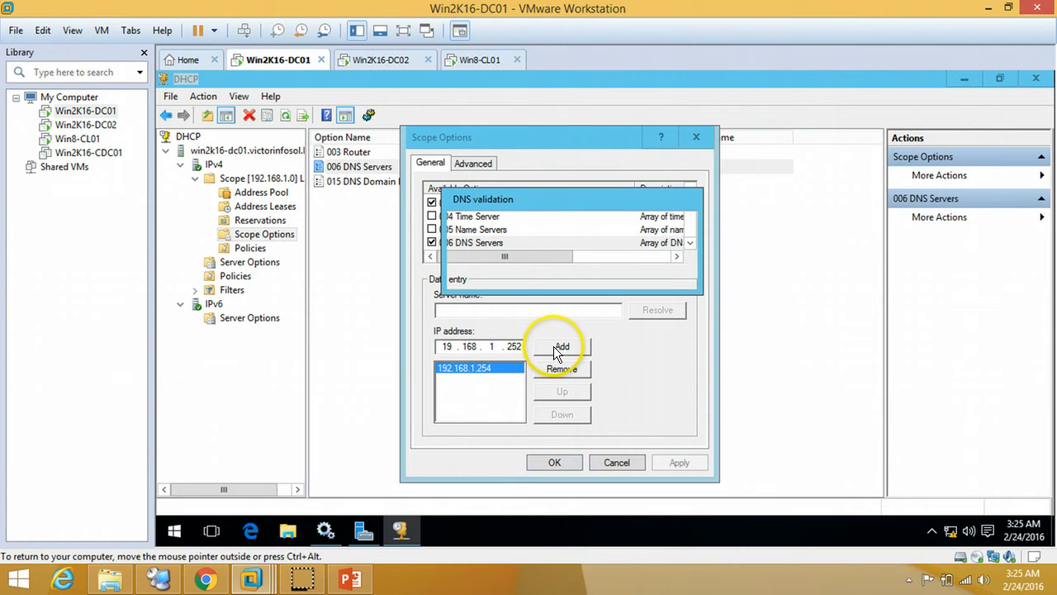
pyautogui.click(561, 346)
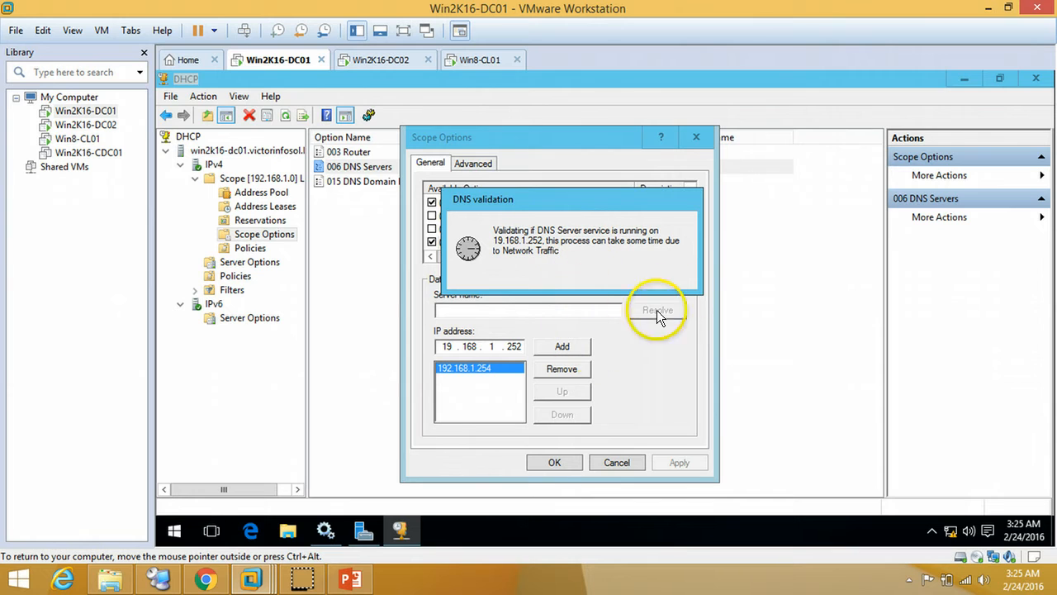
pyautogui.click(657, 310)
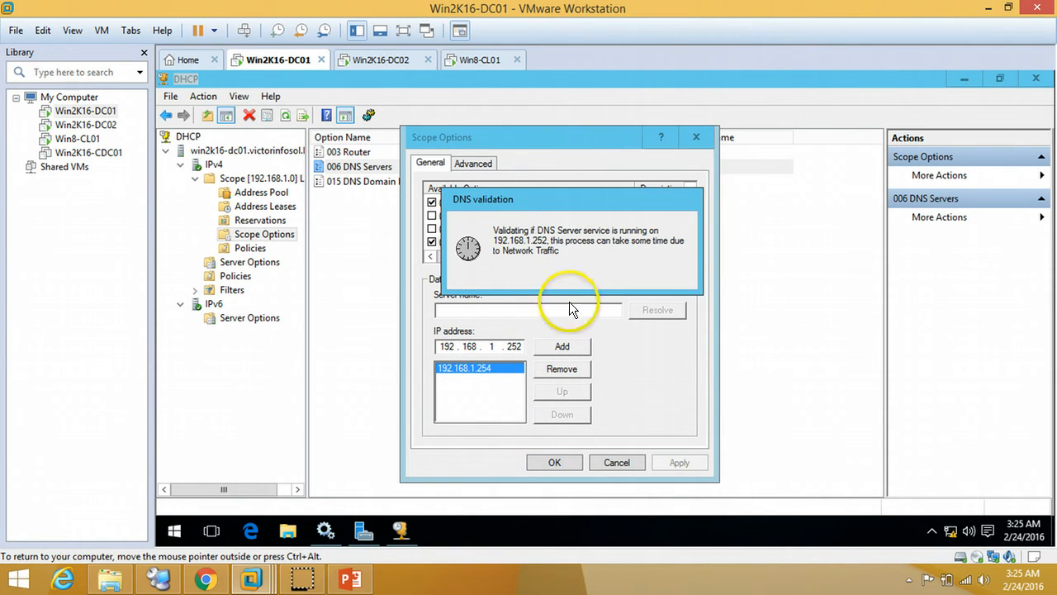
pyautogui.moveTo(620, 256)
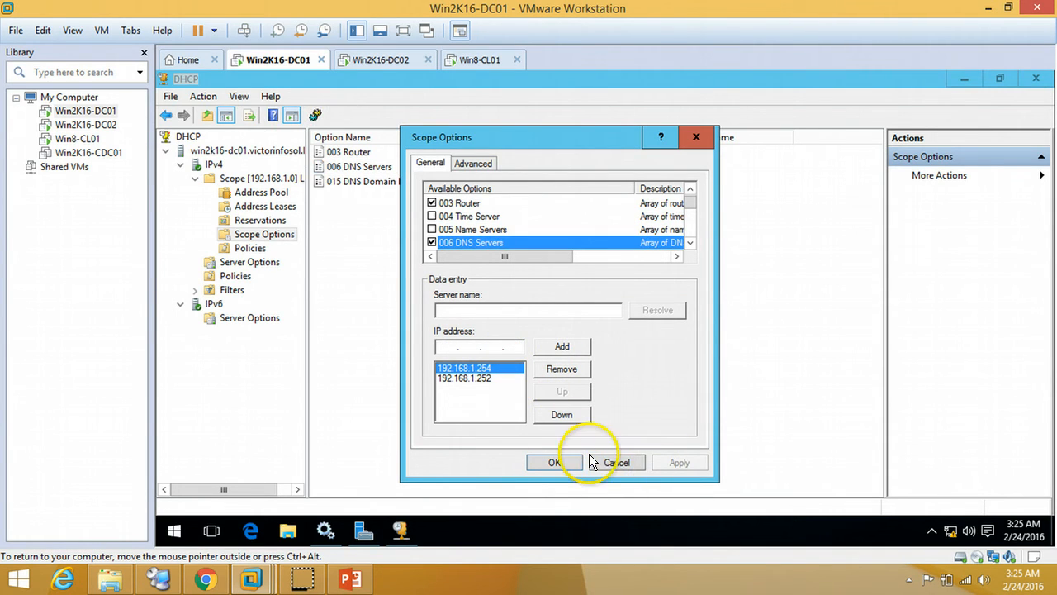
pyautogui.moveTo(549, 450)
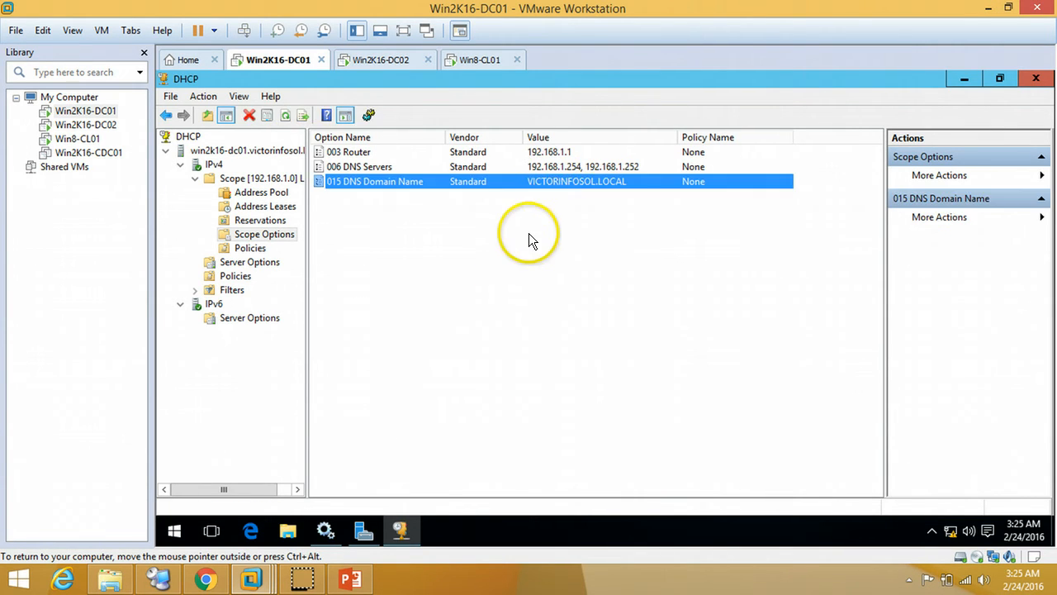
# Step: On Win8-CL01, open the adapter settings from Network and Sharing Center
pyautogui.click(483, 60)
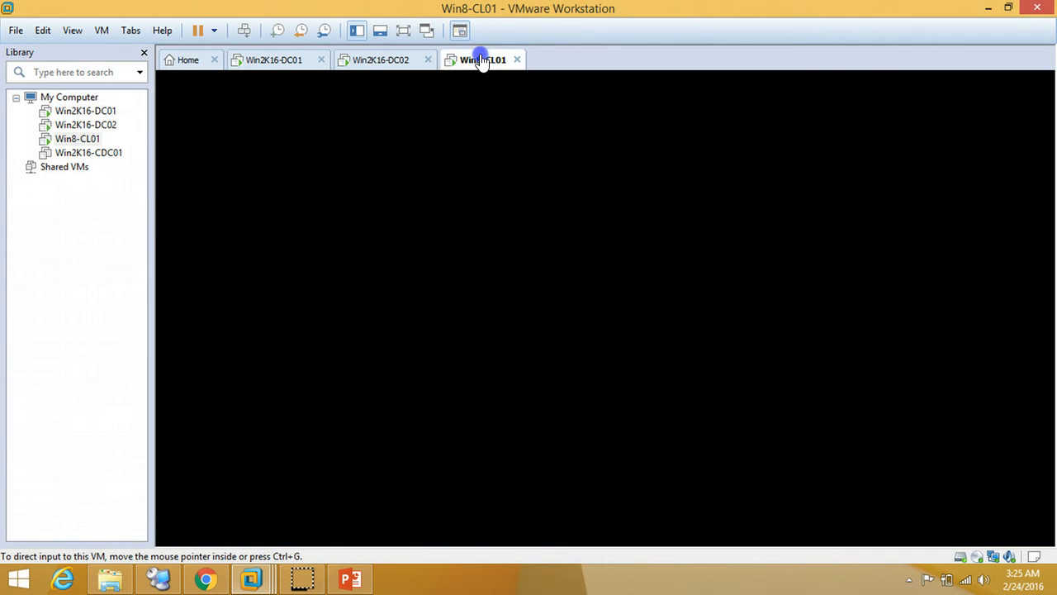
pyautogui.click(483, 60)
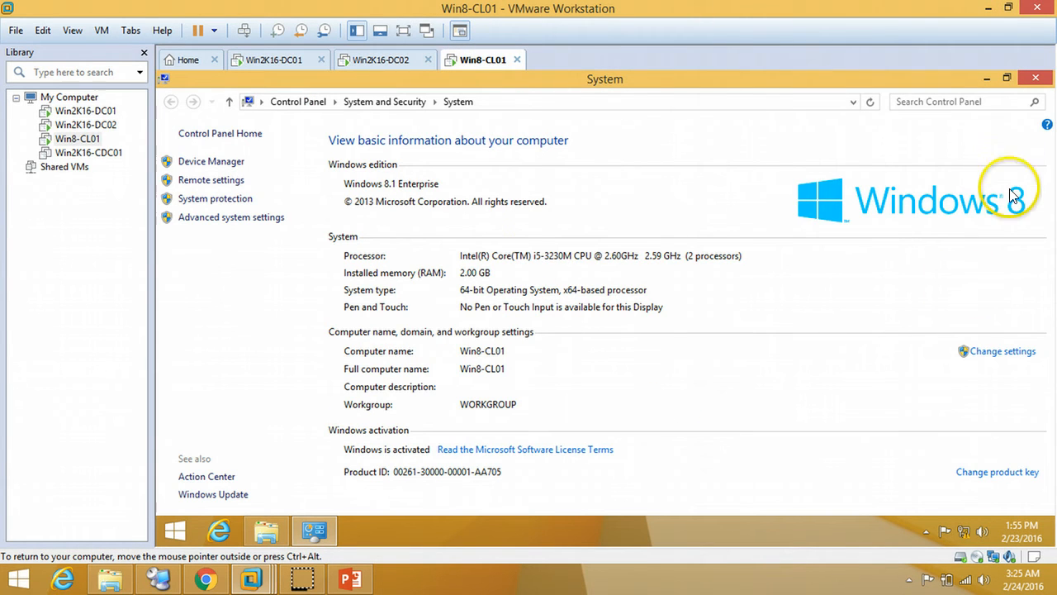
pyautogui.rightClick(965, 531)
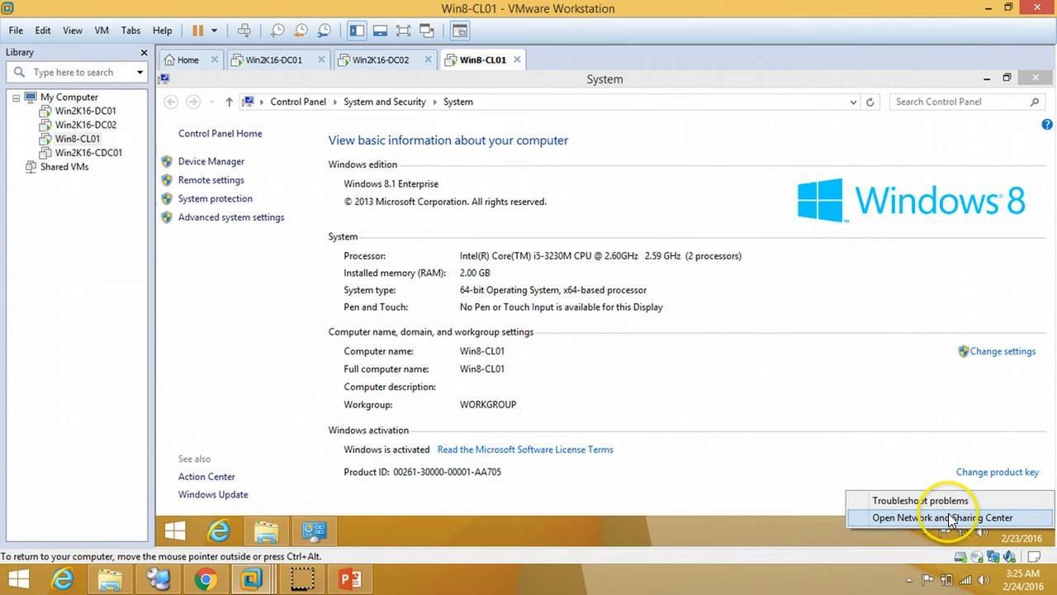
pyautogui.click(941, 517)
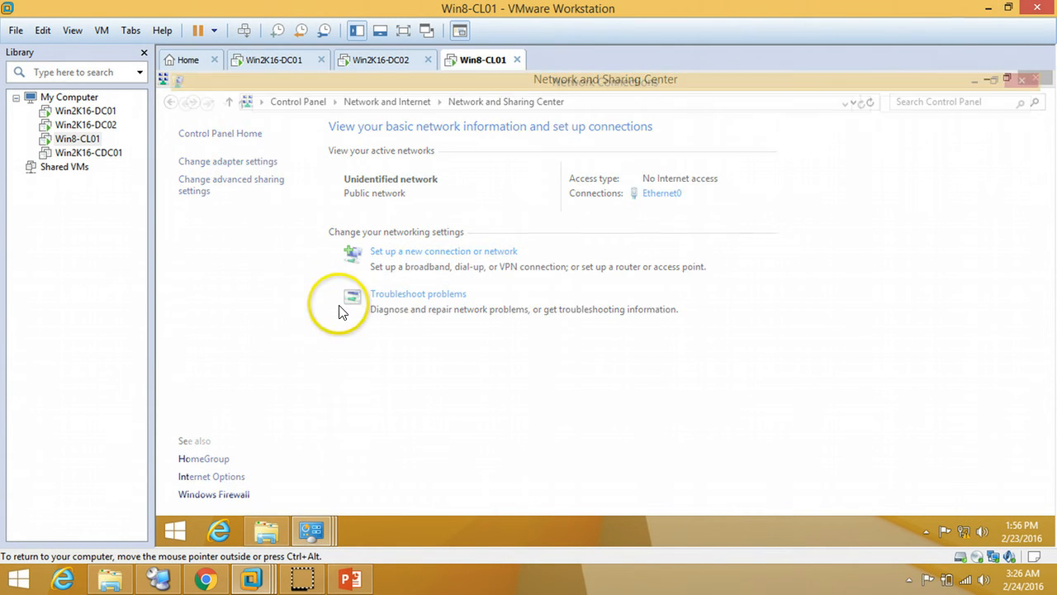
pyautogui.click(227, 161)
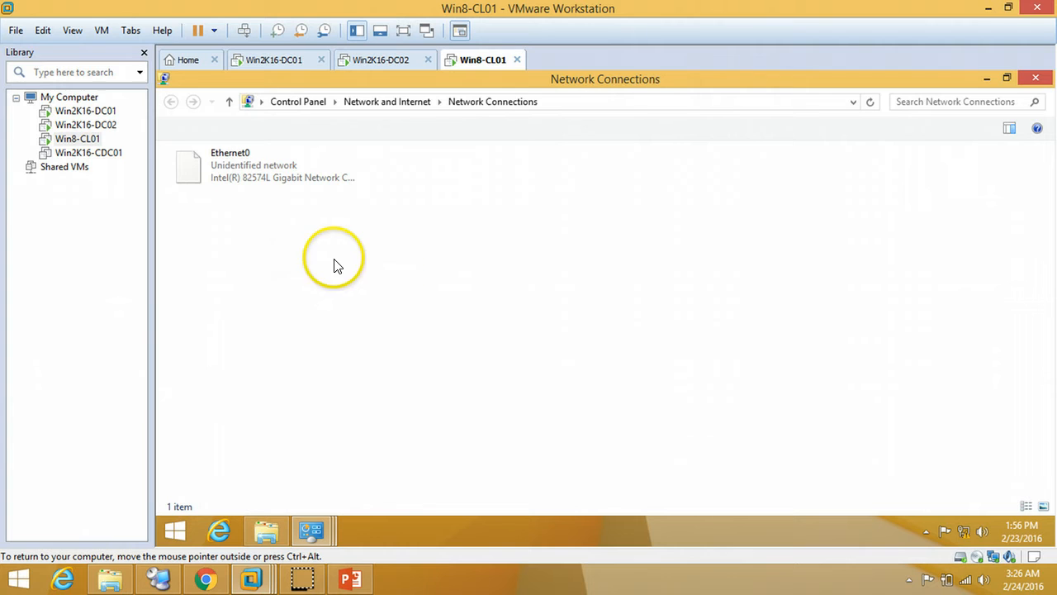
# Step: Disable the Ethernet0 adapter and bring up its options to re-enable it
pyautogui.click(239, 166)
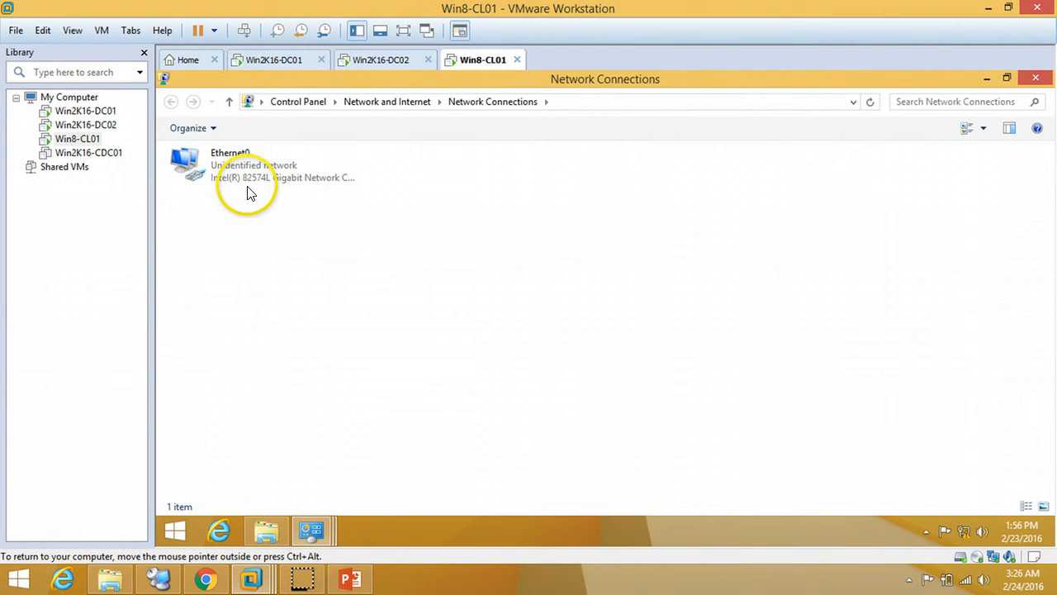
pyautogui.click(263, 166)
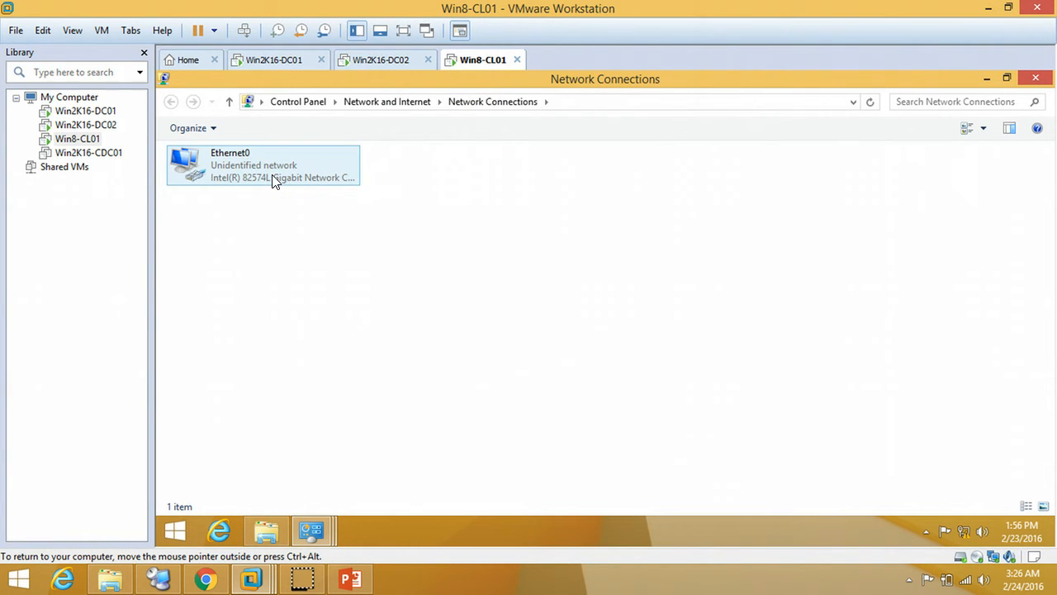
pyautogui.moveTo(248, 173)
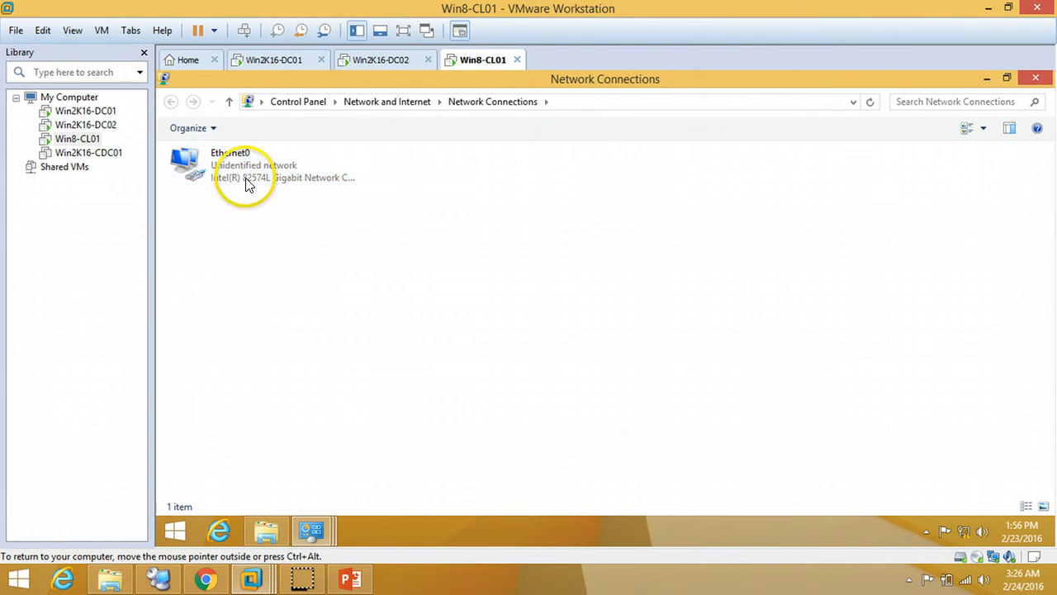
pyautogui.click(248, 165)
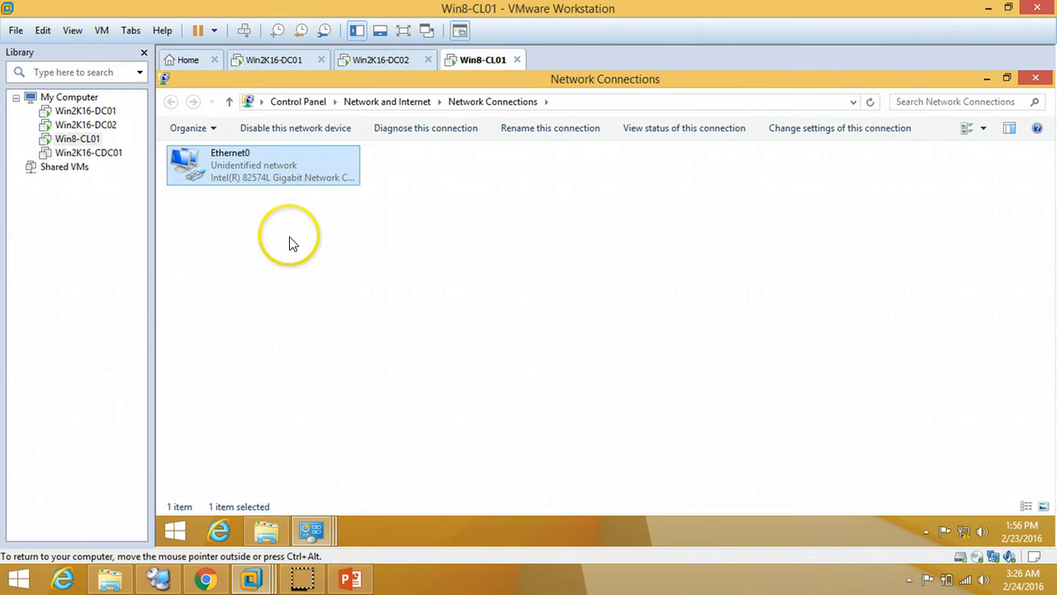
pyautogui.click(294, 127)
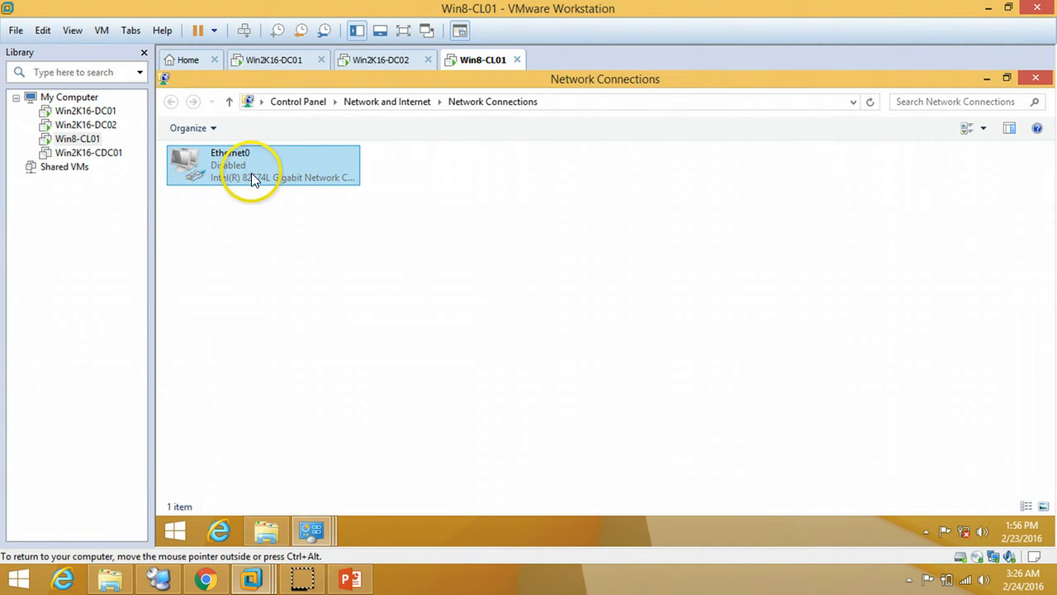
pyautogui.rightClick(380, 353)
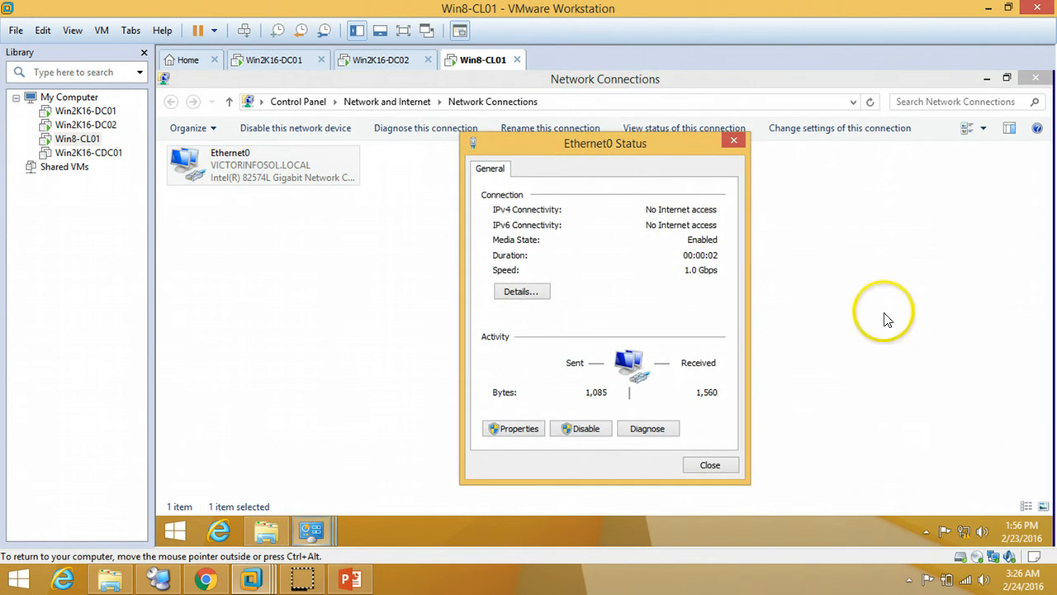
# Step: Check Ethernet0 details: IPv4 192.168.1.121, DHCP server 192.168.1.254, DNS 192.168.1.254 and 192.168.1.252; close
pyautogui.click(520, 291)
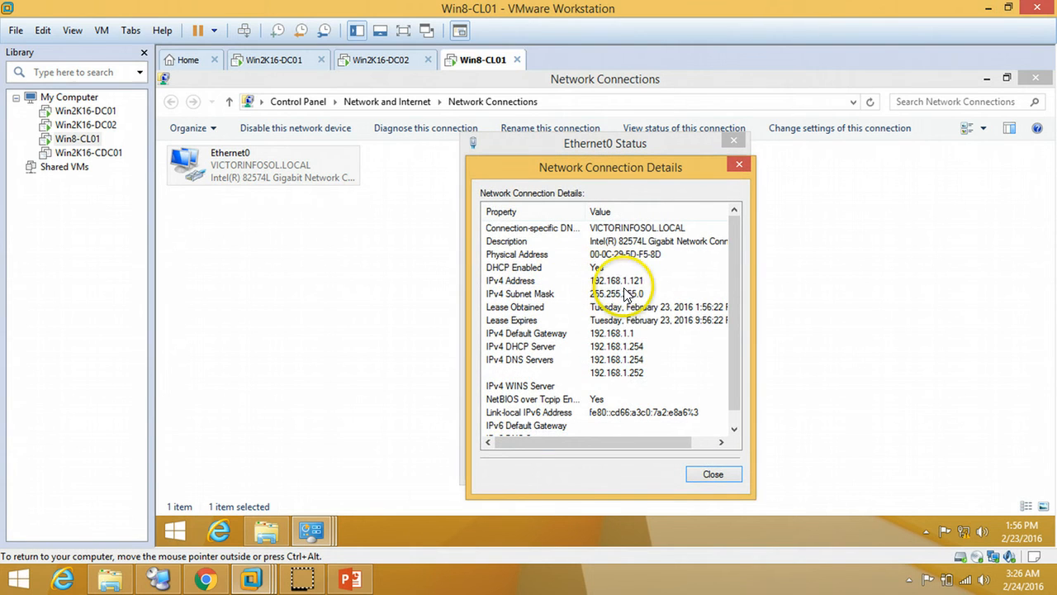
pyautogui.click(603, 280)
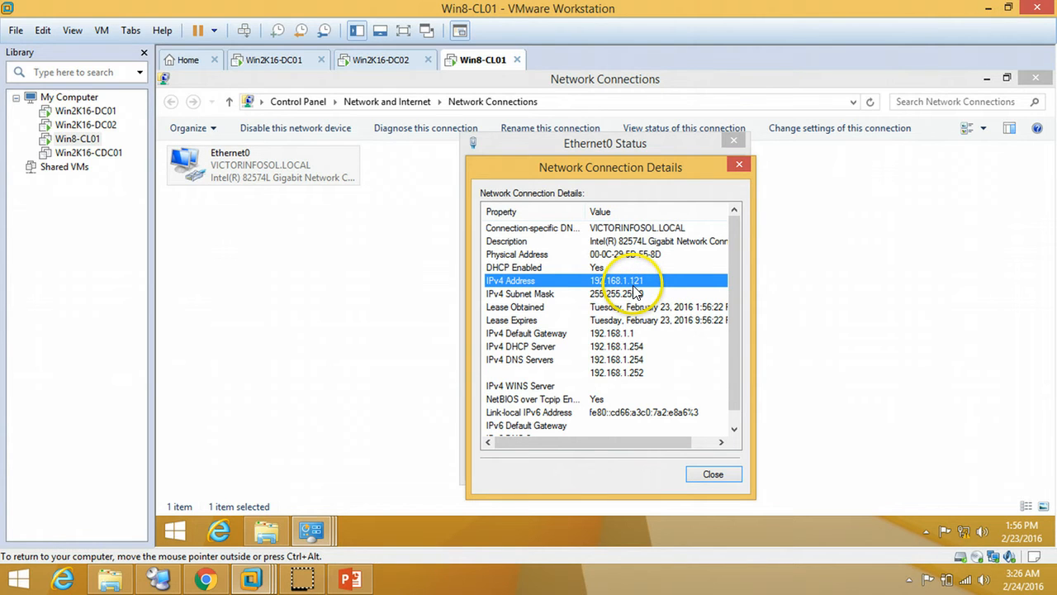
pyautogui.click(603, 293)
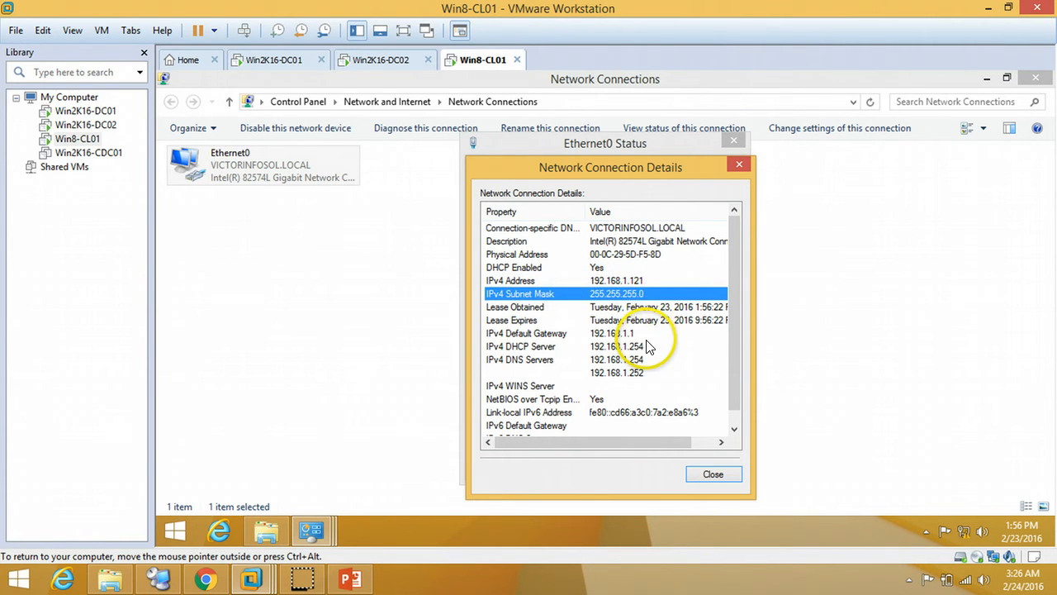
pyautogui.click(526, 333)
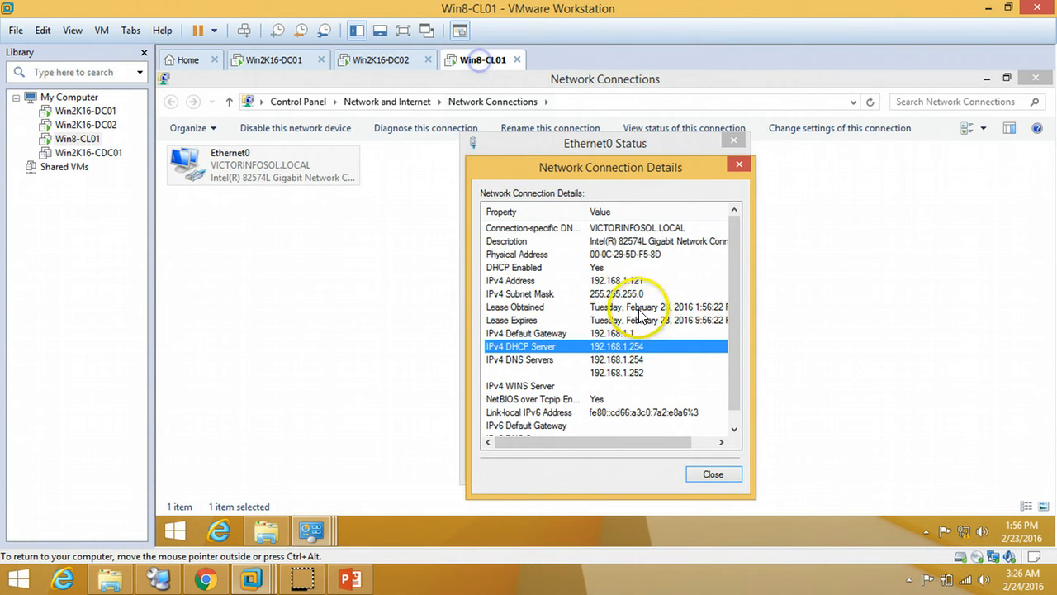
pyautogui.click(520, 359)
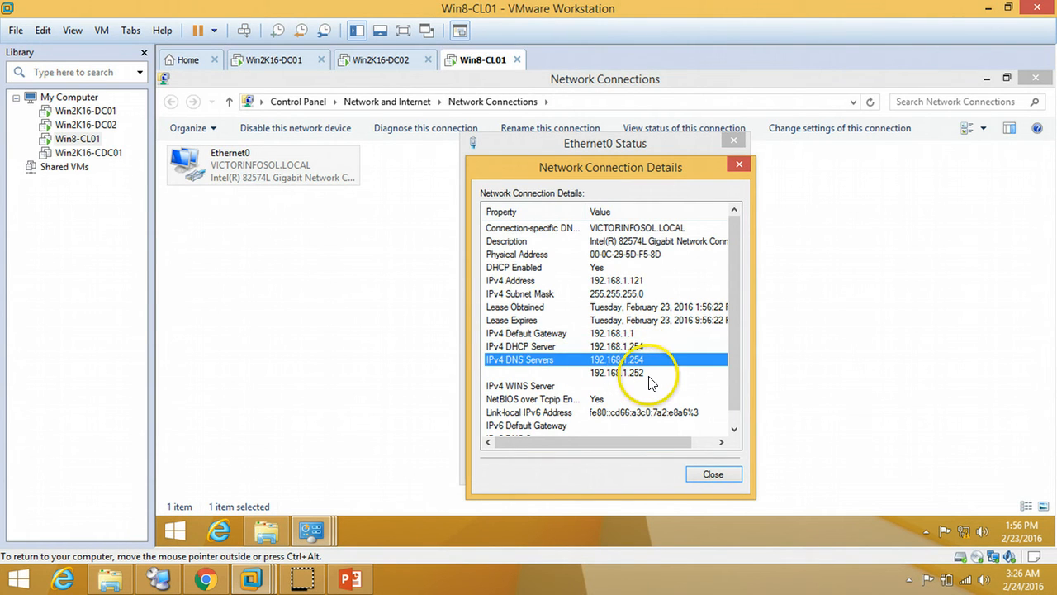
pyautogui.click(713, 473)
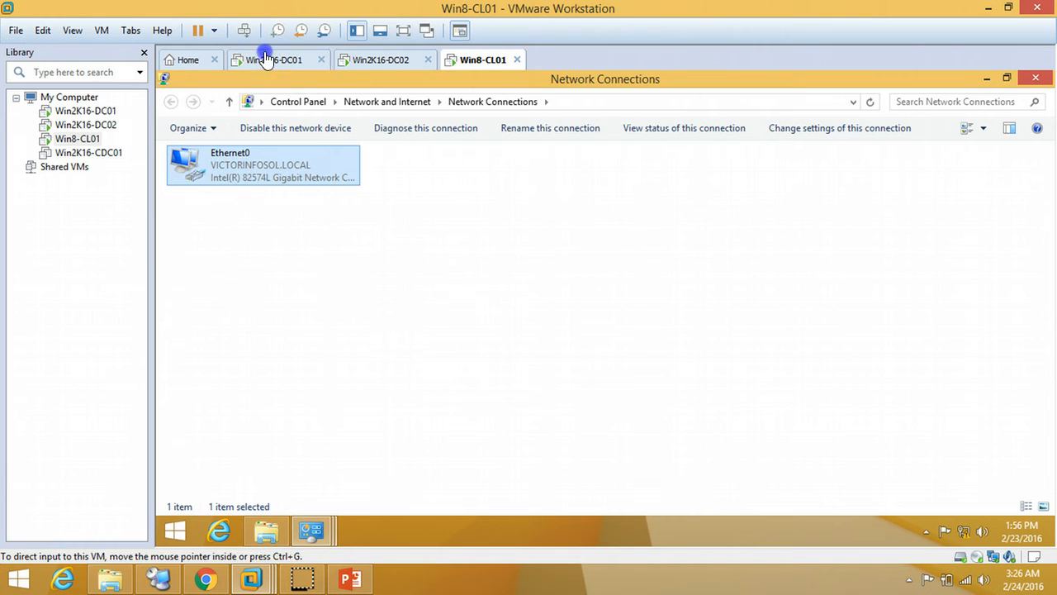
# Step: Refresh Win2K16-DC01's address leases to show Win8-CL01 at 192.168.1.121, then return to the client
pyautogui.click(277, 59)
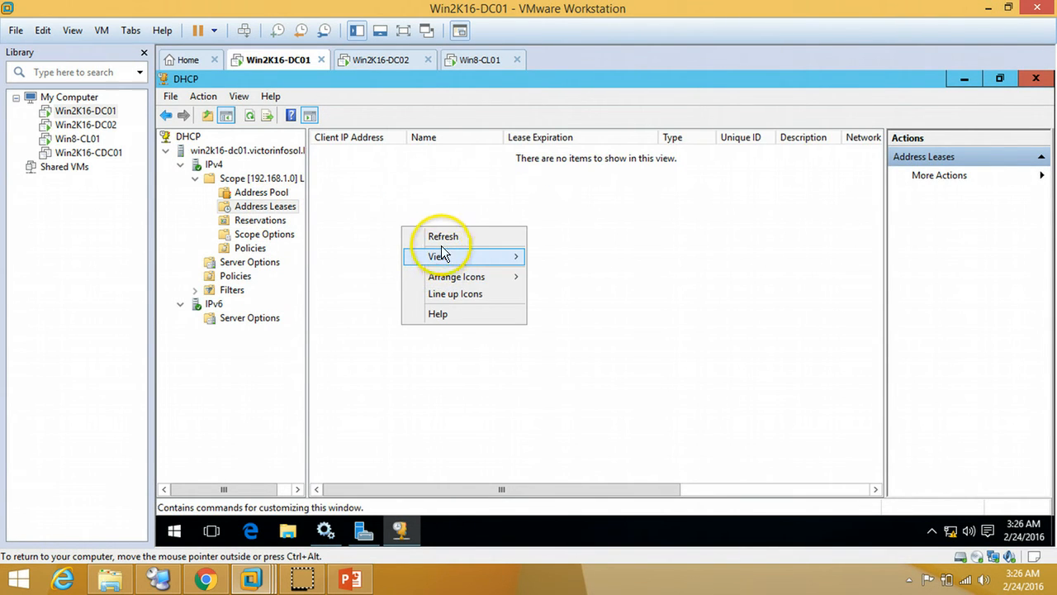
pyautogui.click(443, 236)
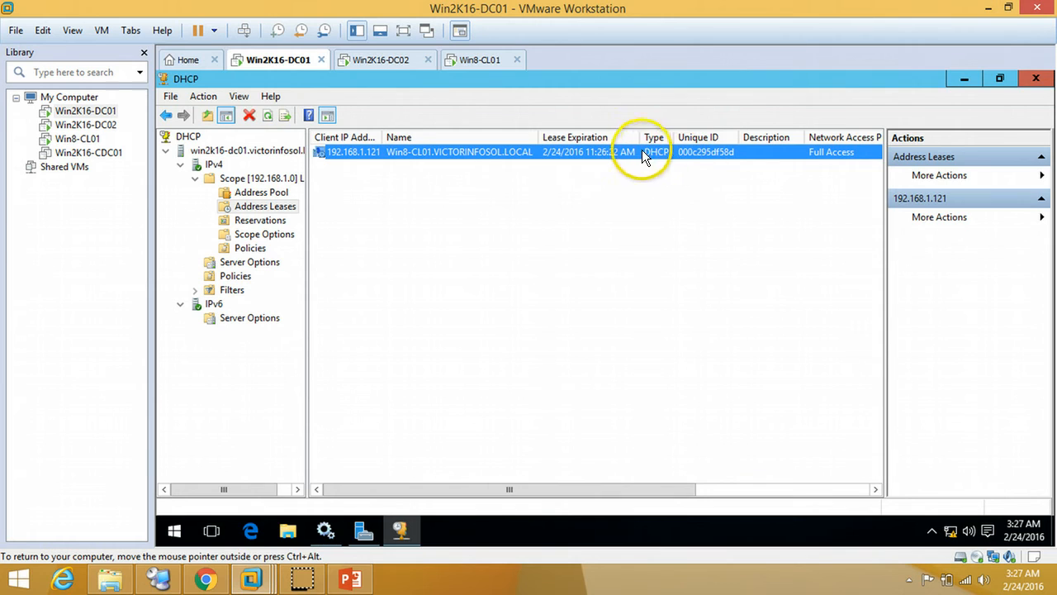
pyautogui.moveTo(698, 155)
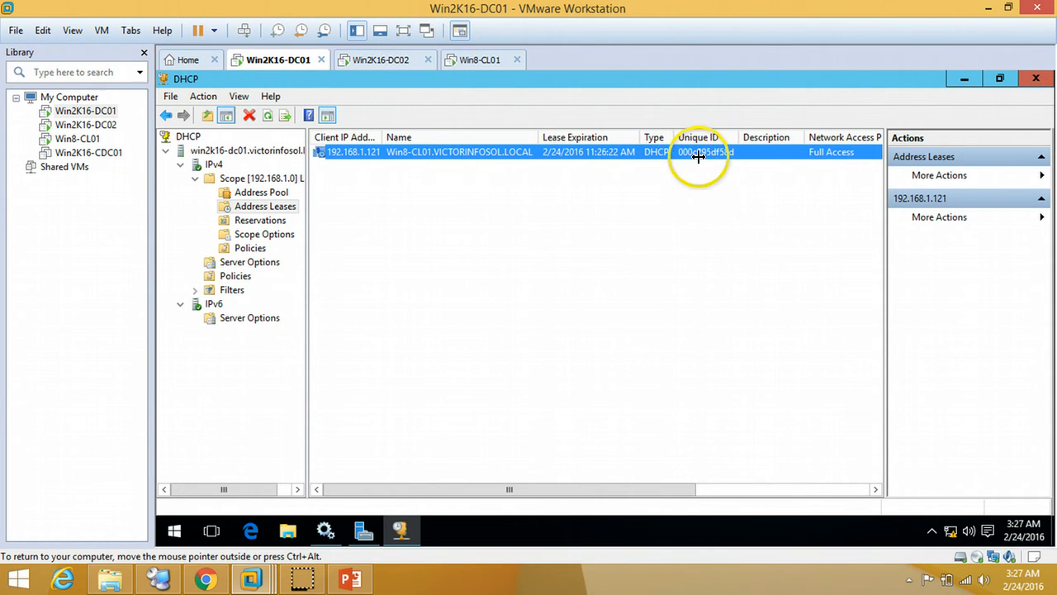
pyautogui.moveTo(423, 204)
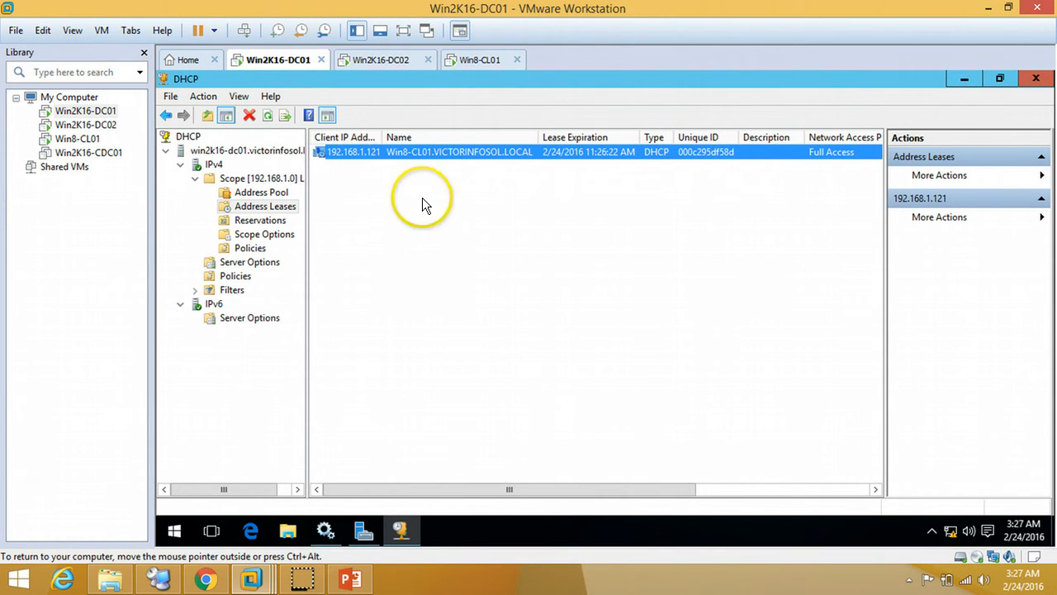
pyautogui.click(482, 59)
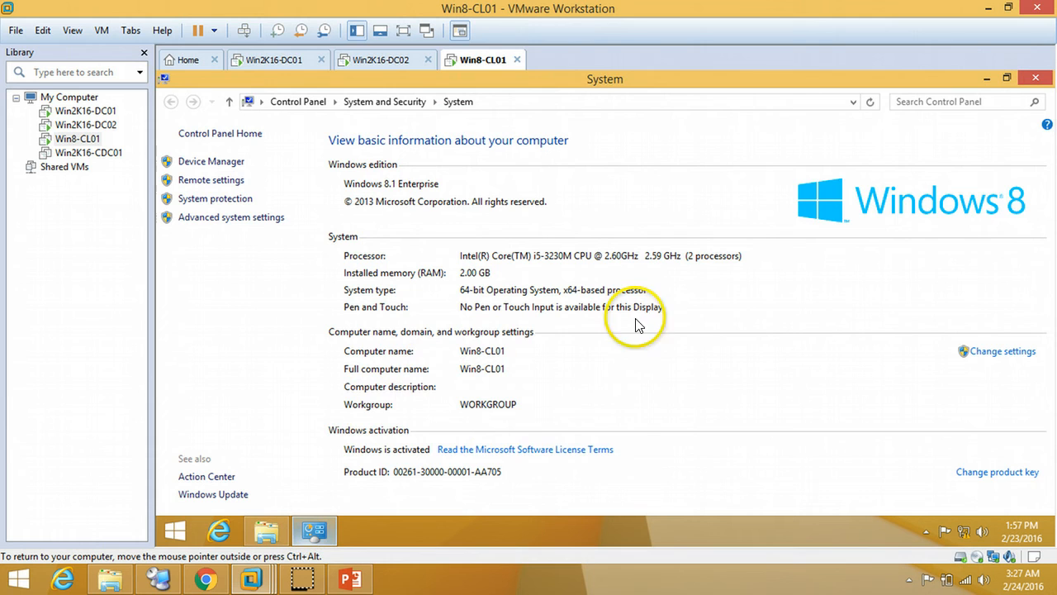
pyautogui.moveTo(1003, 351)
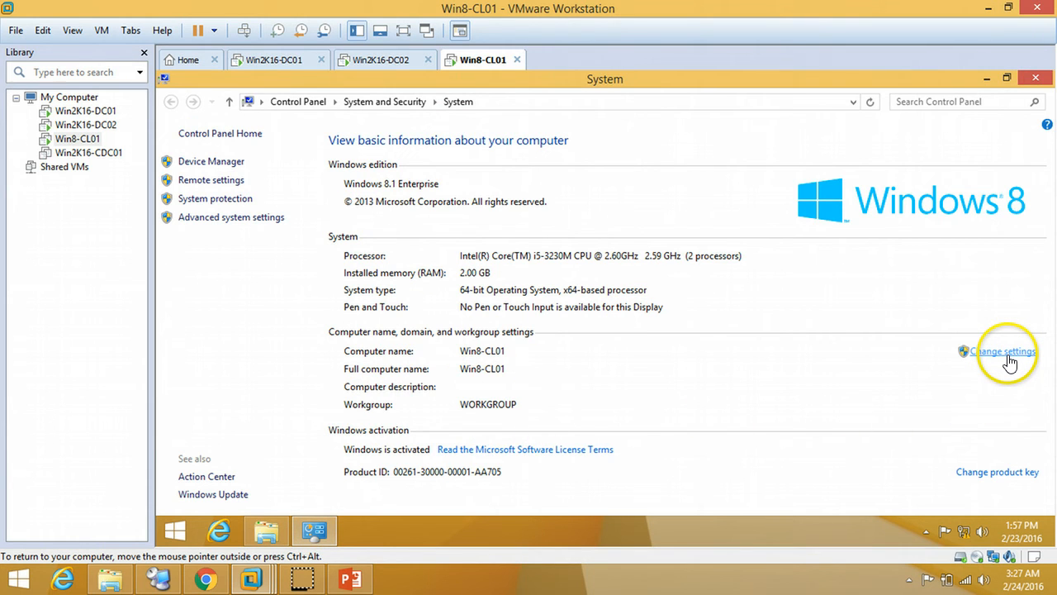
# Step: Change Win8-CL01's membership from WORKGROUP to the domain victorinfosol.local and submit
pyautogui.click(1001, 351)
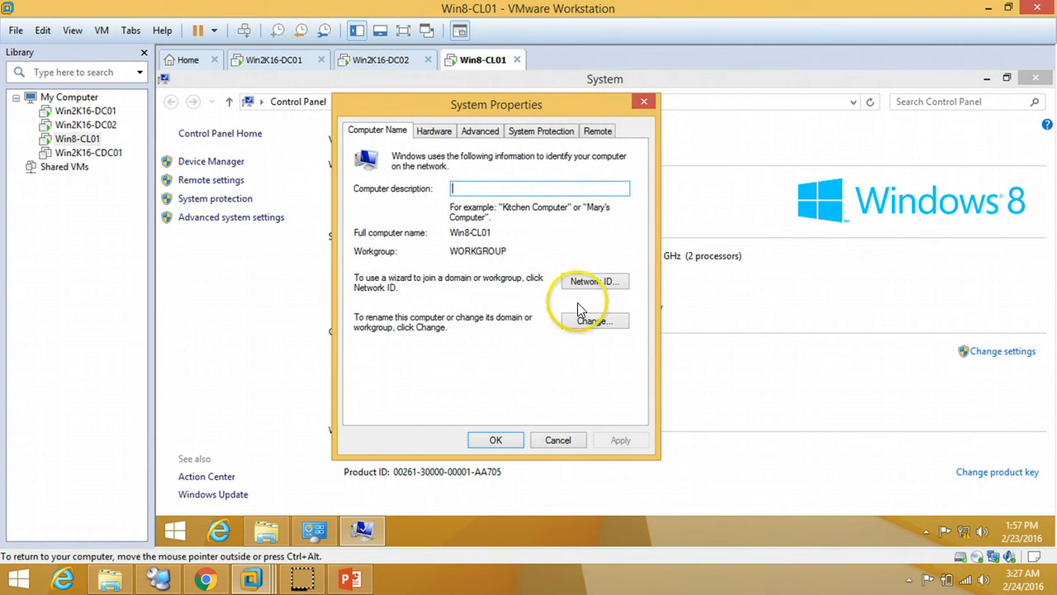
pyautogui.click(592, 320)
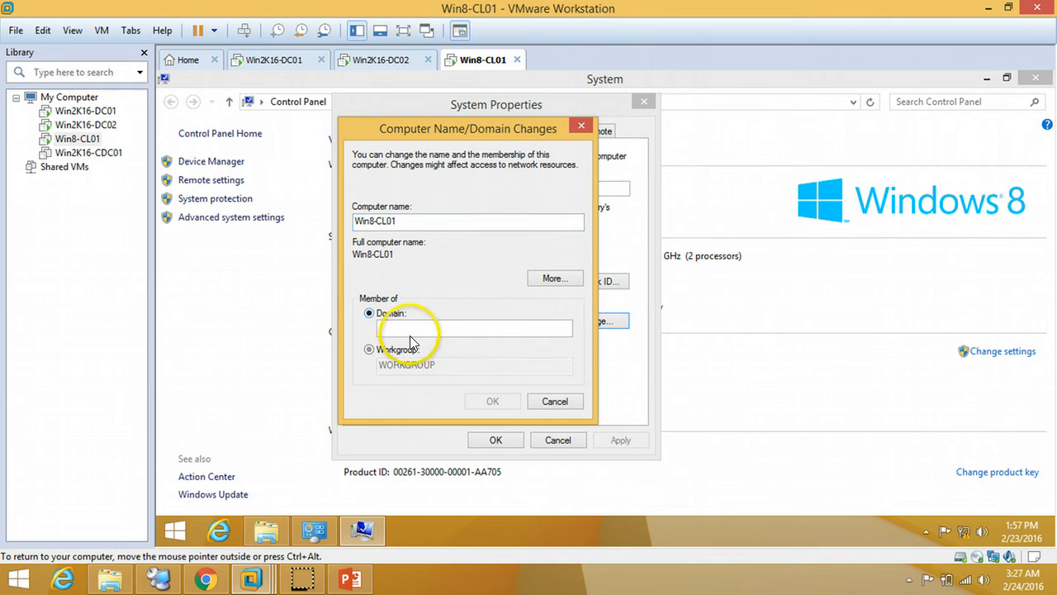
pyautogui.write('victo')
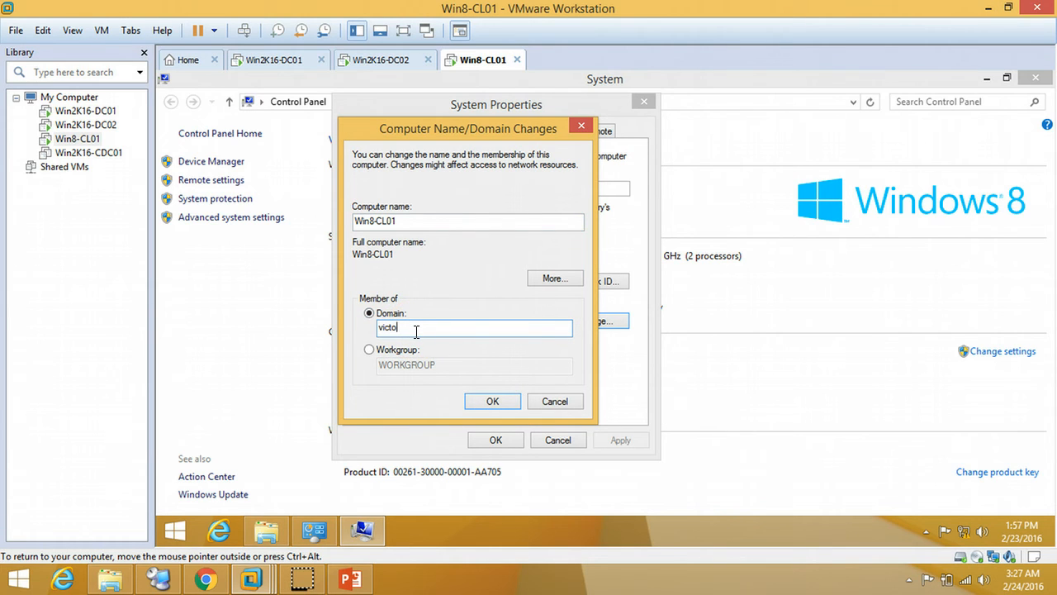
pyautogui.write('info')
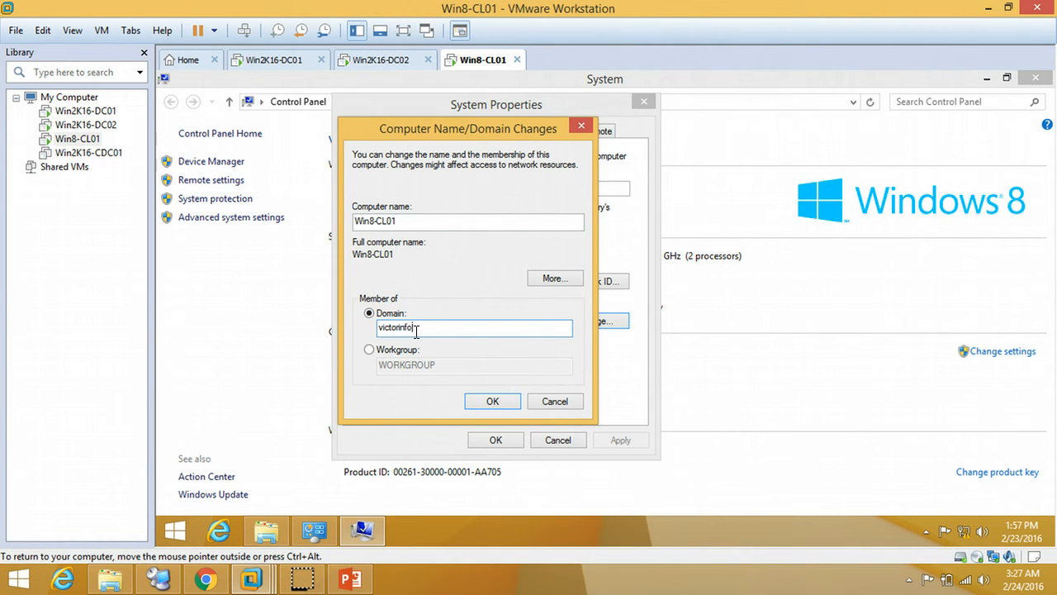
pyautogui.write('spl.loc')
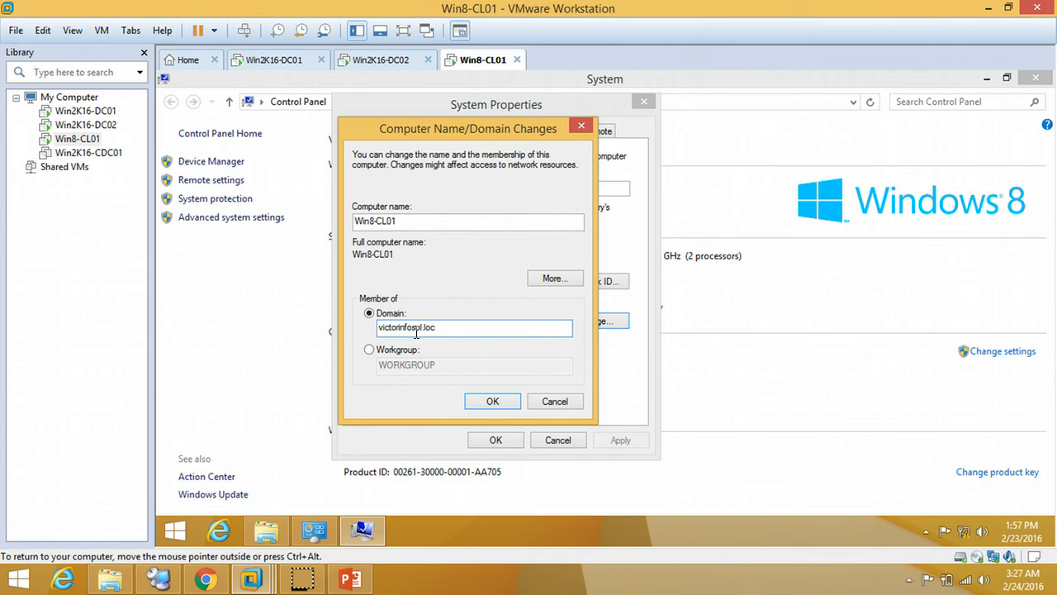
pyautogui.click(492, 401)
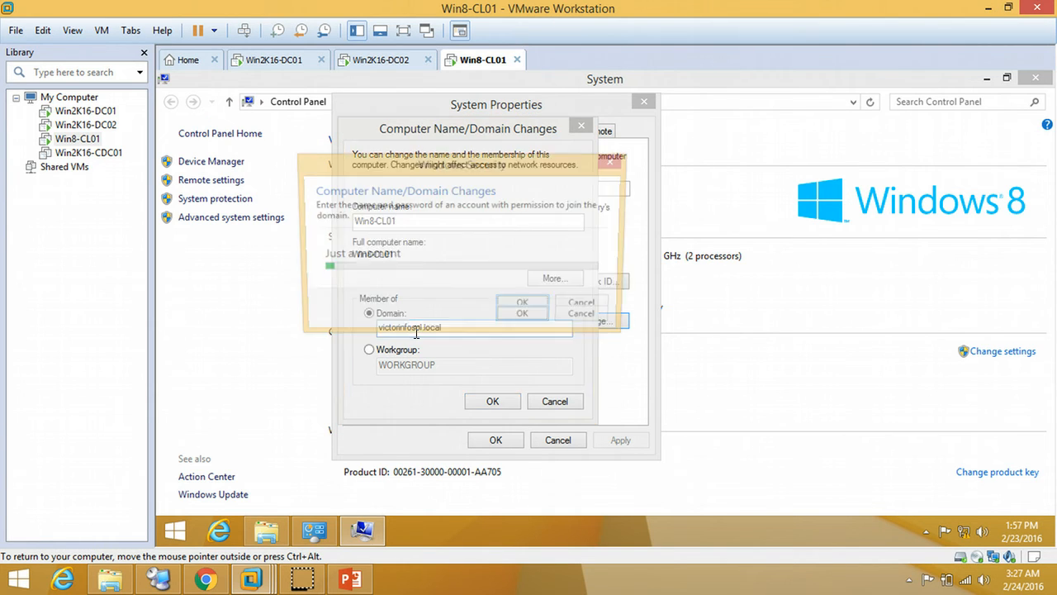
# Step: Authenticate the domain join with the administrator account and its password
pyautogui.write('admin')
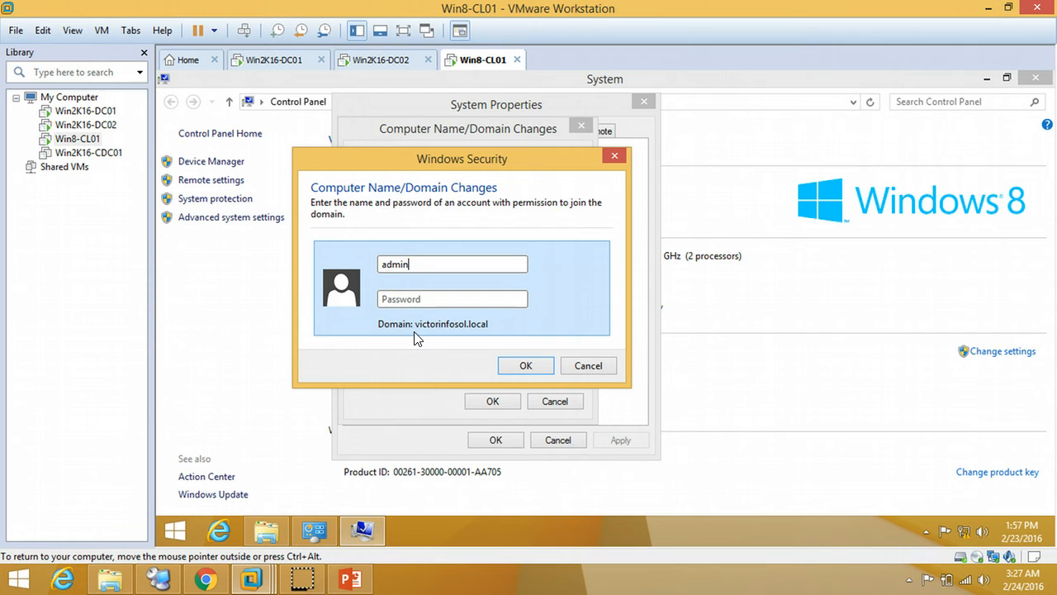
pyautogui.write('istrat')
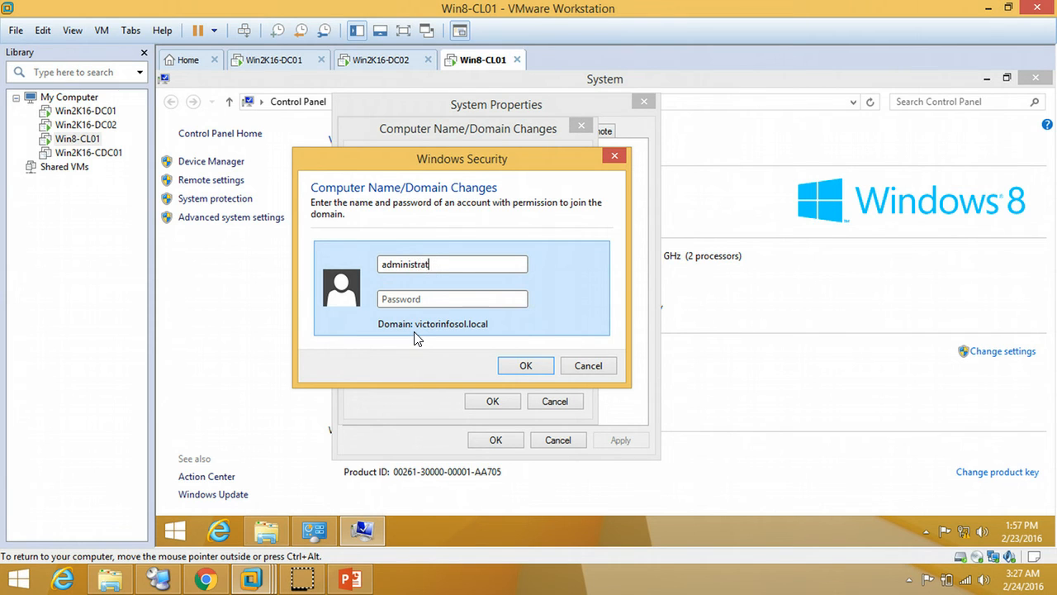
pyautogui.write('or')
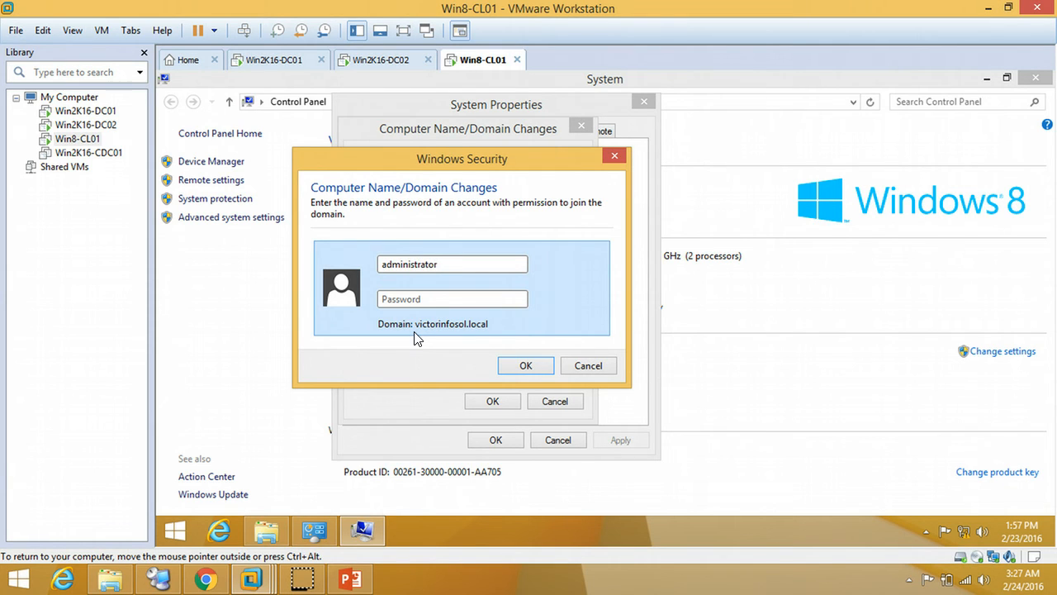
pyautogui.click(452, 299)
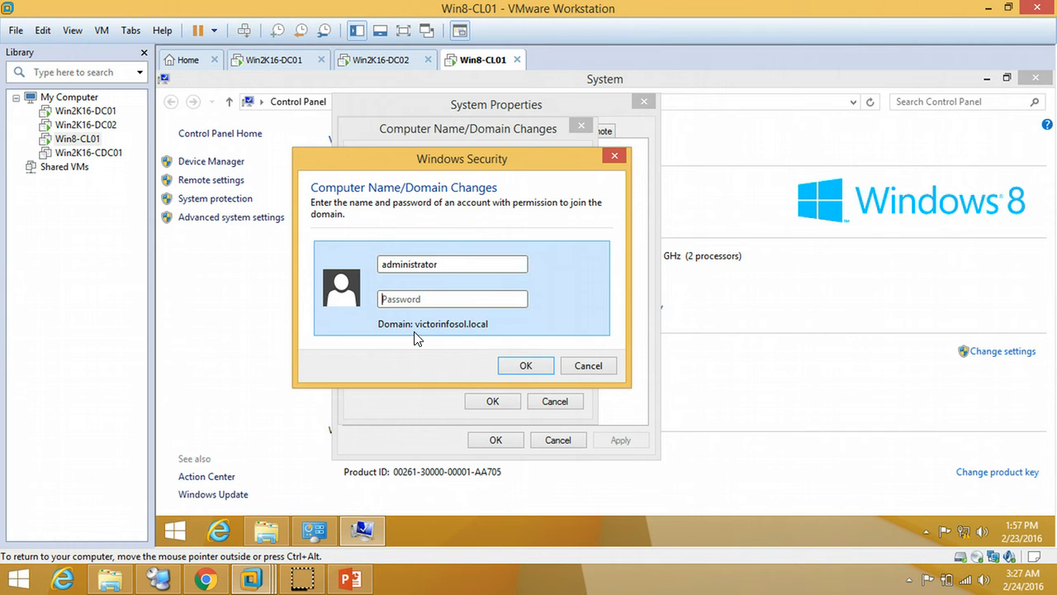
pyautogui.write('password')
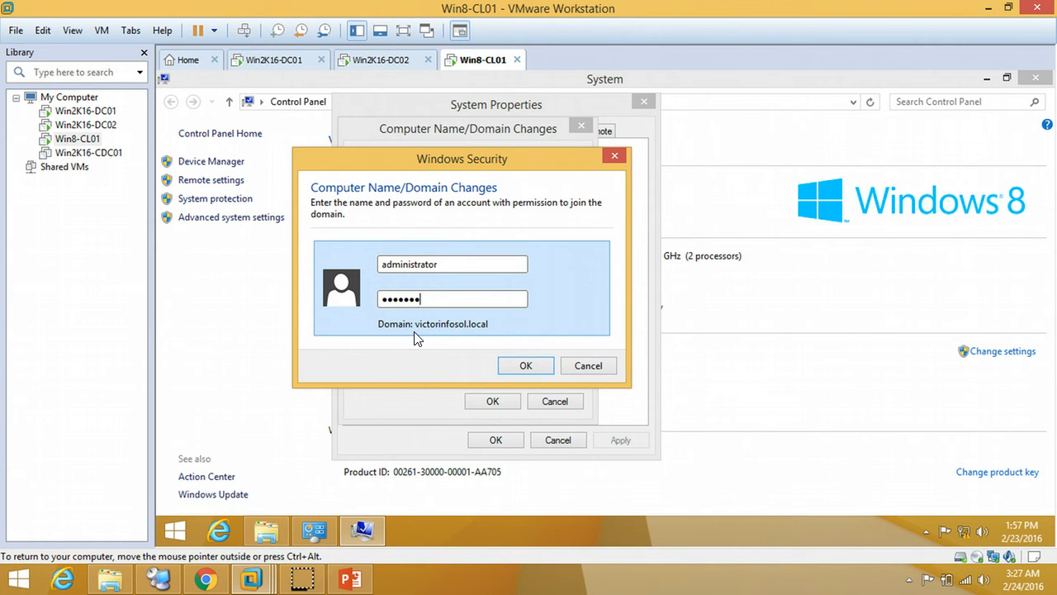
pyautogui.click(525, 365)
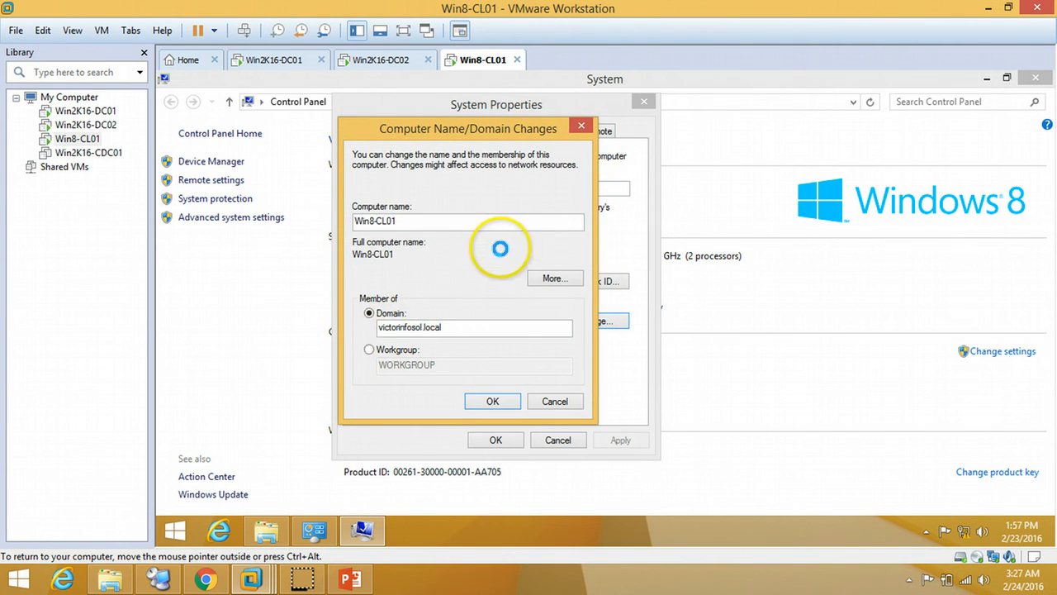
pyautogui.click(492, 400)
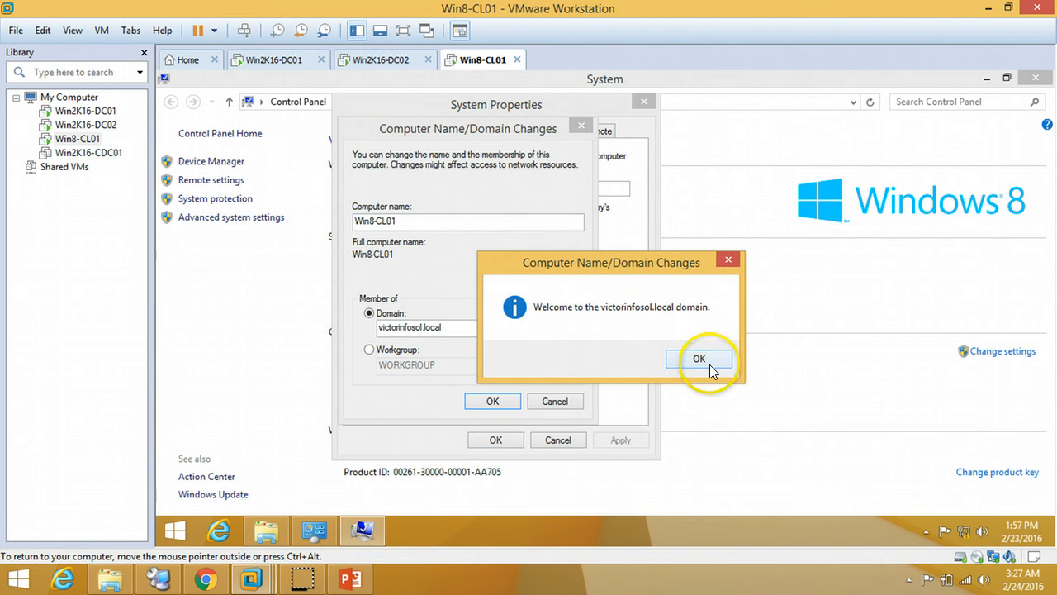
# Step: Acknowledge the domain welcome and restart messages, then switch to Win2K16-DC01
pyautogui.click(699, 358)
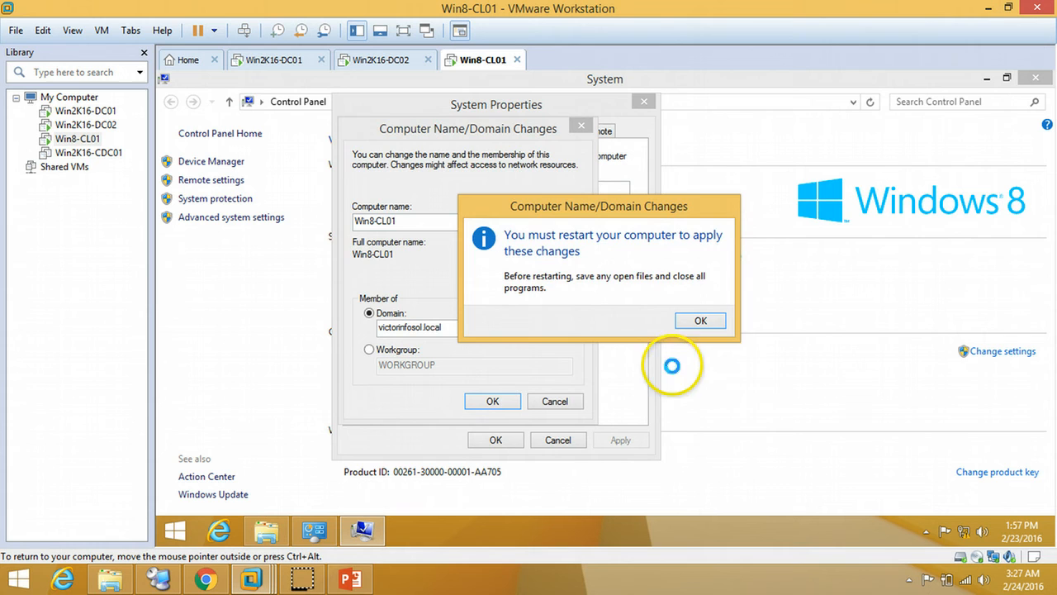
pyautogui.click(700, 320)
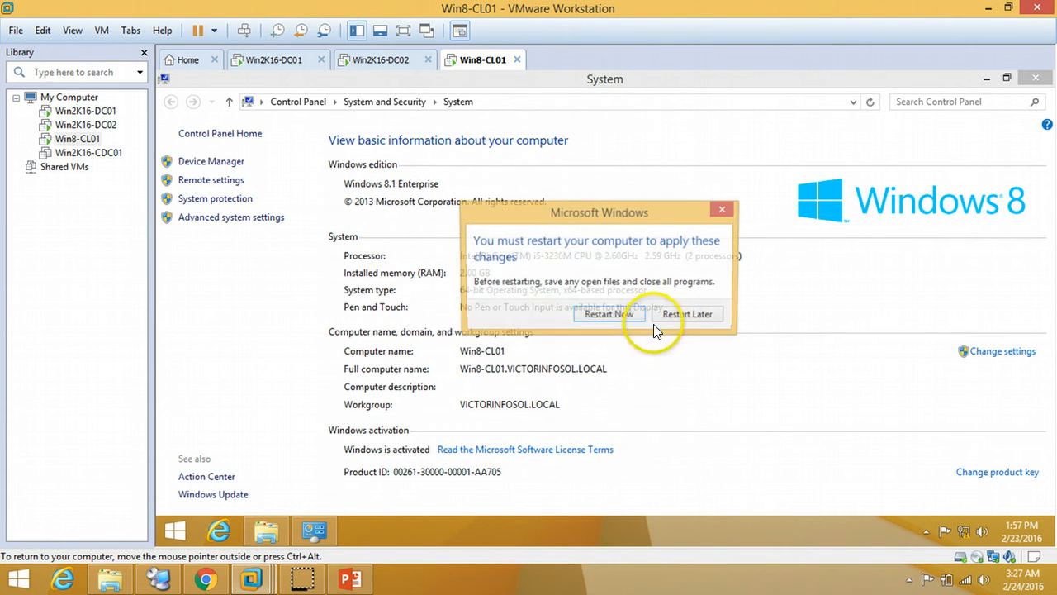
pyautogui.click(278, 60)
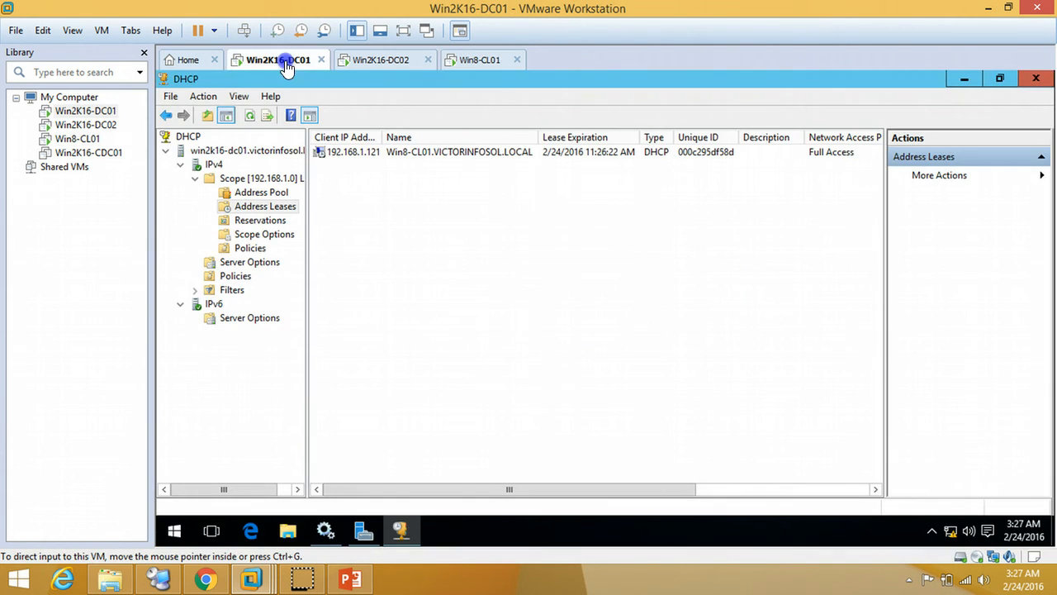
# Step: Open Server Manager's Tools menu to reach Active Directory Users and Computers
pyautogui.rightClick(446, 330)
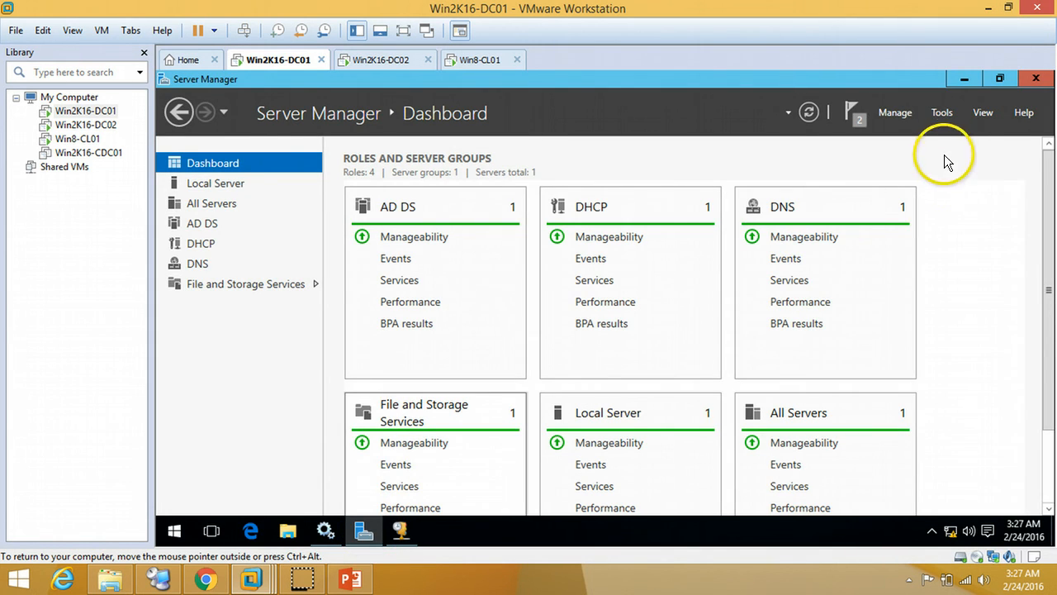
pyautogui.click(941, 113)
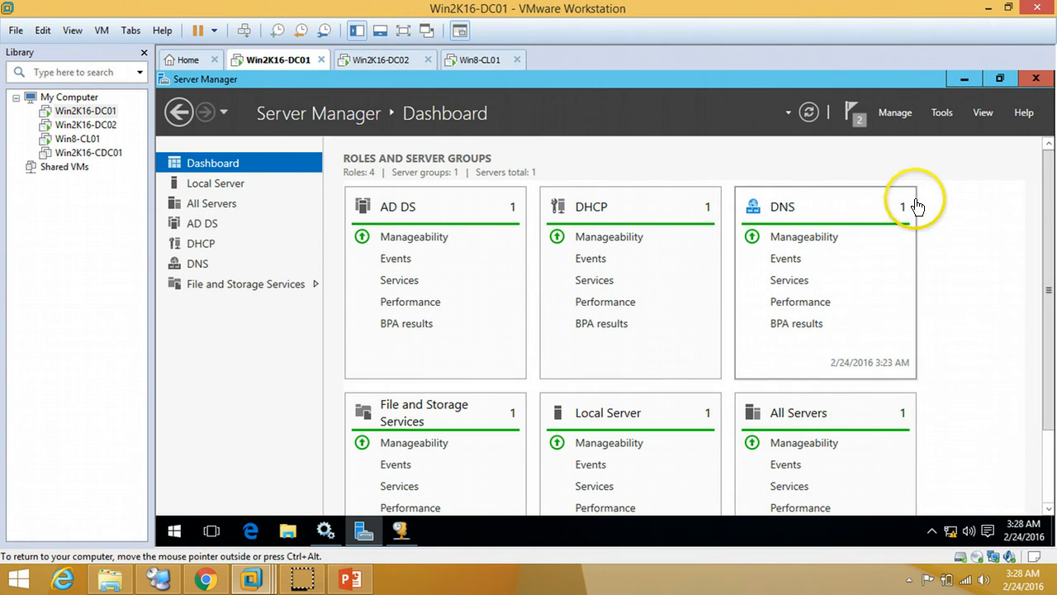
pyautogui.moveTo(976, 199)
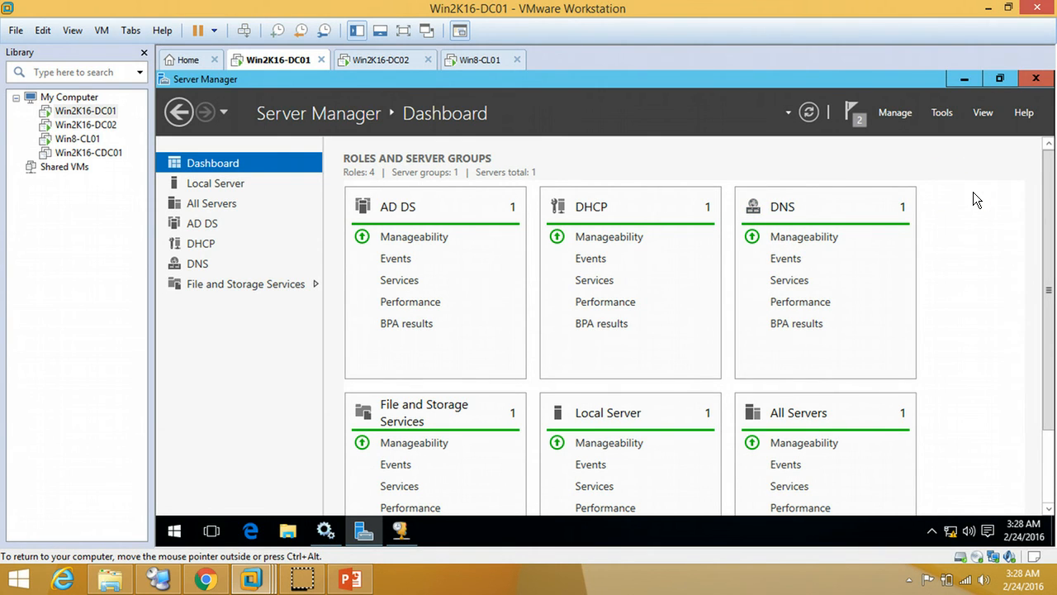
pyautogui.moveTo(322, 347)
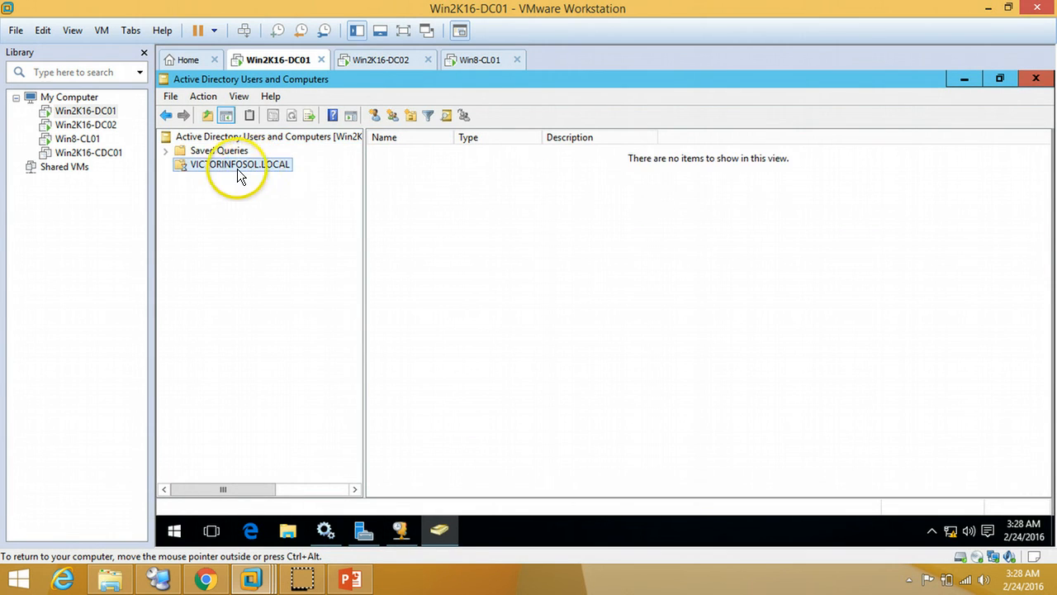
# Step: Move the WIN8-CL01 account from Computers to INDIA\Workstations
pyautogui.click(165, 163)
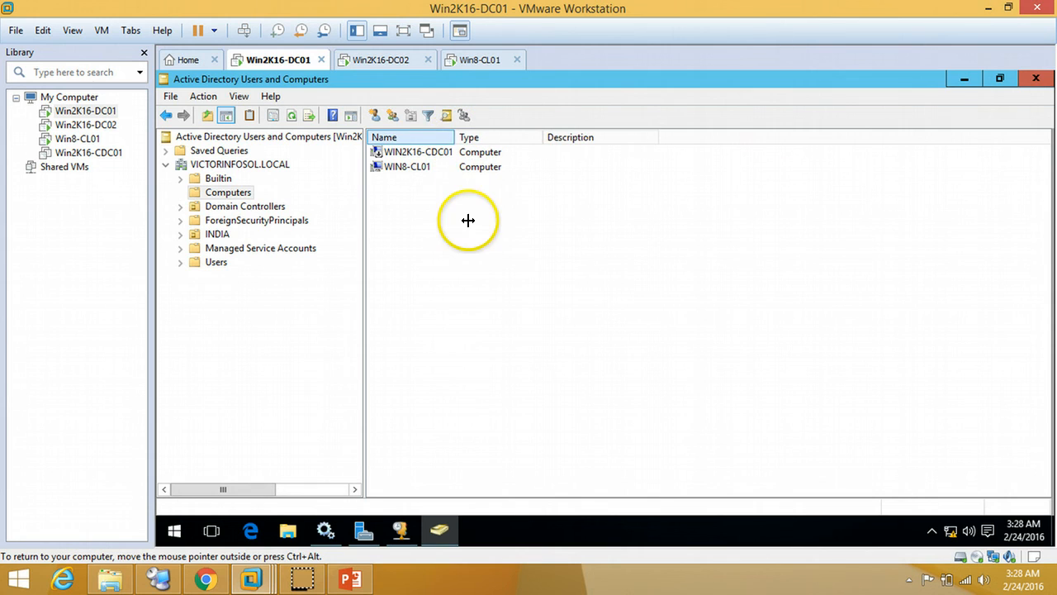
pyautogui.click(407, 166)
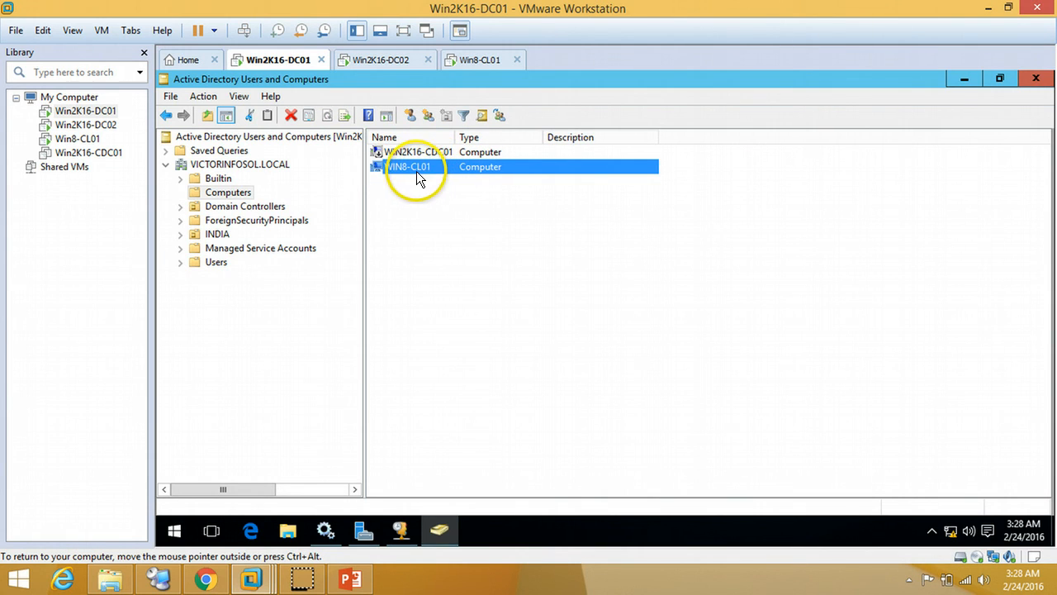
pyautogui.click(216, 234)
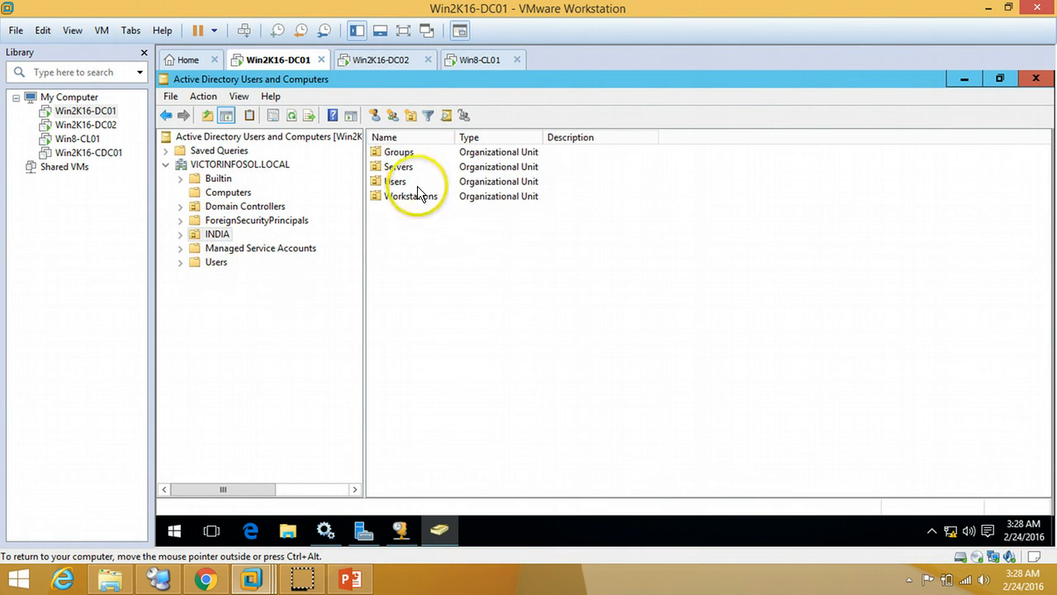
pyautogui.click(228, 192)
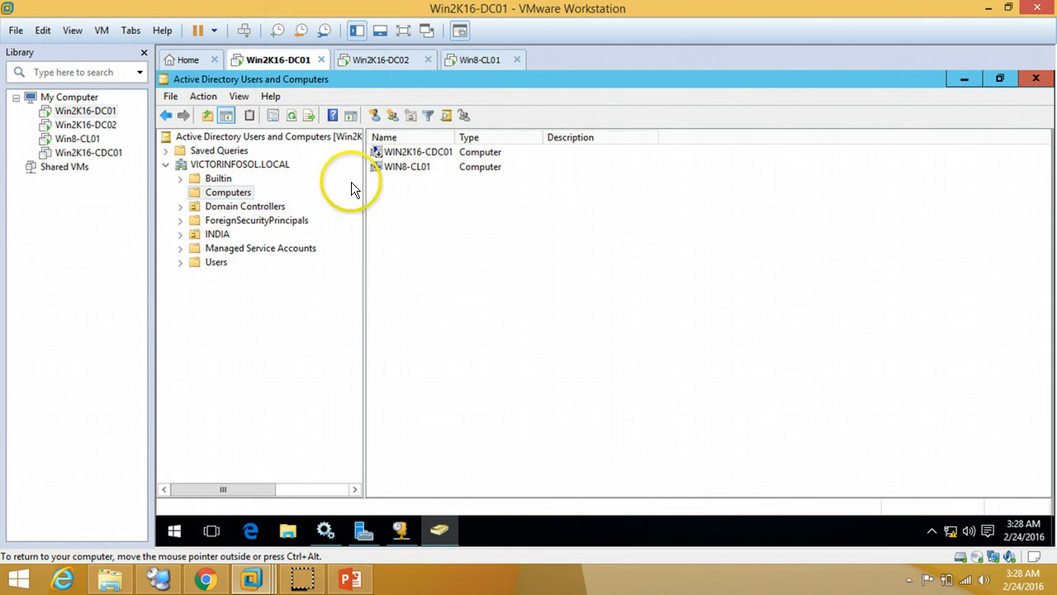
pyautogui.rightClick(406, 166)
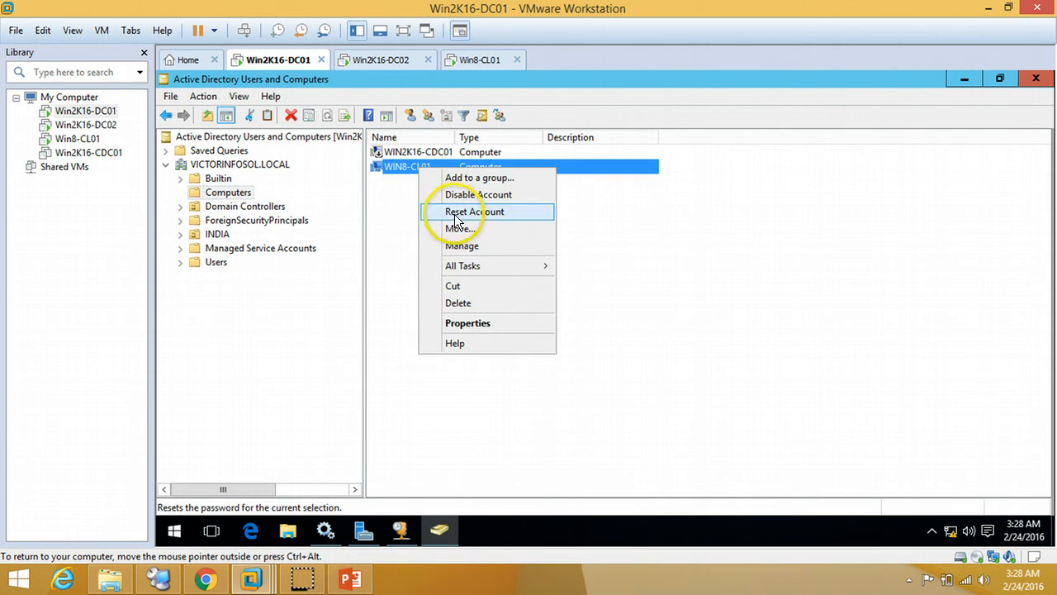
pyautogui.click(457, 228)
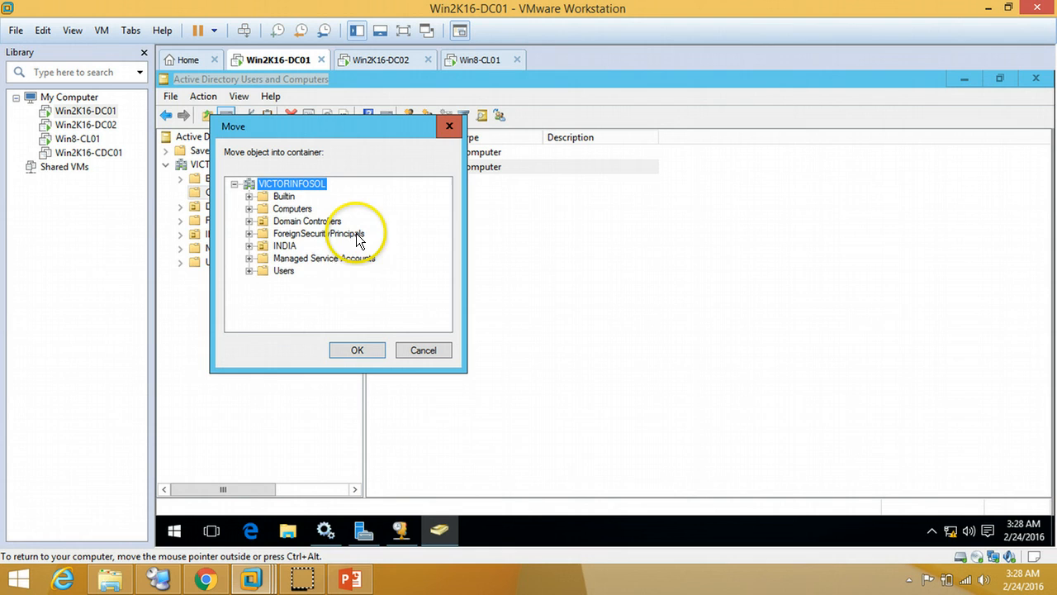
pyautogui.click(250, 245)
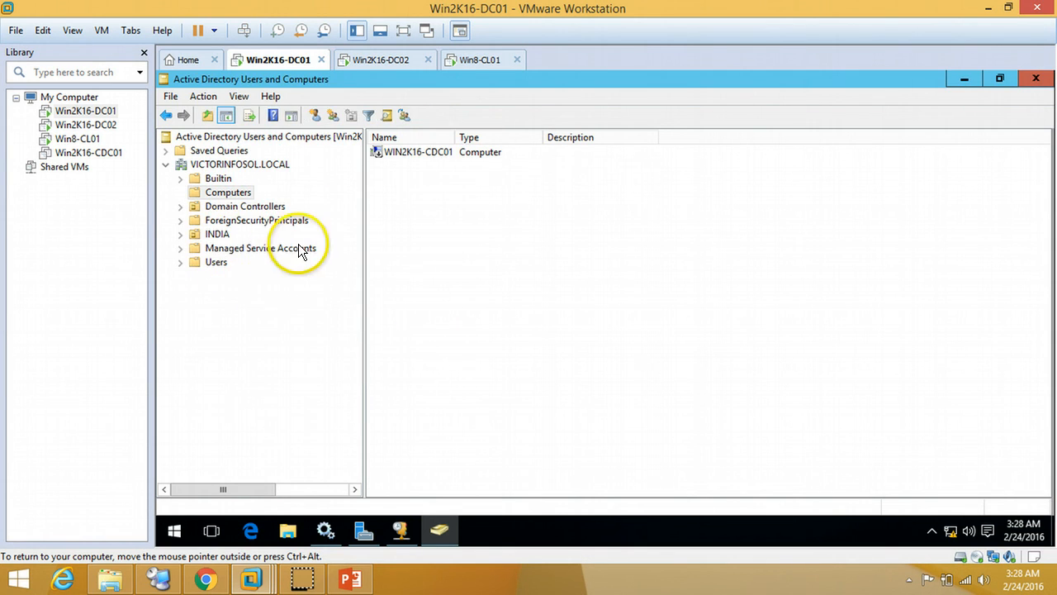
# Step: Confirm WIN8-CL01 now appears under INDIA\Workstations, then bring up the presentation slide
pyautogui.click(217, 234)
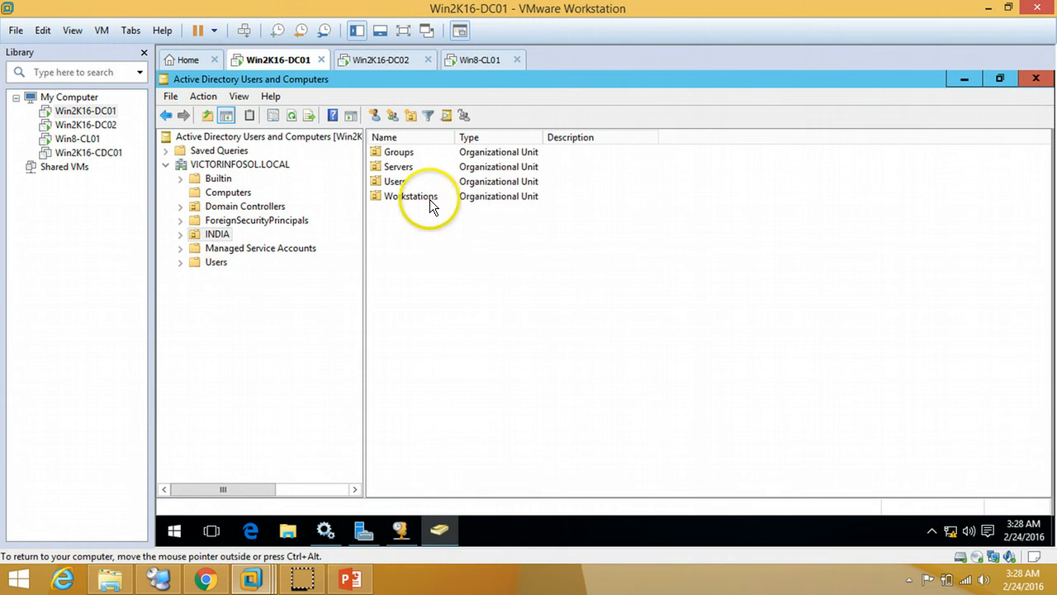
pyautogui.click(246, 289)
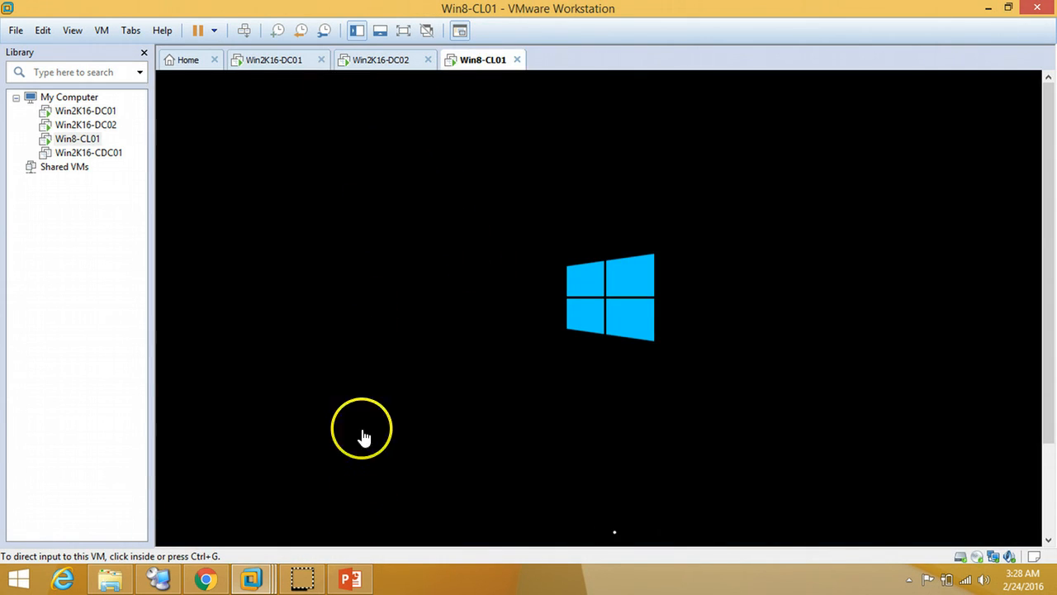
pyautogui.click(273, 59)
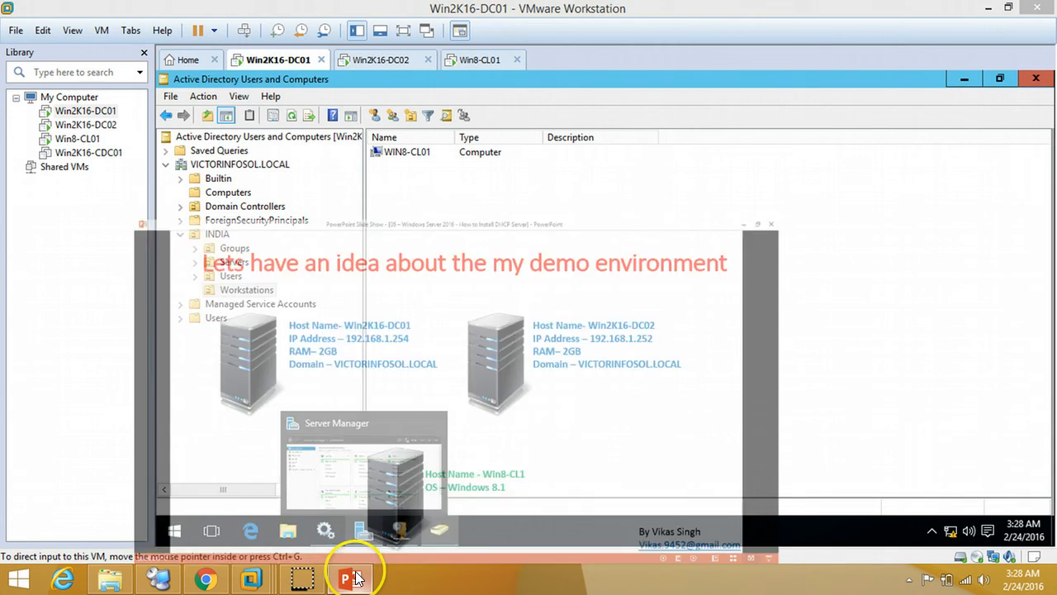
pyautogui.click(353, 578)
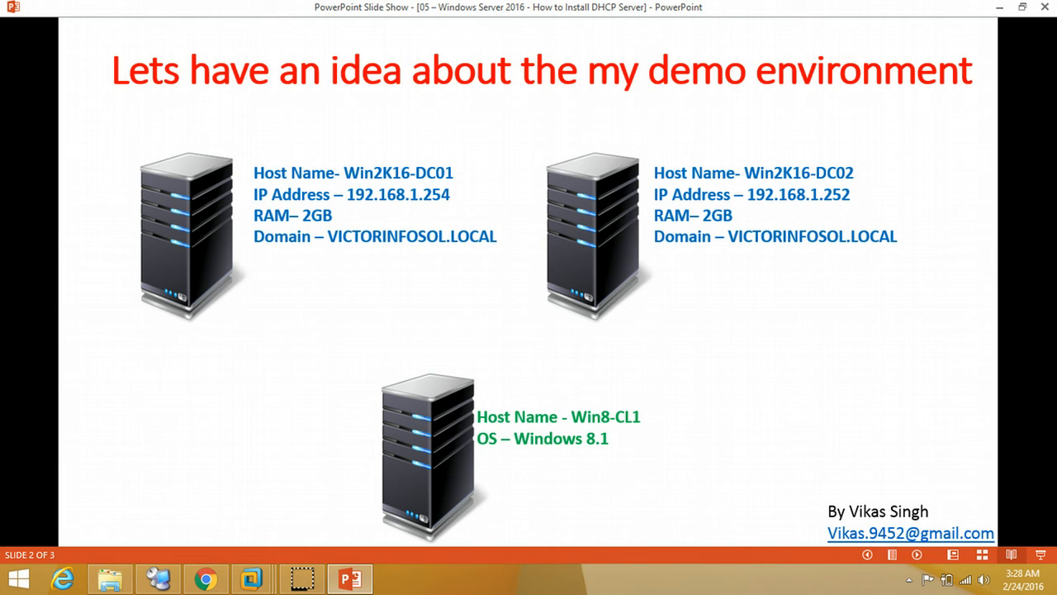
pyautogui.moveTo(886, 424)
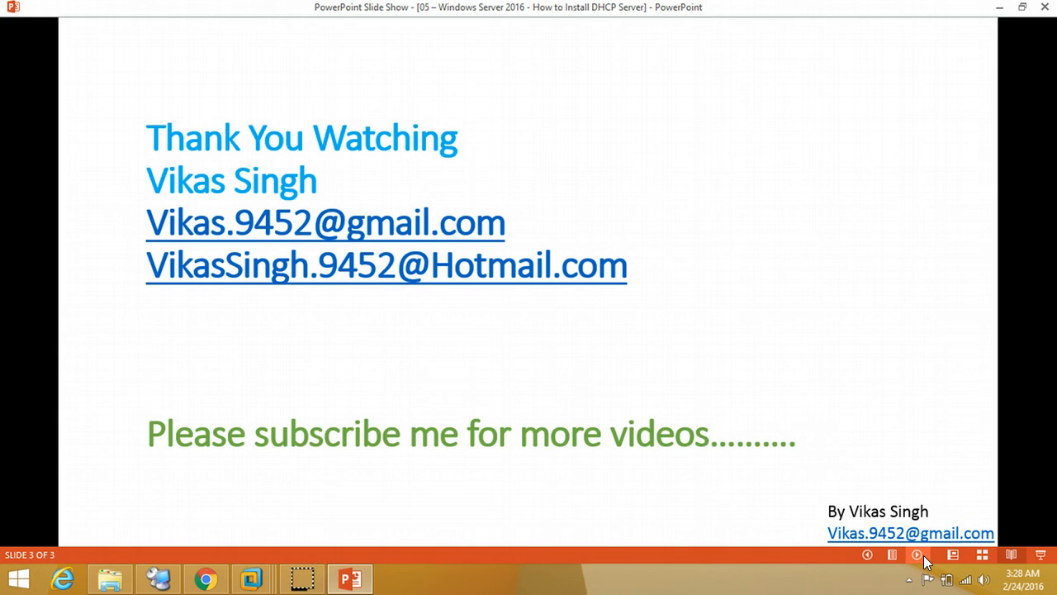
pyautogui.moveTo(599, 244)
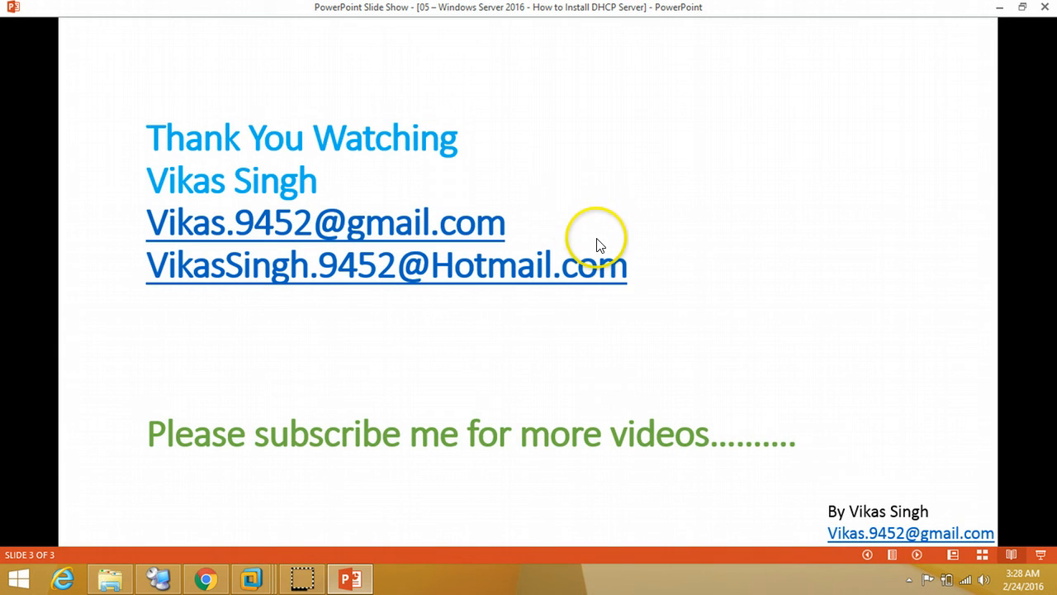
pyautogui.moveTo(541, 268)
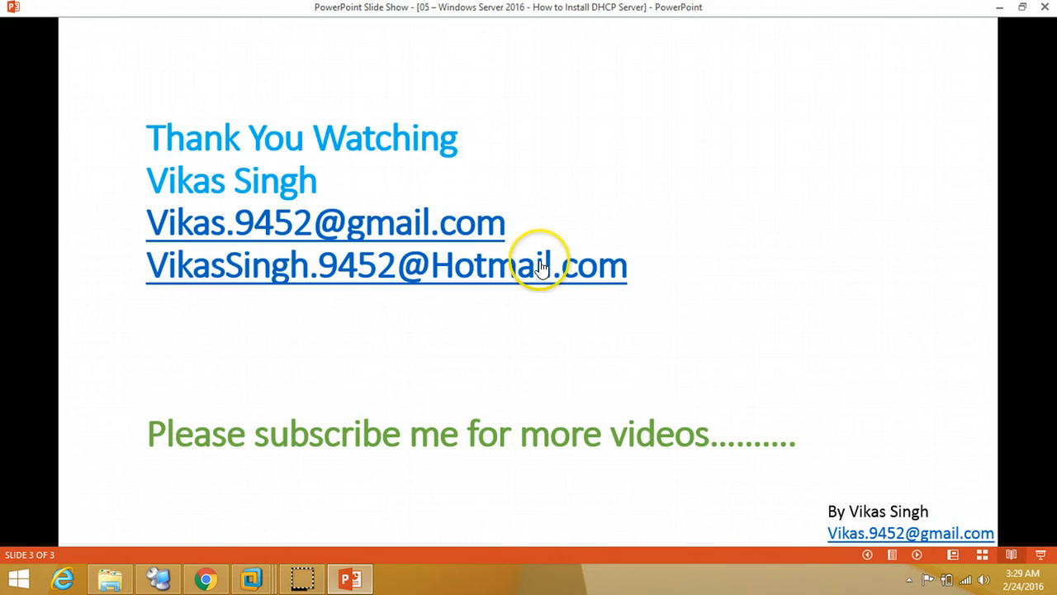
pyautogui.moveTo(543, 329)
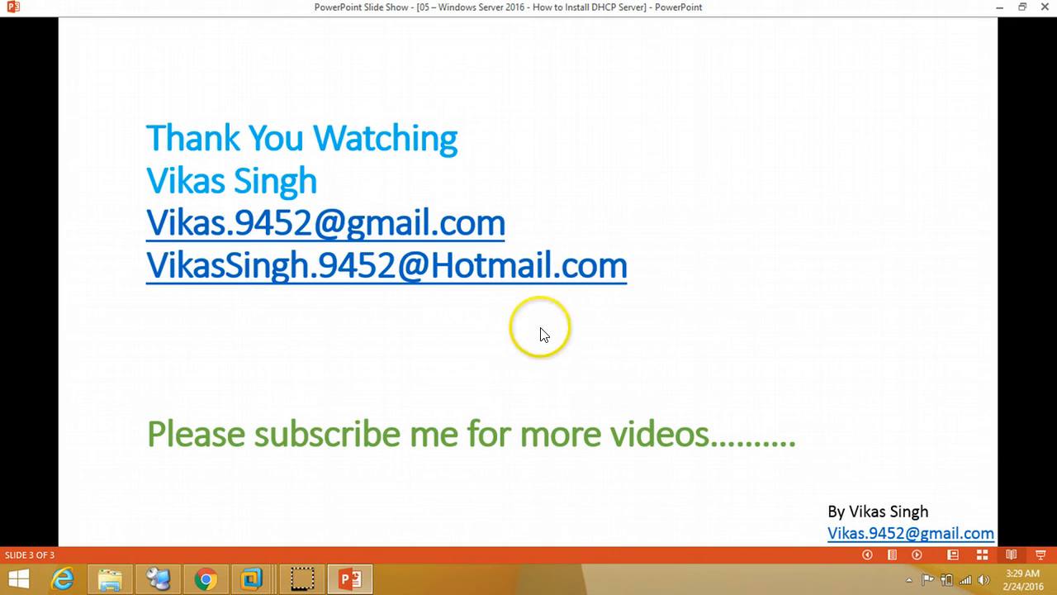